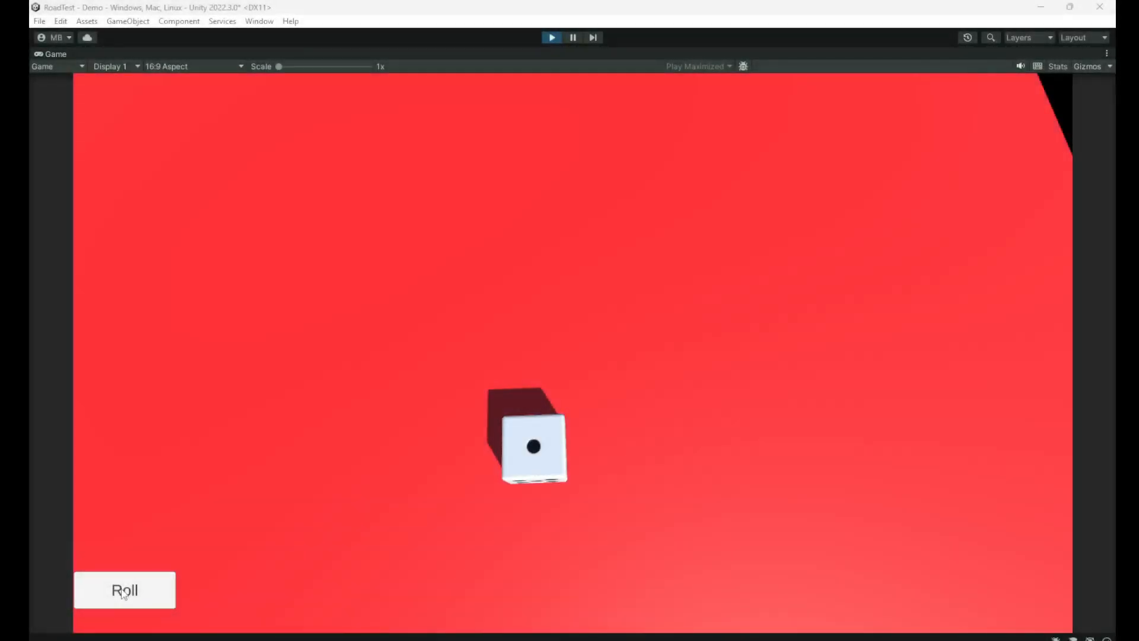
Roll the die four times in Play mode until it lands on 6.
left_click(124, 589)
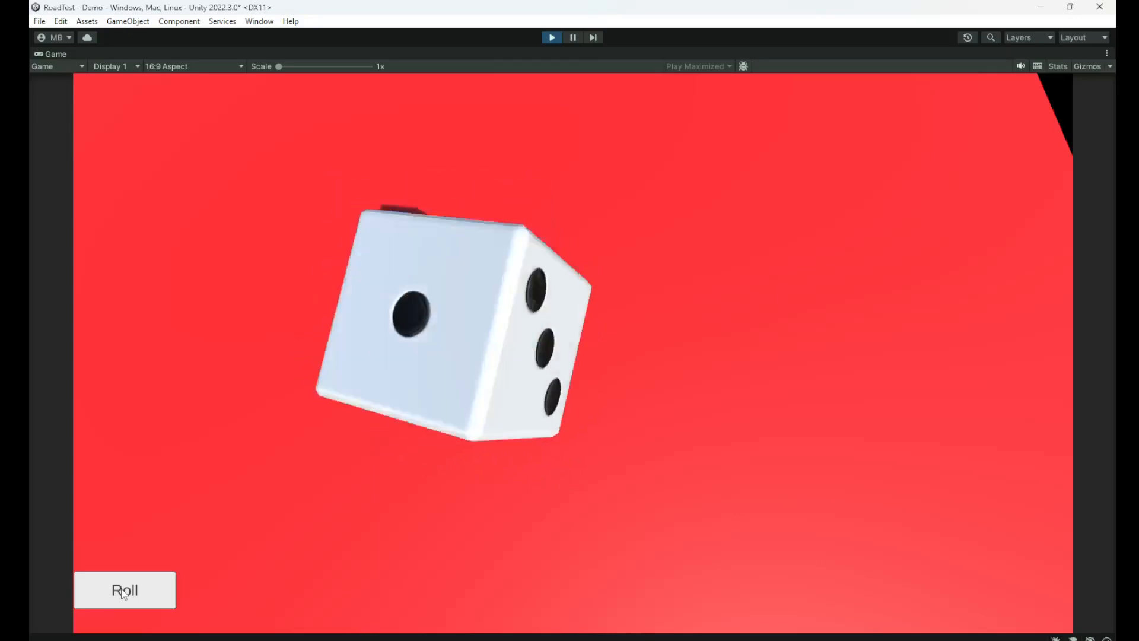
left_click(124, 589)
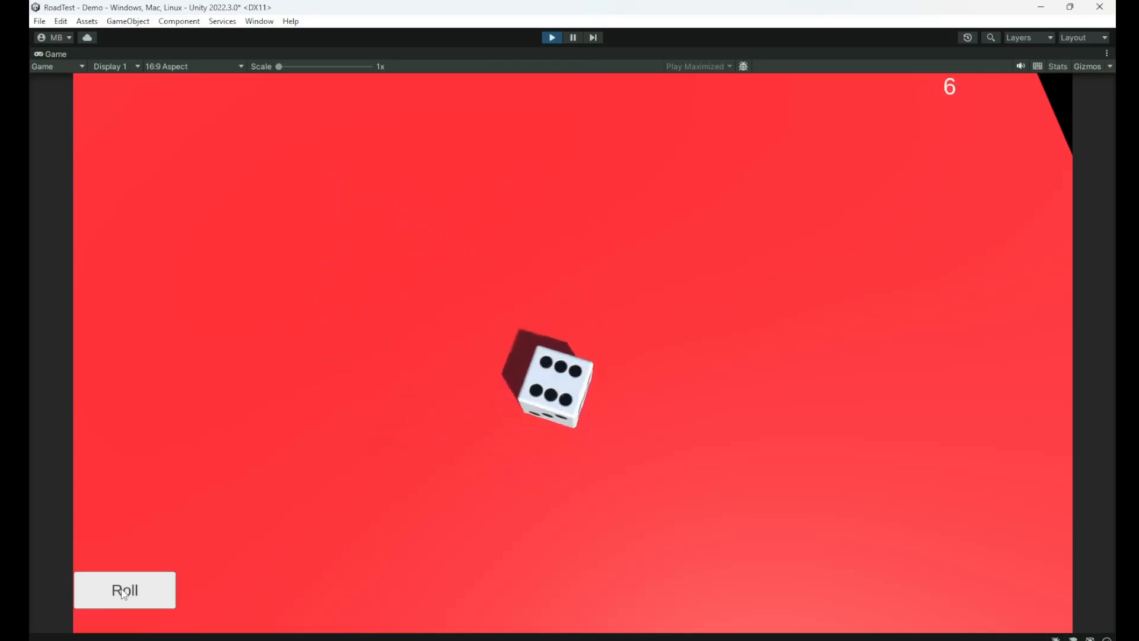
left_click(124, 589)
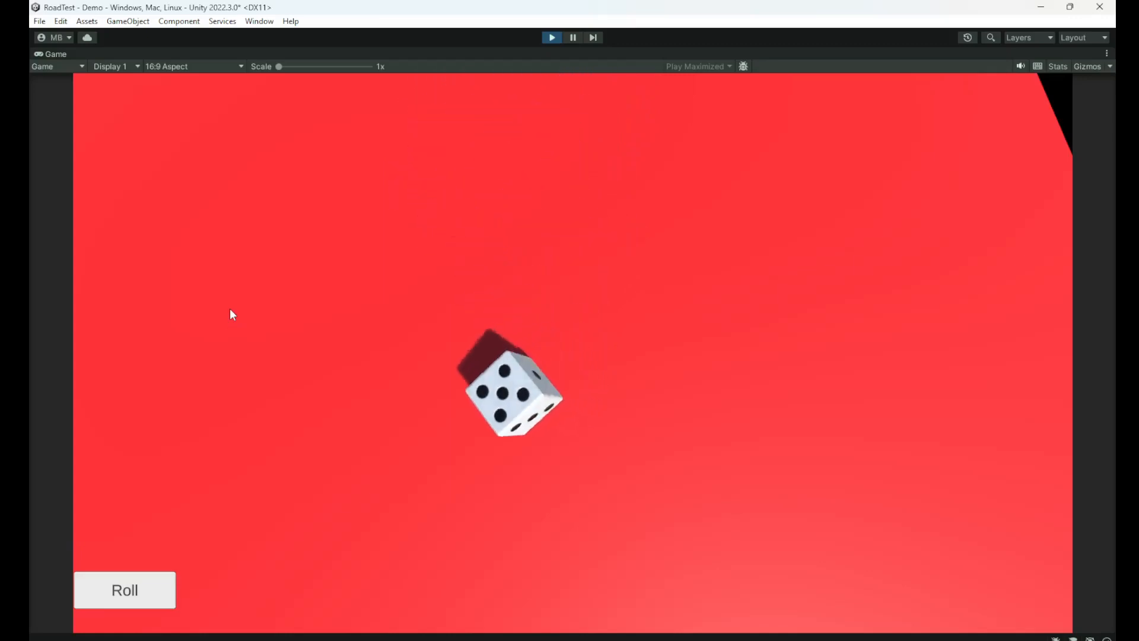
left_click(123, 589)
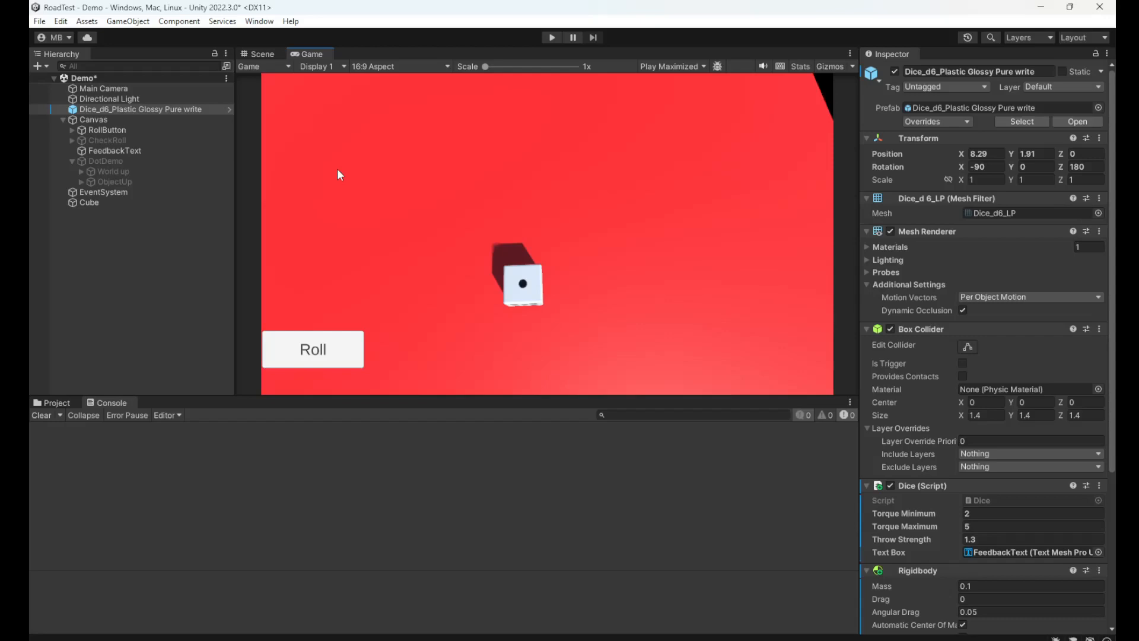
mouse_move(350, 158)
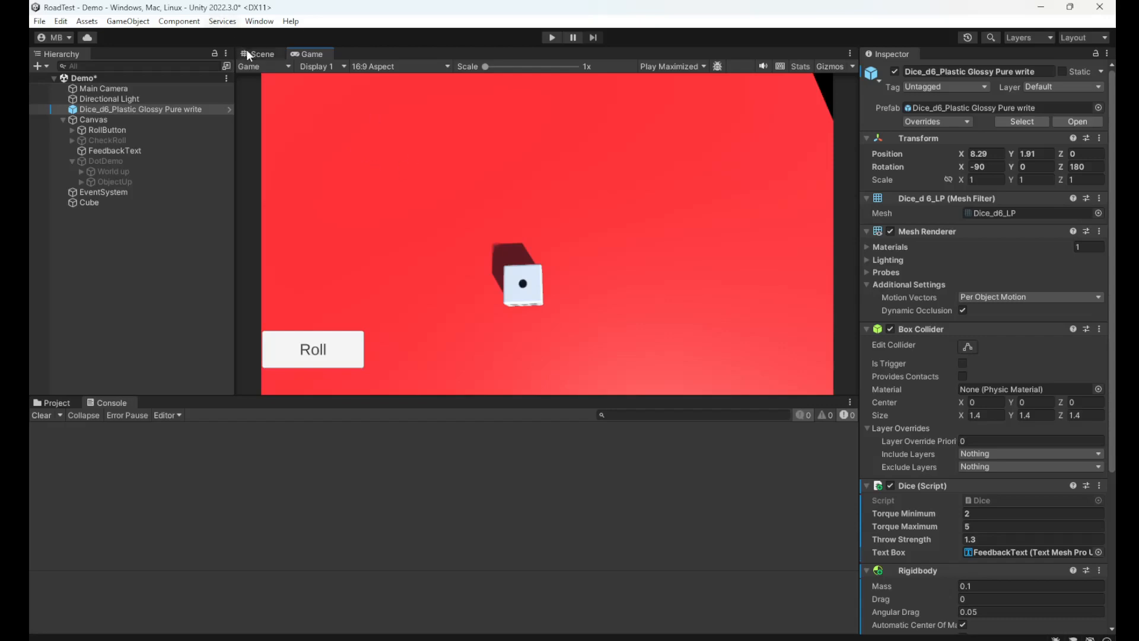
Show the Scene view, review the red floor cube's frozen physics, then reselect the die.
left_click(260, 54)
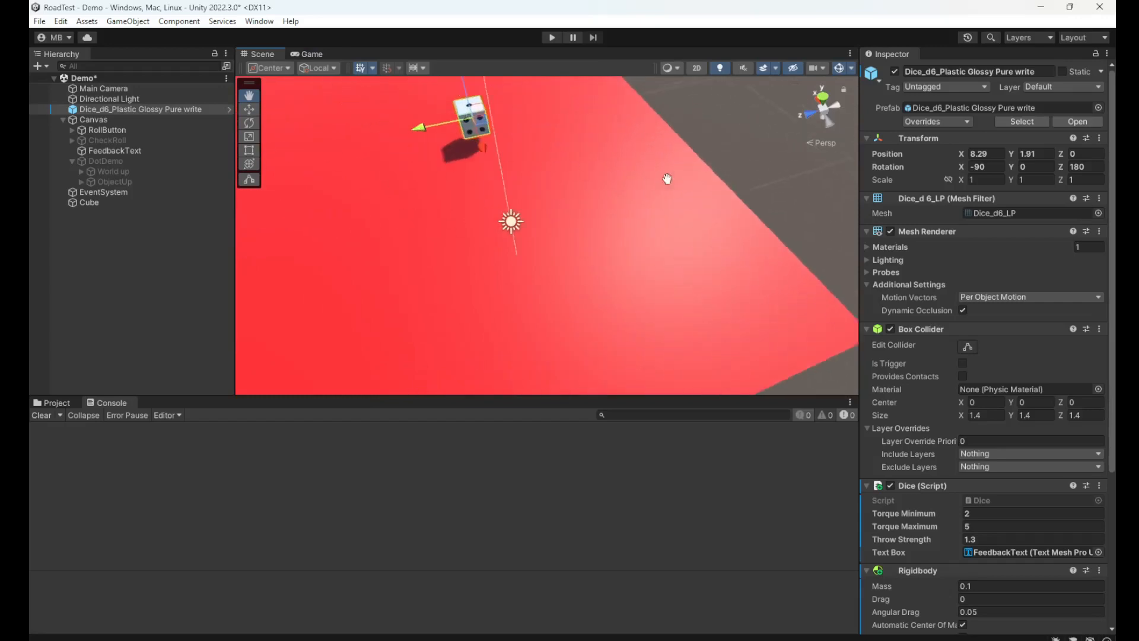
left_click(89, 203)
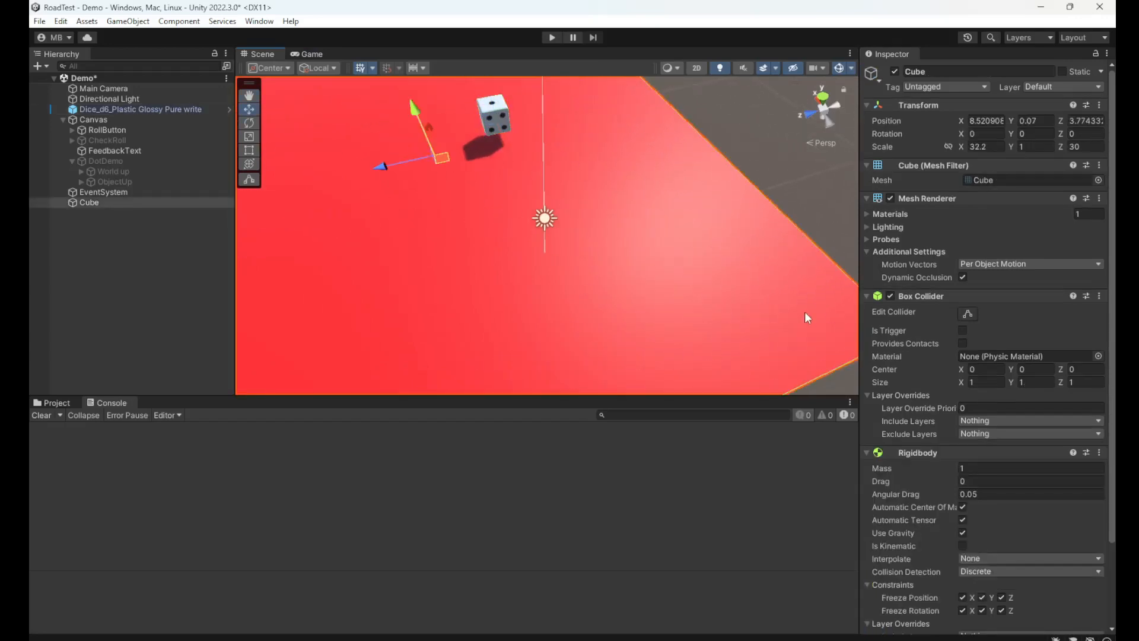
mouse_move(994, 403)
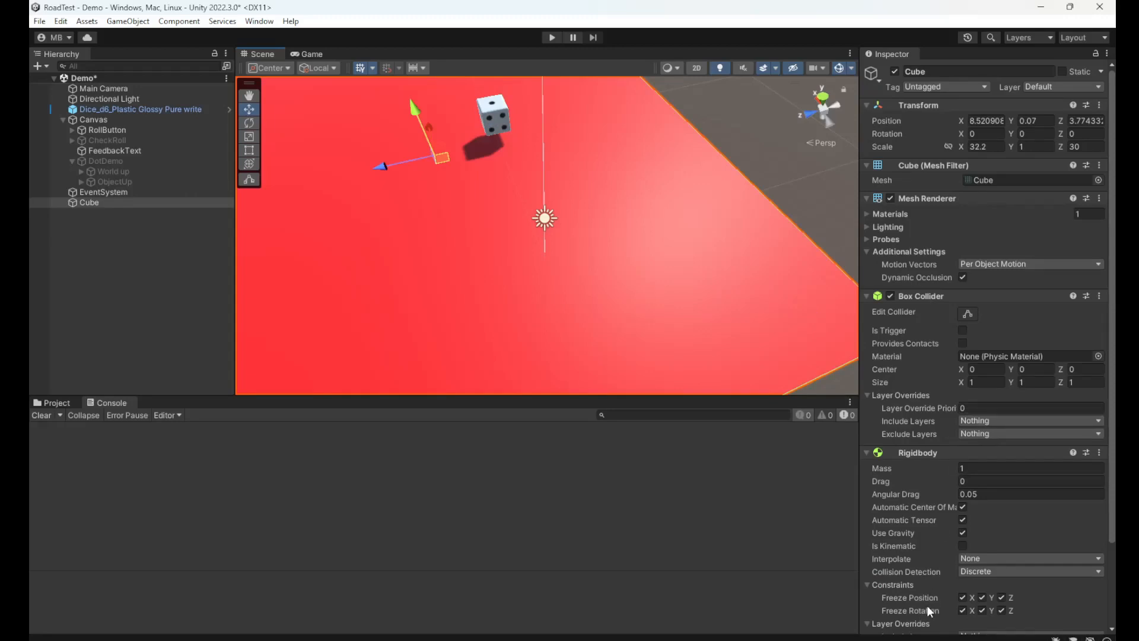
mouse_move(608, 100)
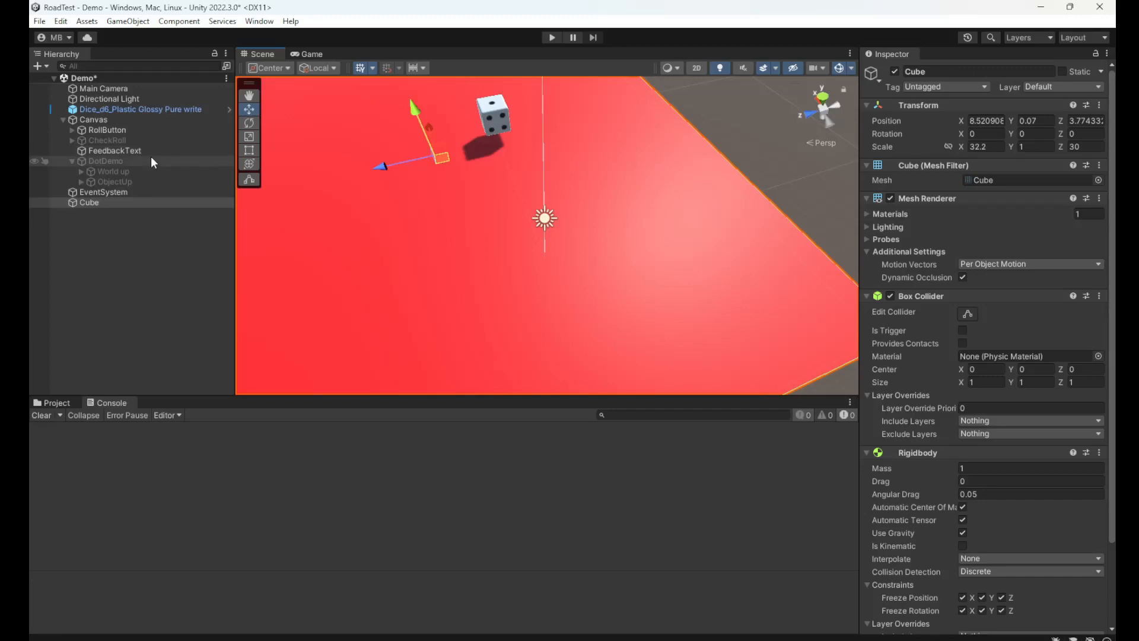
left_click(140, 109)
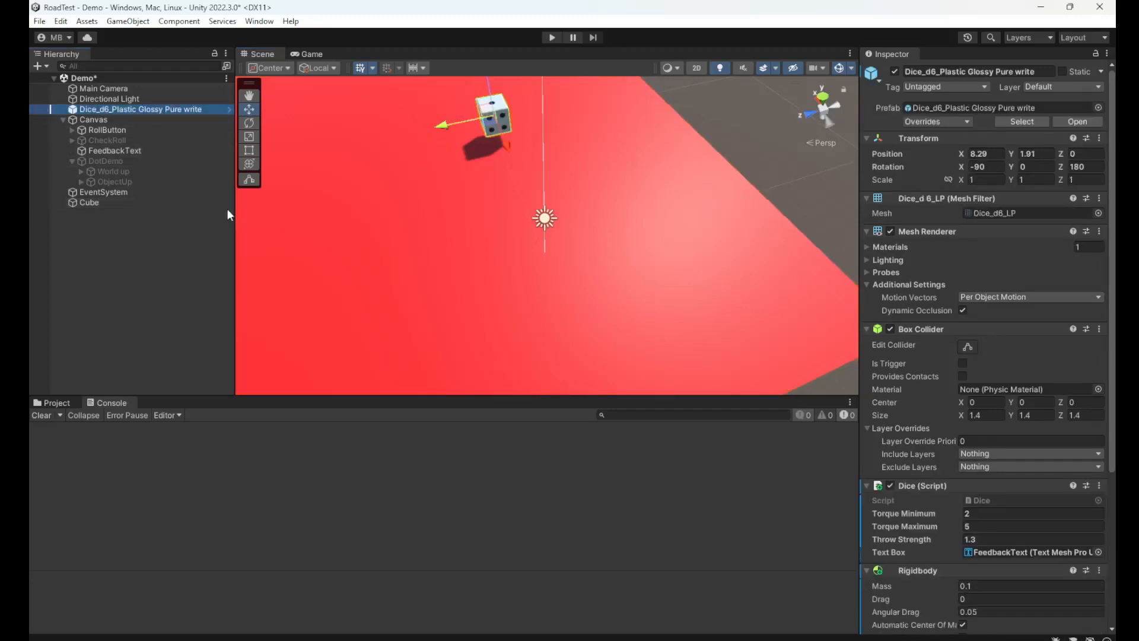
mouse_move(415, 194)
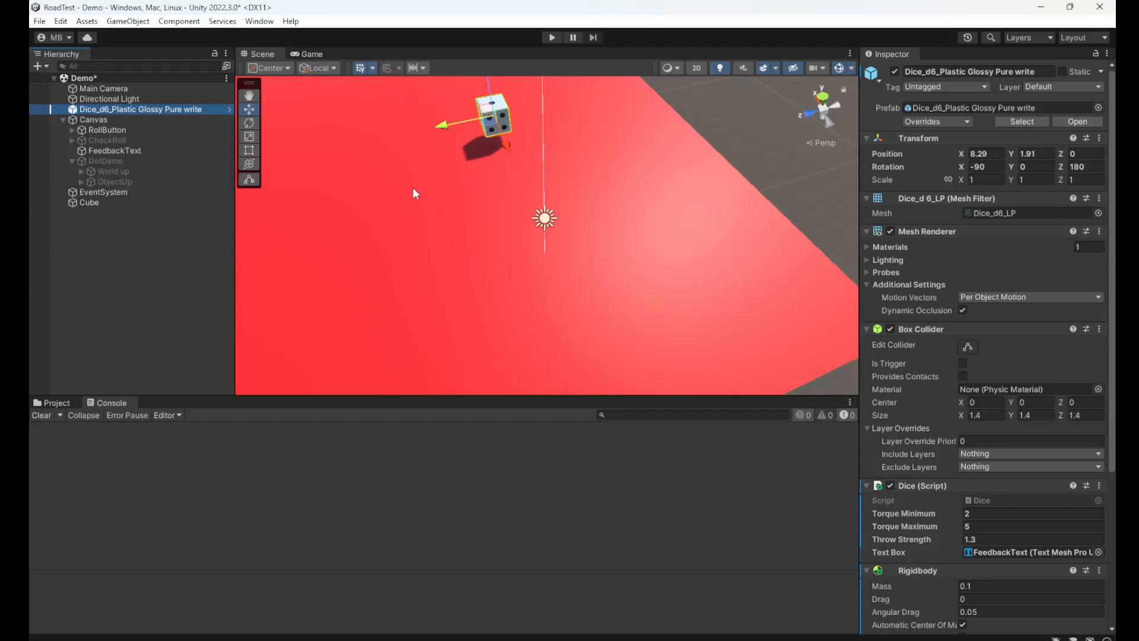
mouse_move(387, 200)
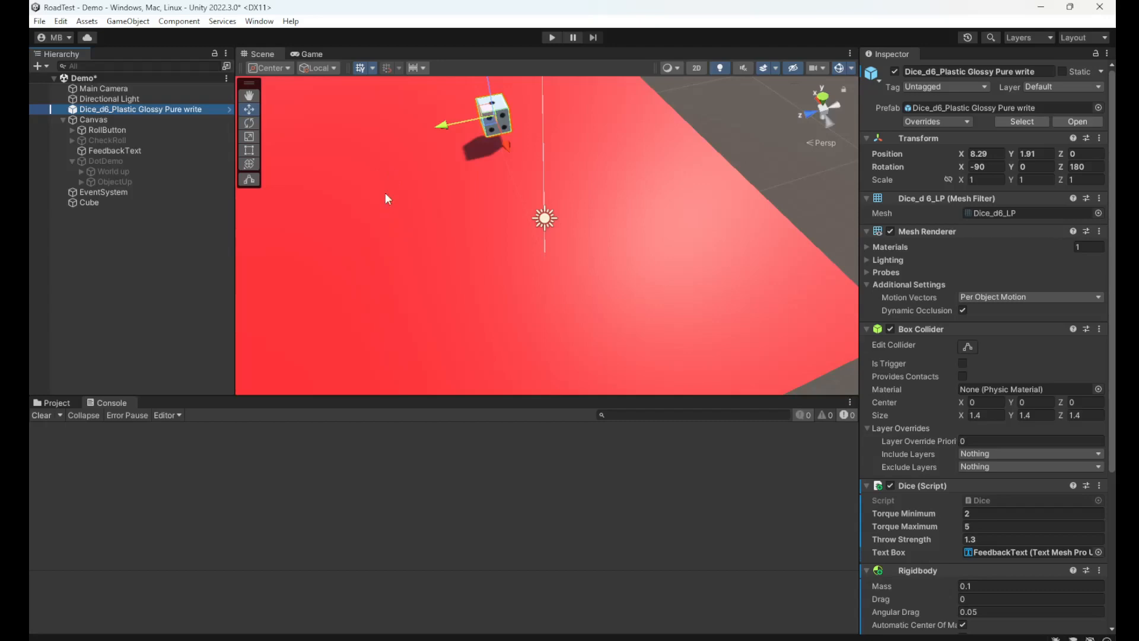
mouse_move(941, 616)
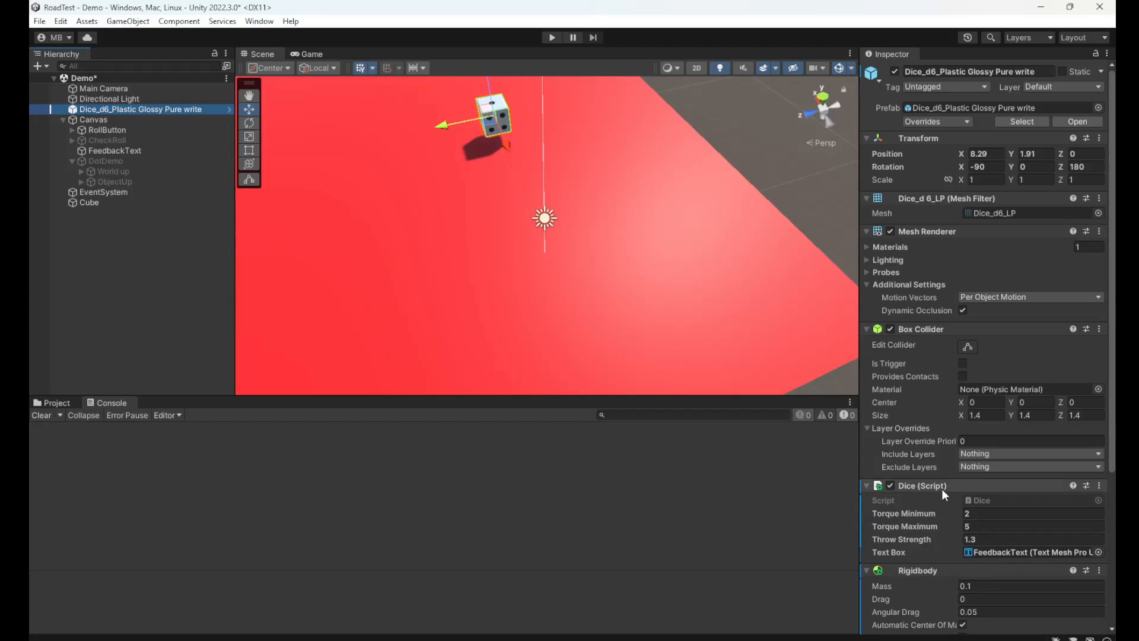
mouse_move(931, 375)
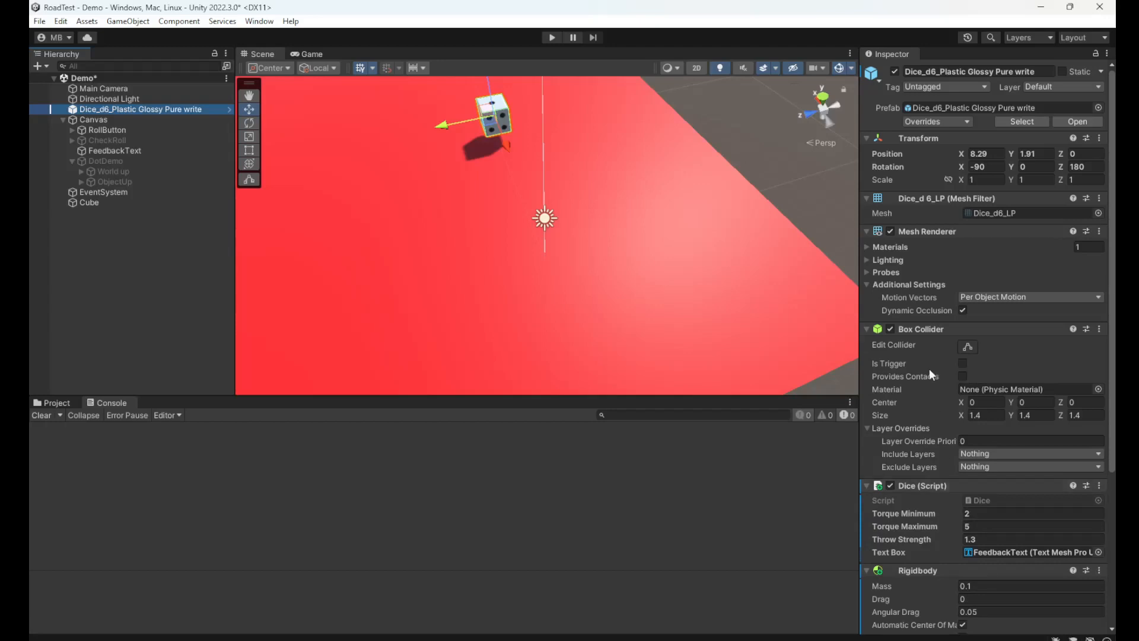
mouse_move(915, 356)
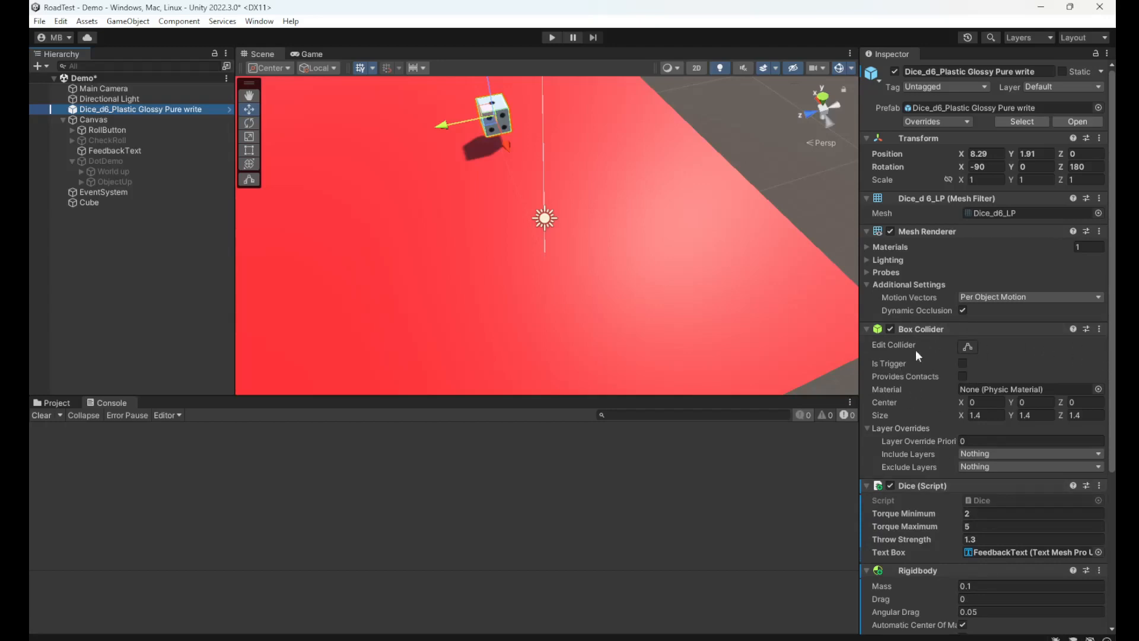
mouse_move(959, 628)
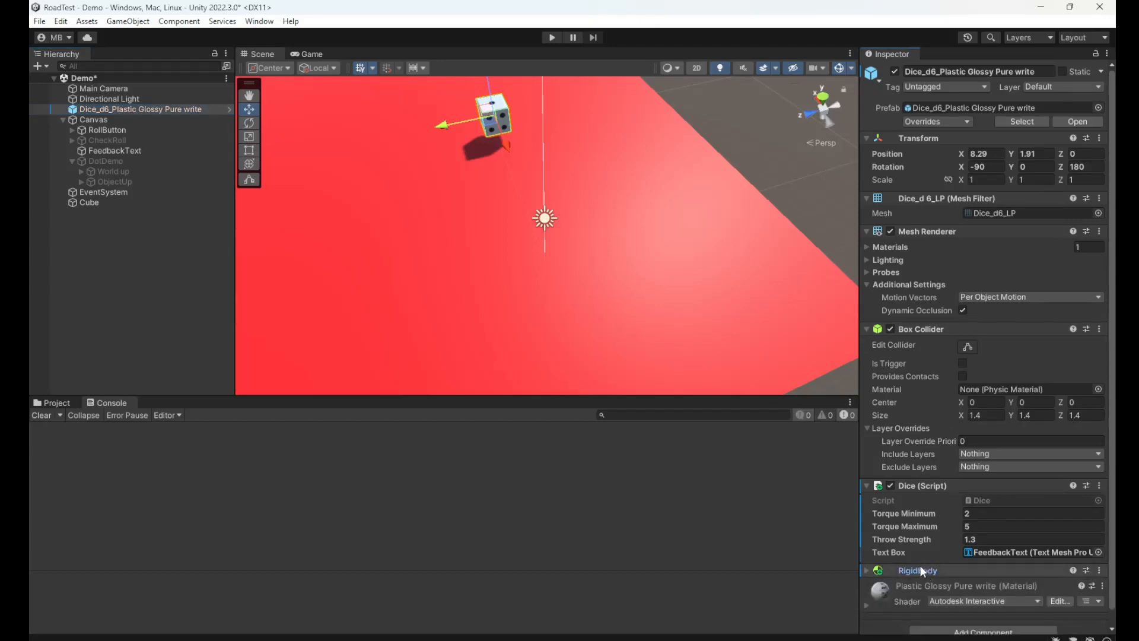
Open Dice.cs in Visual Studio and walk through the _throwStrength and _rb field declarations.
left_click(867, 570)
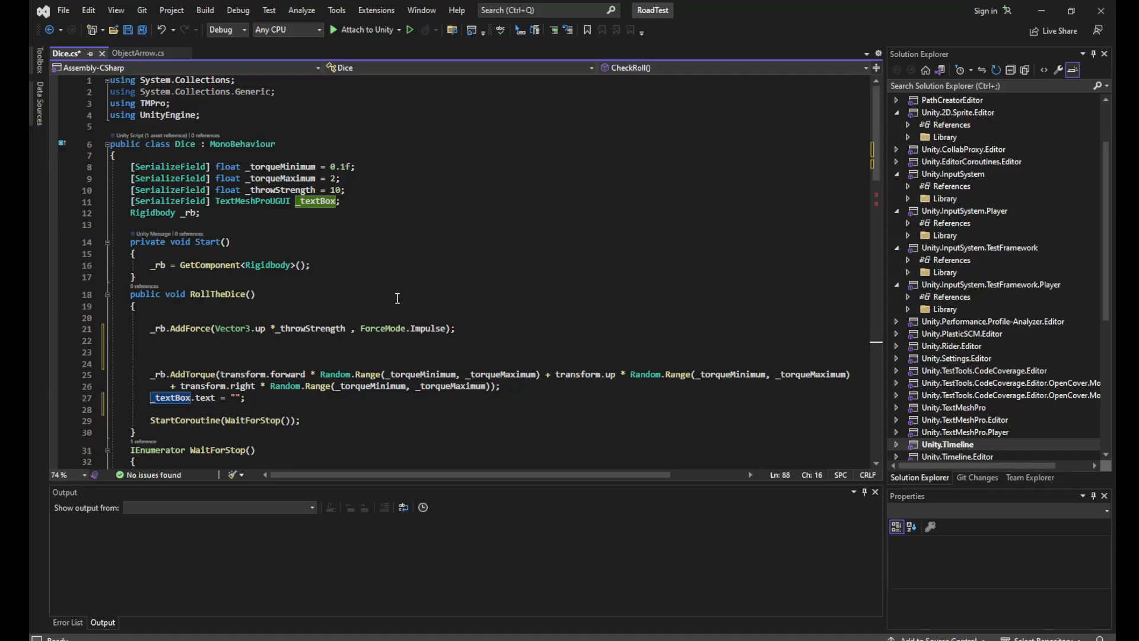
mouse_move(483, 189)
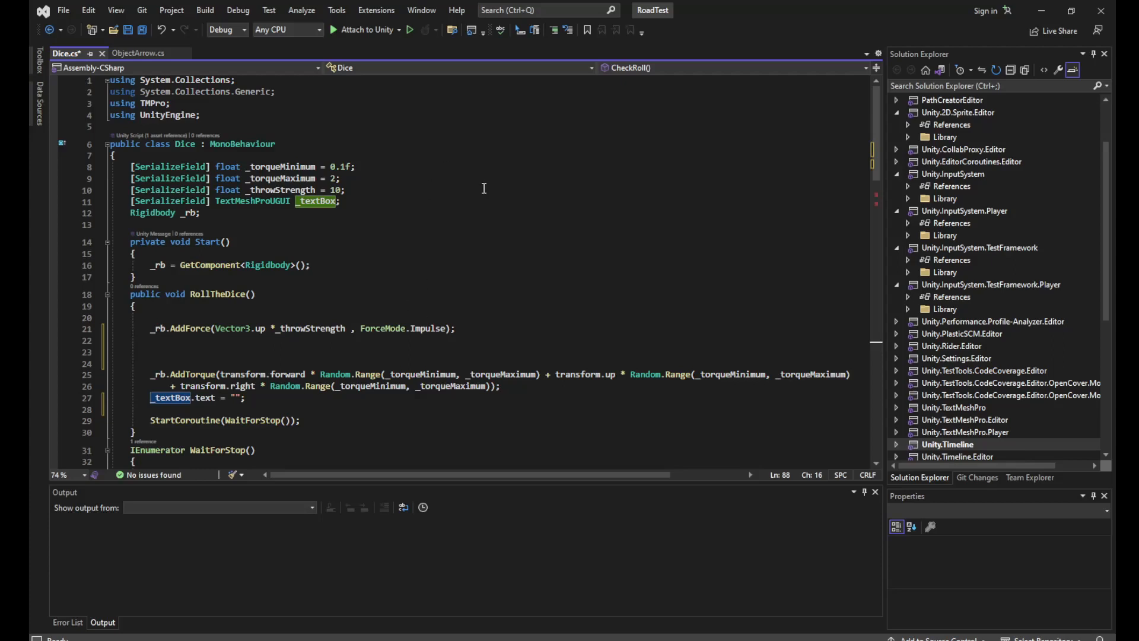
mouse_move(227, 160)
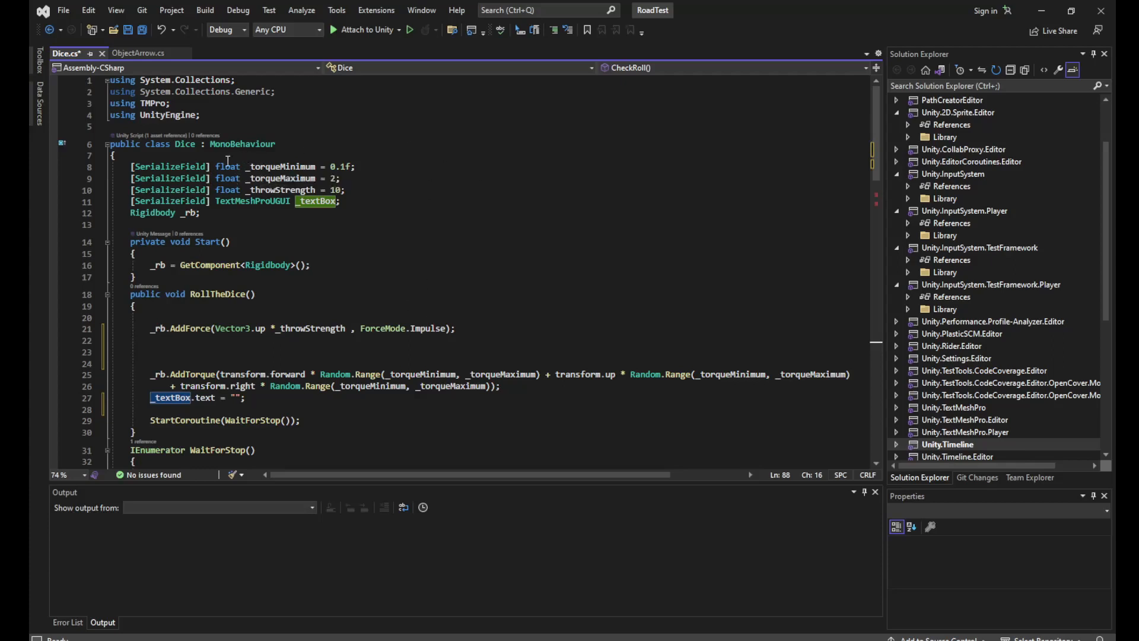
mouse_move(337, 158)
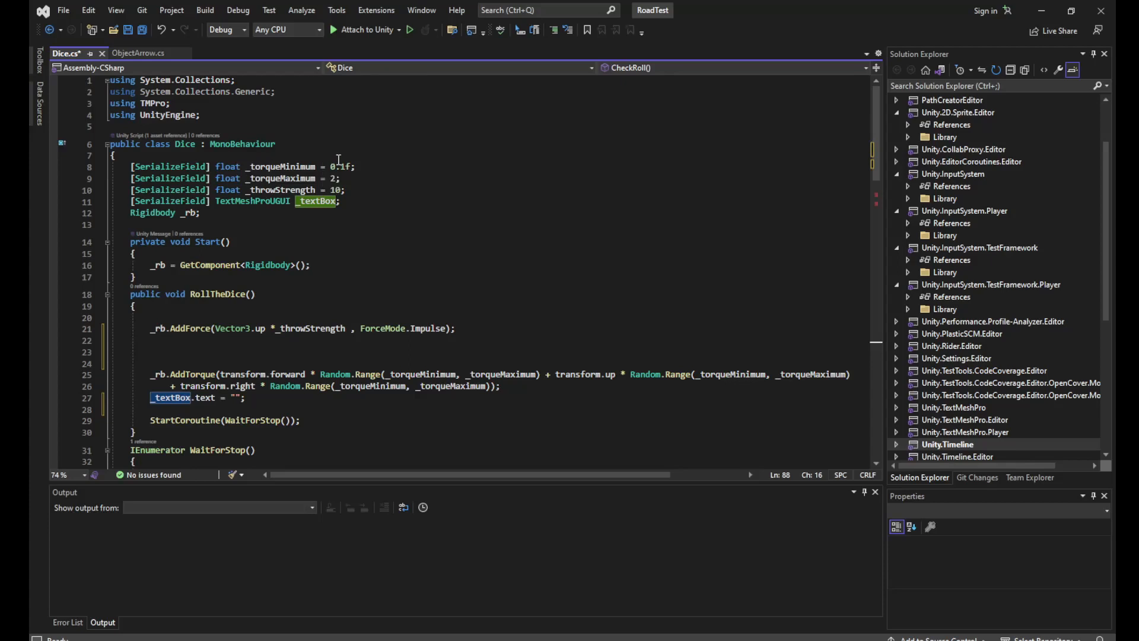
mouse_move(357, 166)
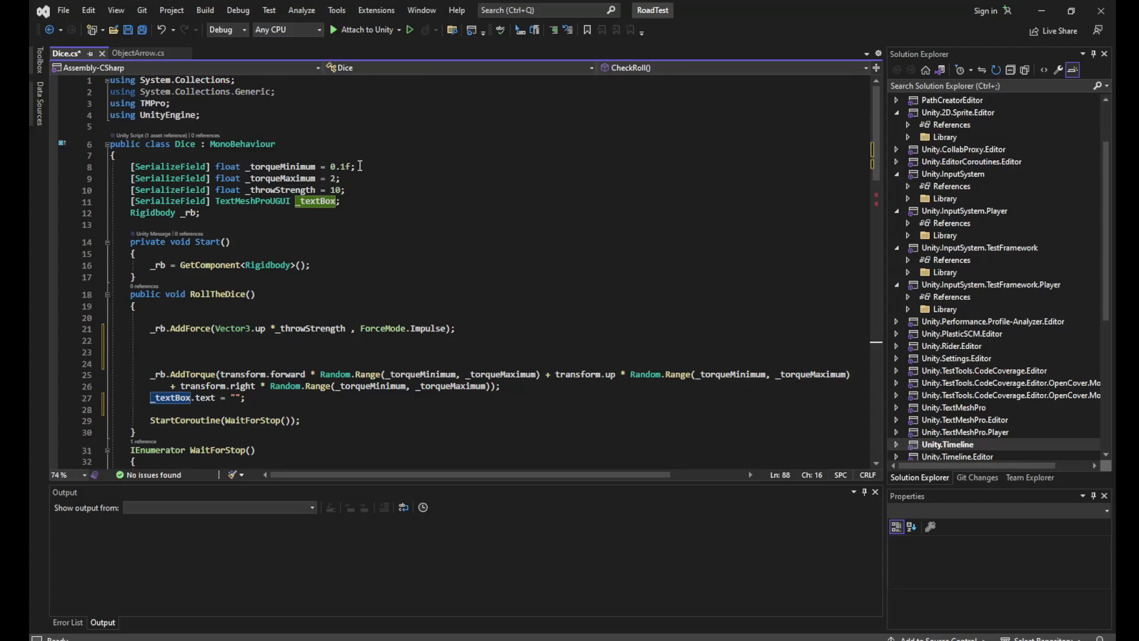
left_click(428, 178)
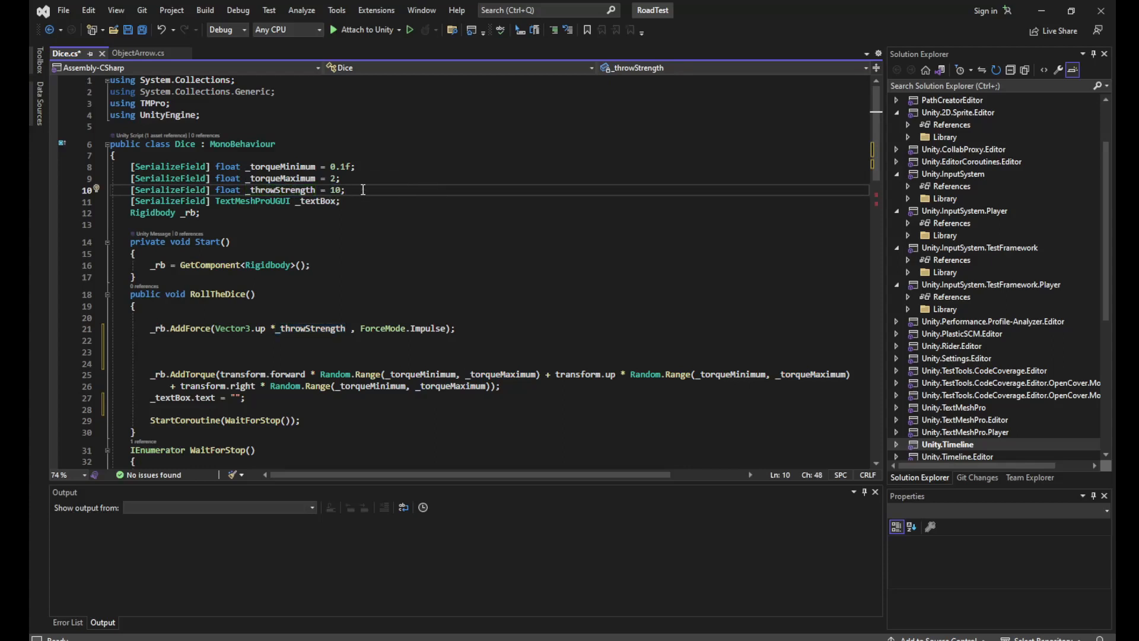
mouse_move(216, 221)
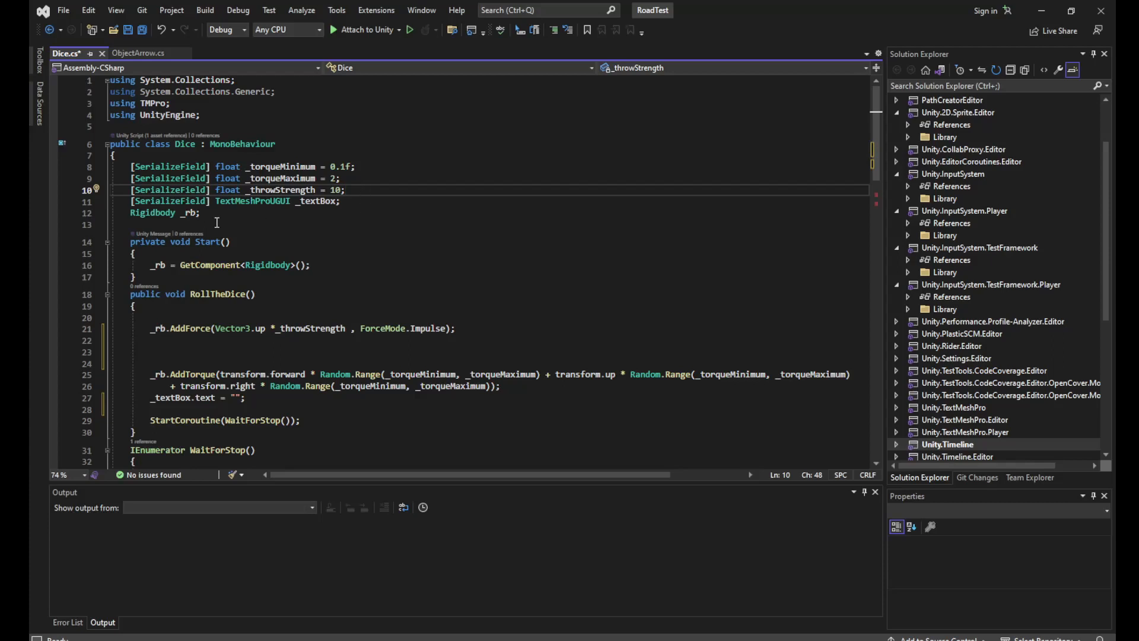
left_click(344, 201)
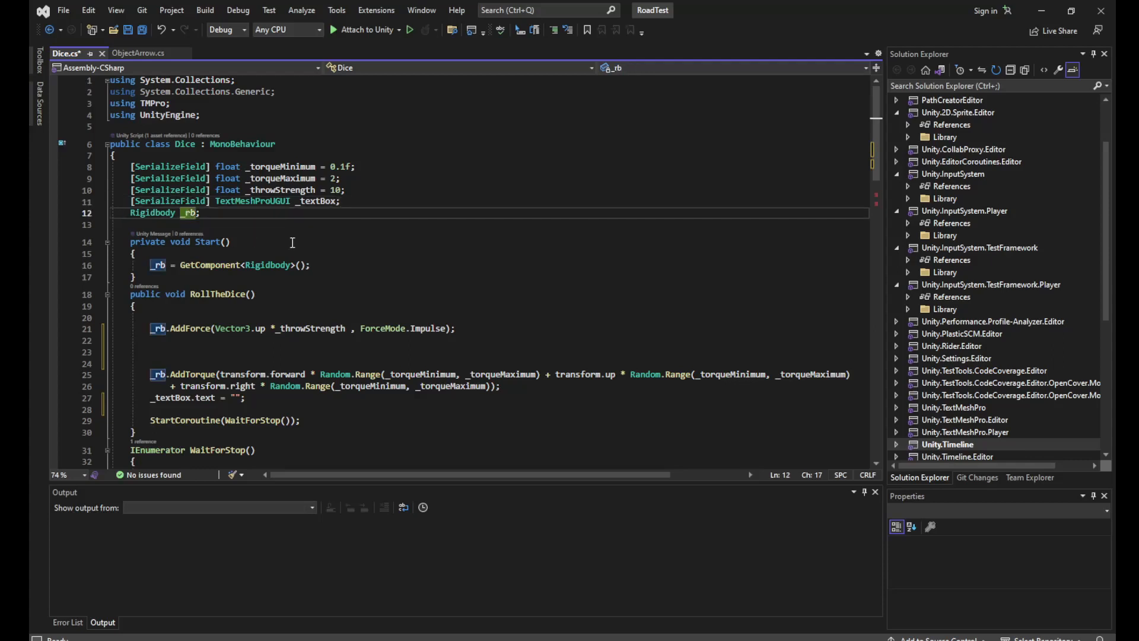
left_click(202, 212)
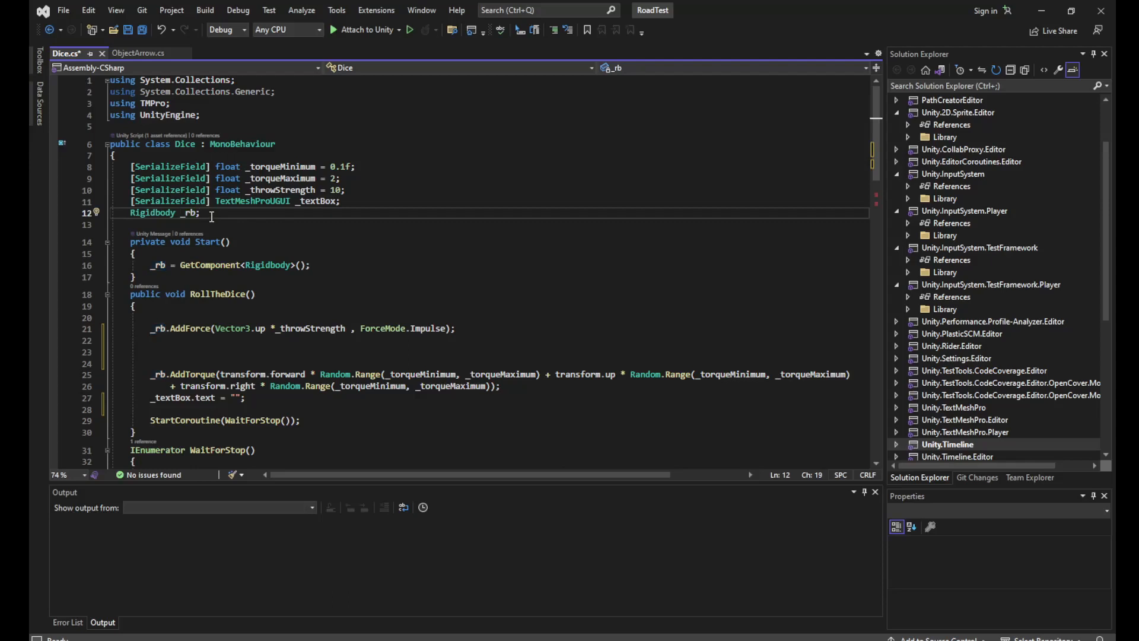
mouse_move(221, 214)
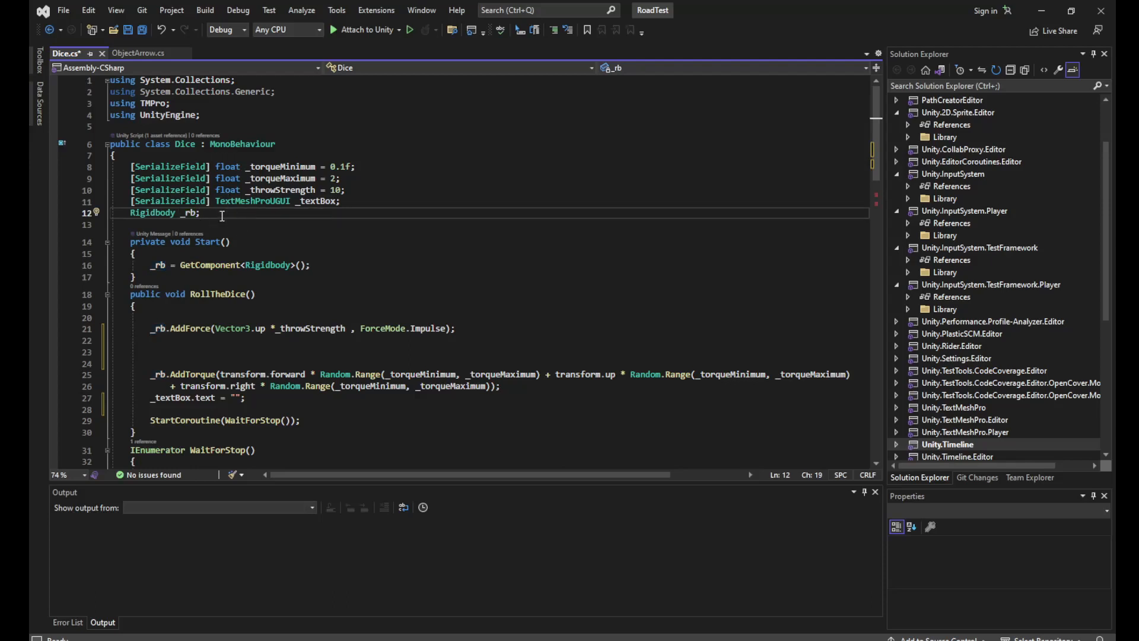
left_click(159, 265)
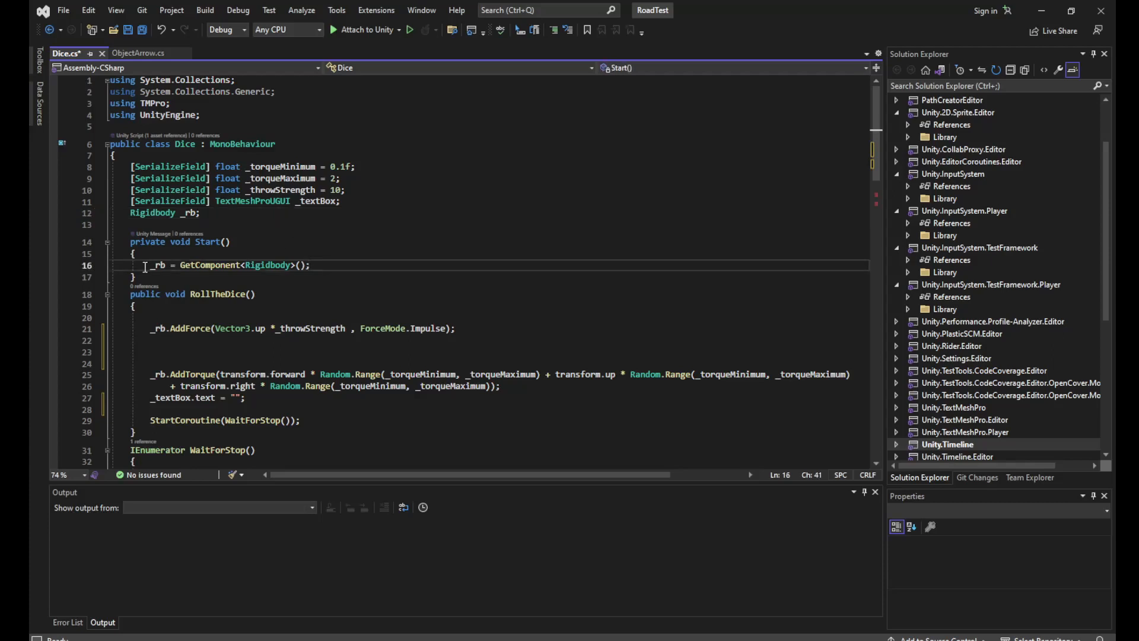
left_click(254, 264)
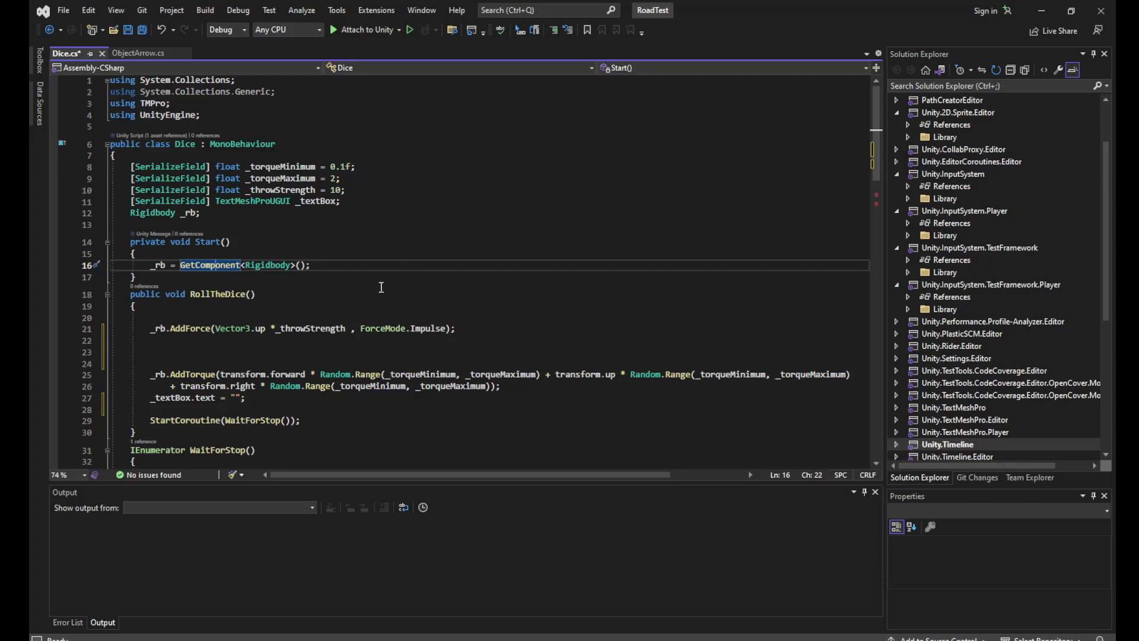
scroll("down", 3)
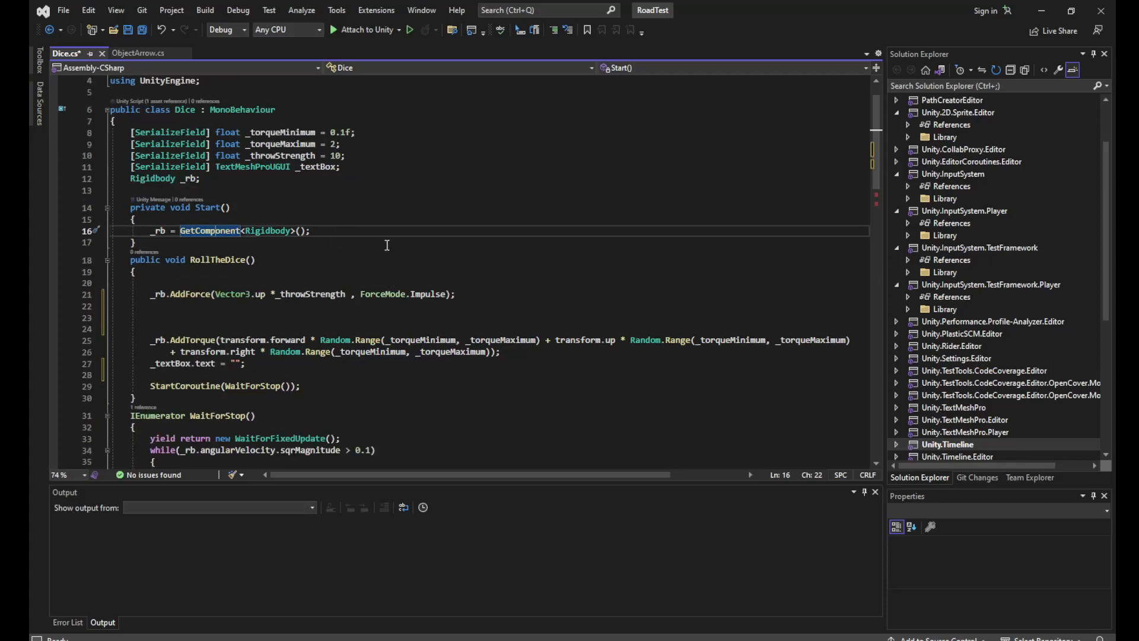
left_click(188, 271)
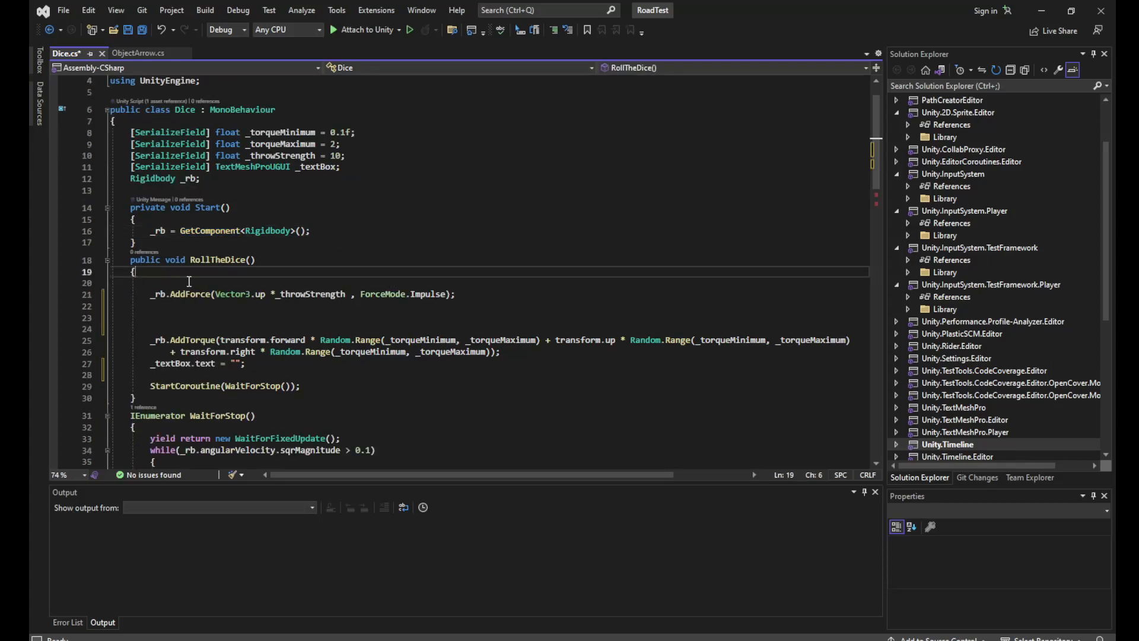
mouse_move(191, 294)
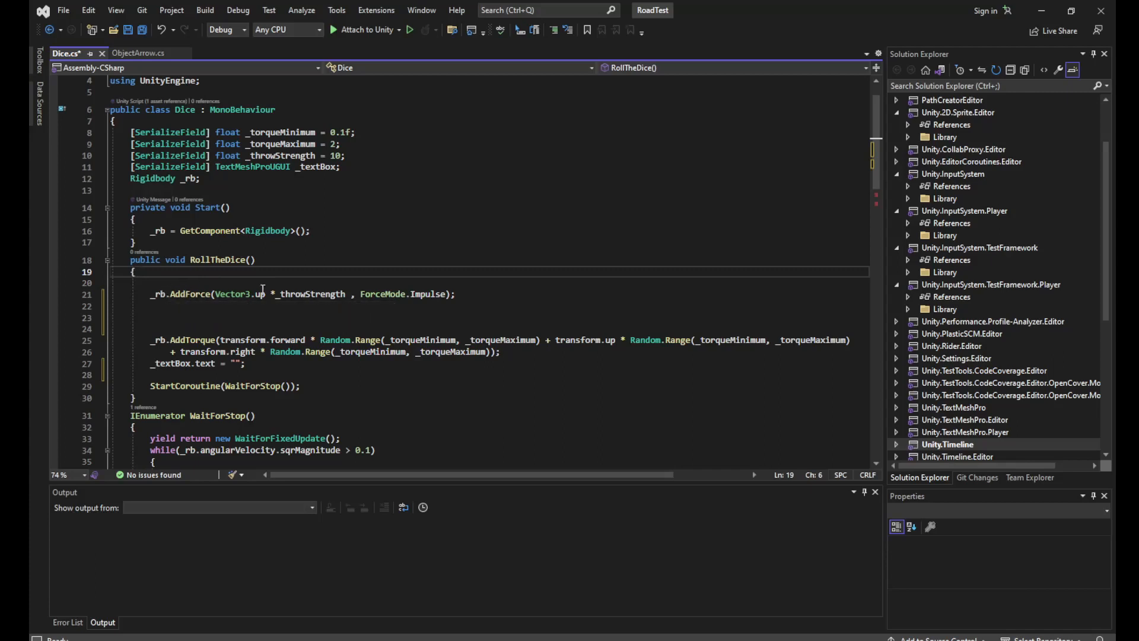
left_click(169, 294)
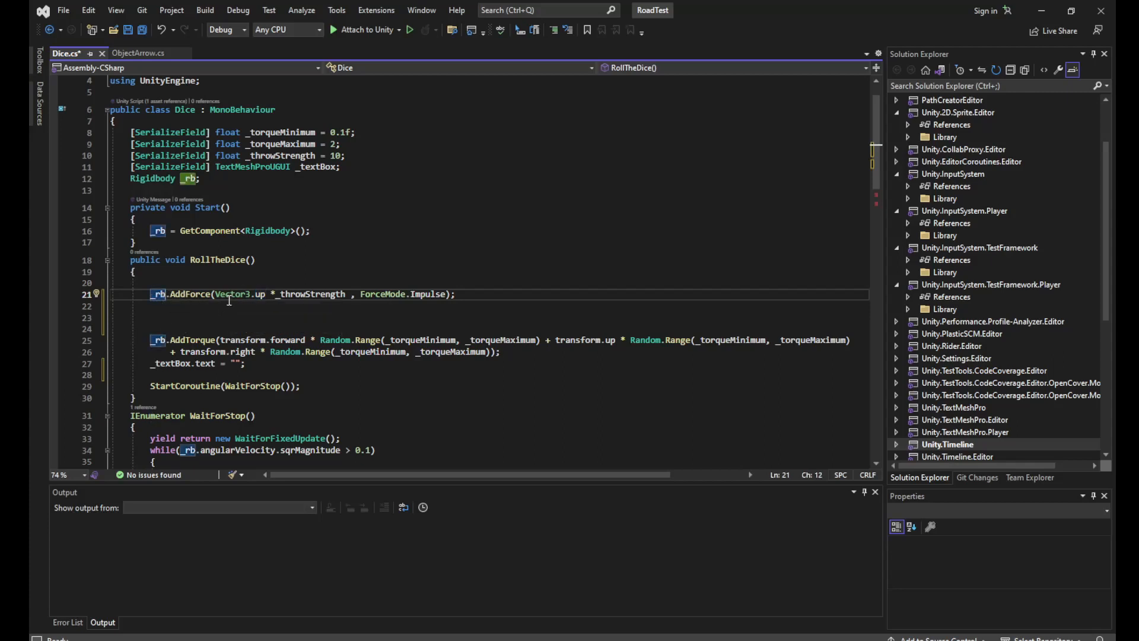
mouse_move(263, 328)
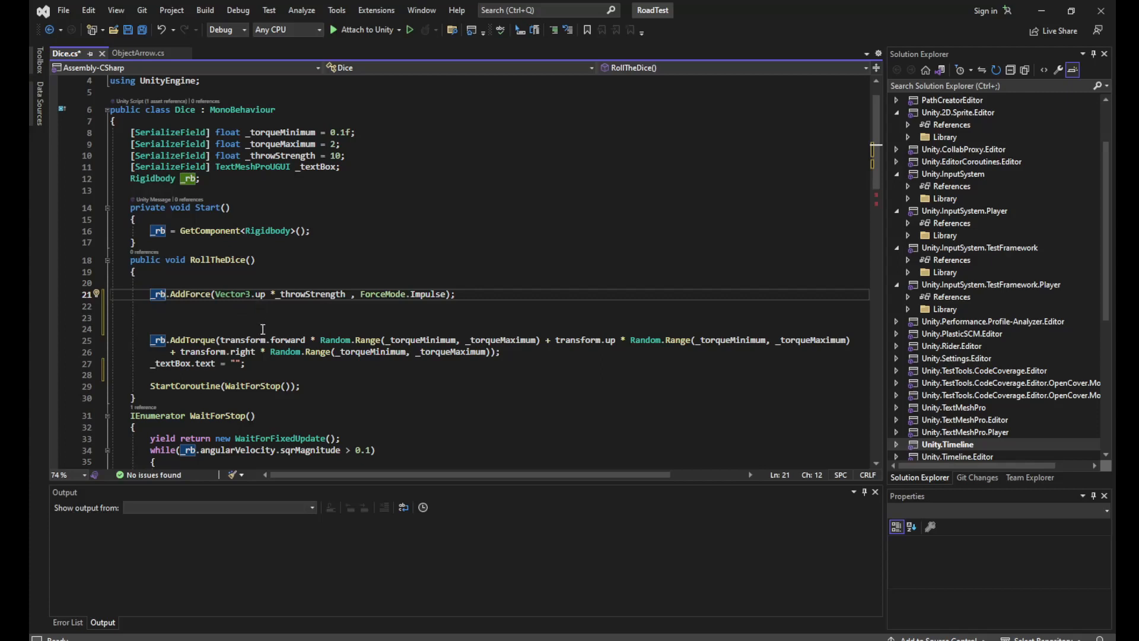
mouse_move(331, 211)
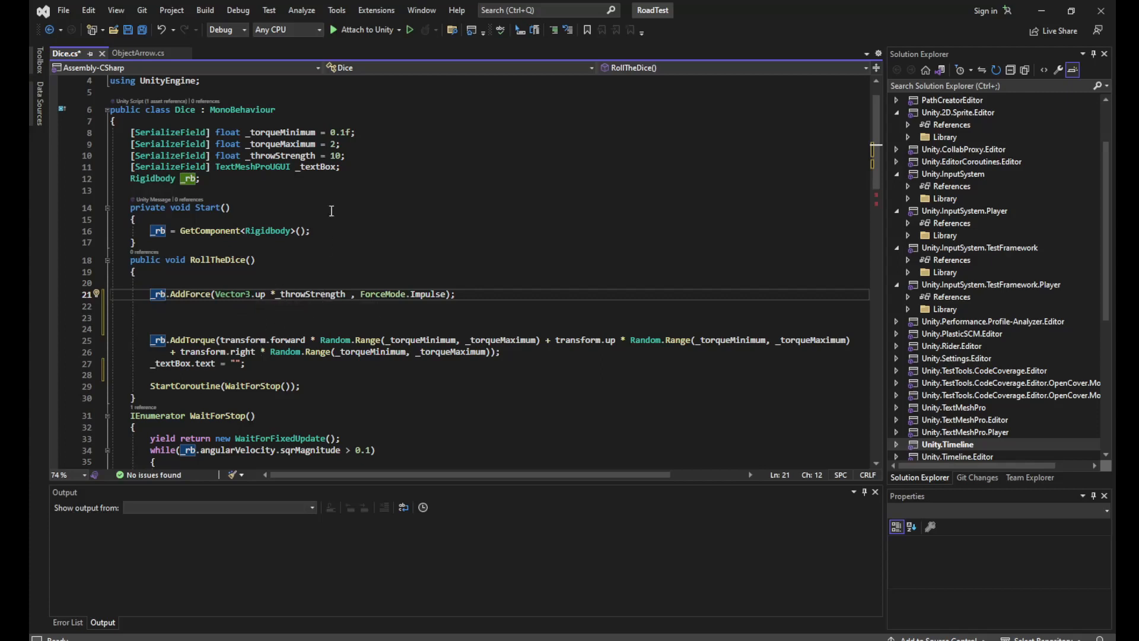
mouse_move(294, 156)
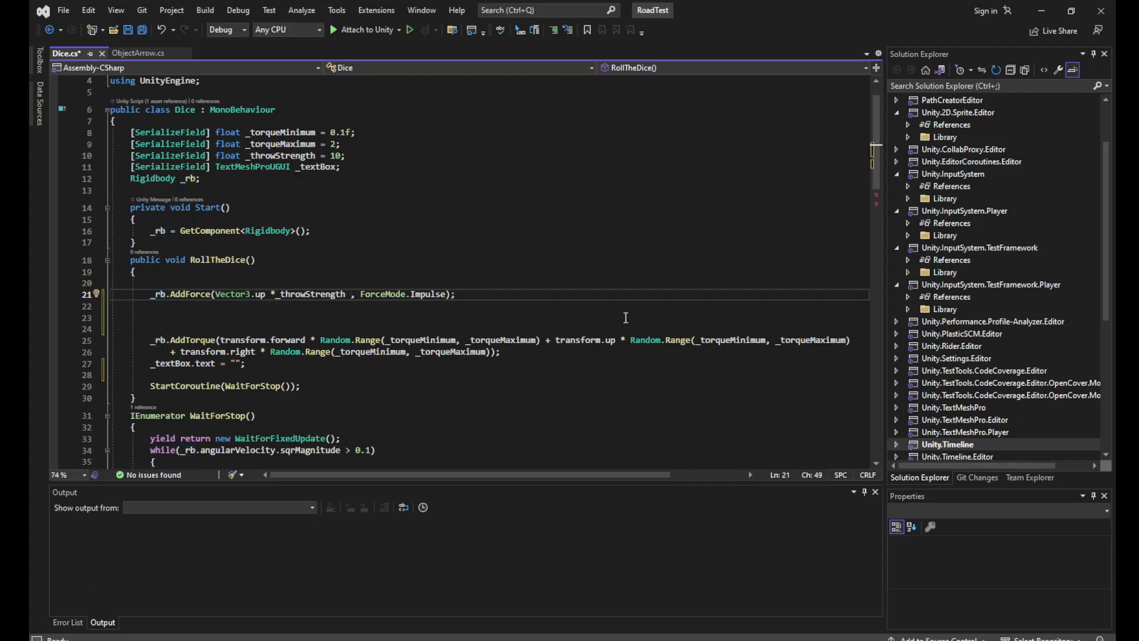
left_click(465, 294)
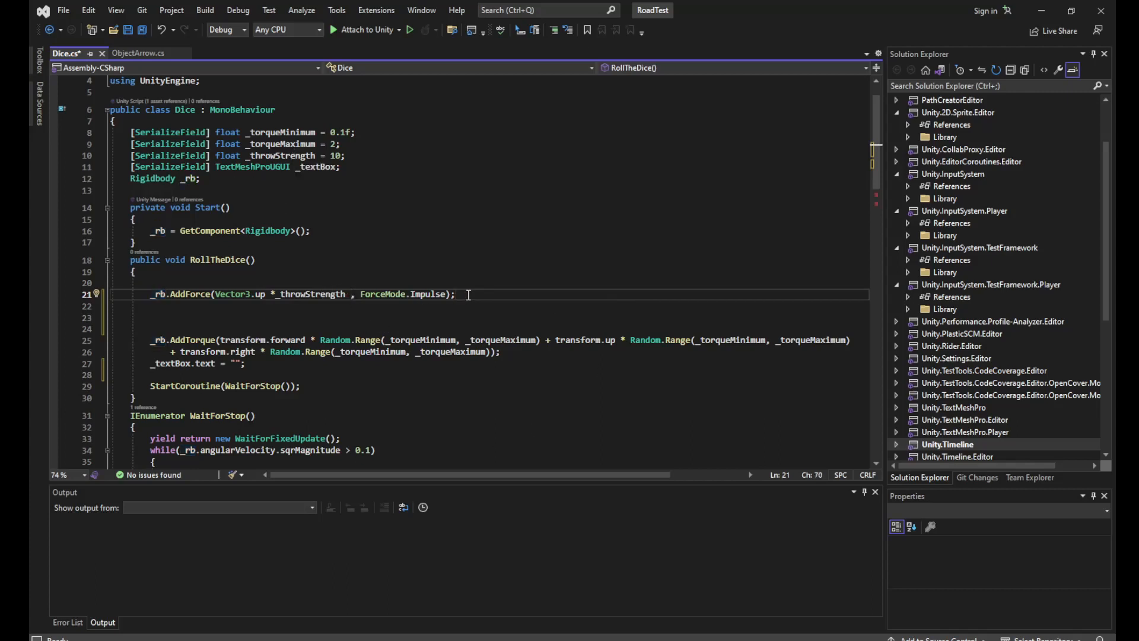
scroll("down", 3)
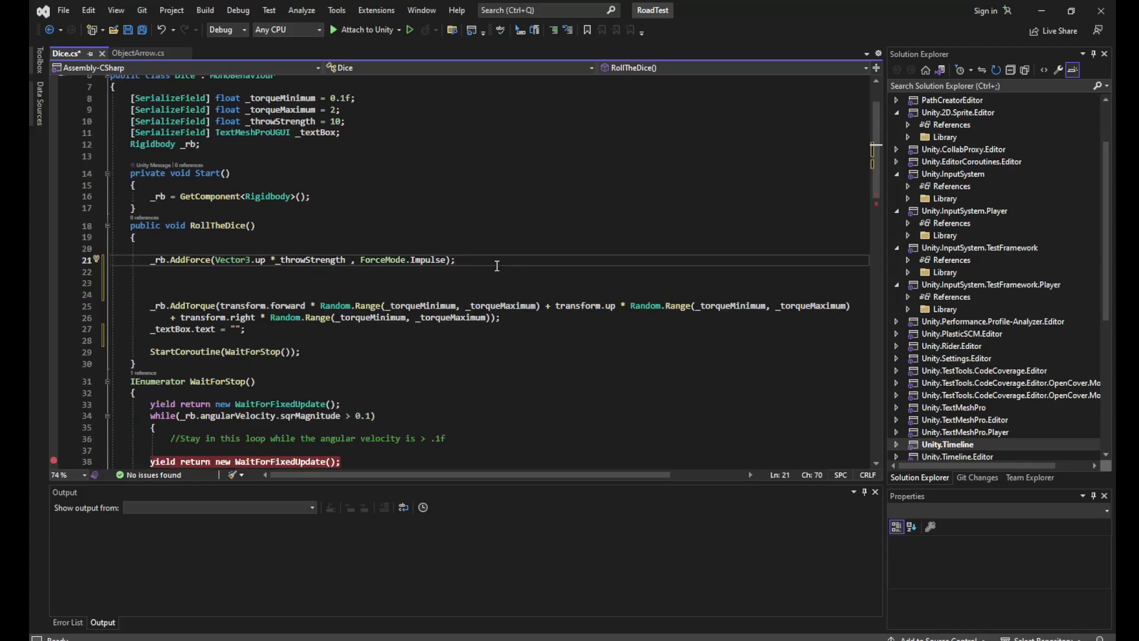
left_click(218, 282)
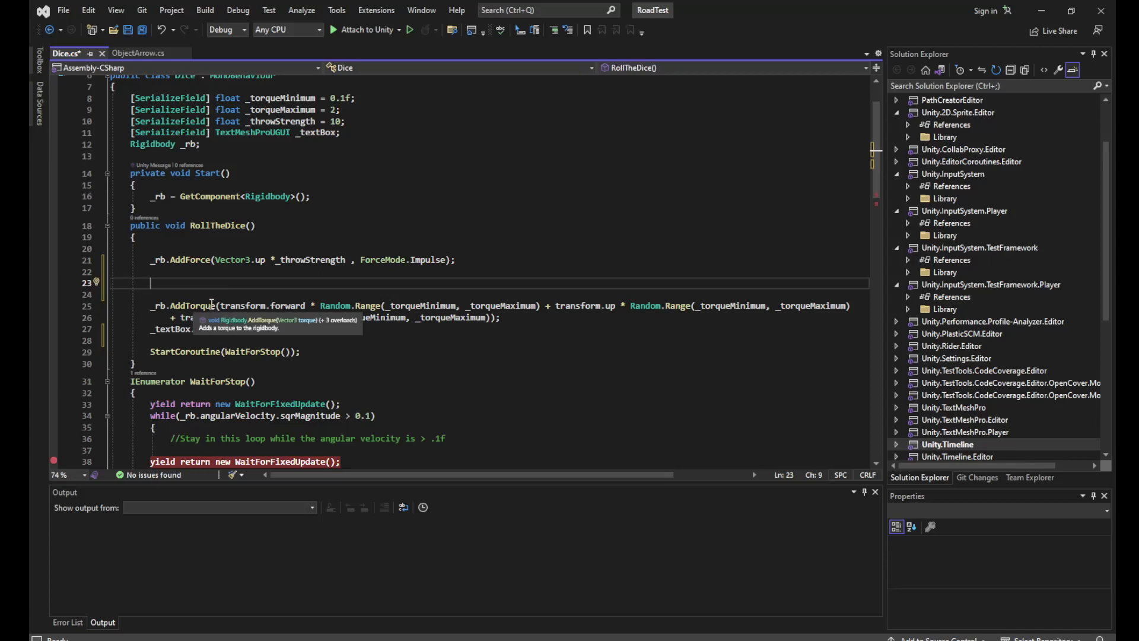
type("_rb.")
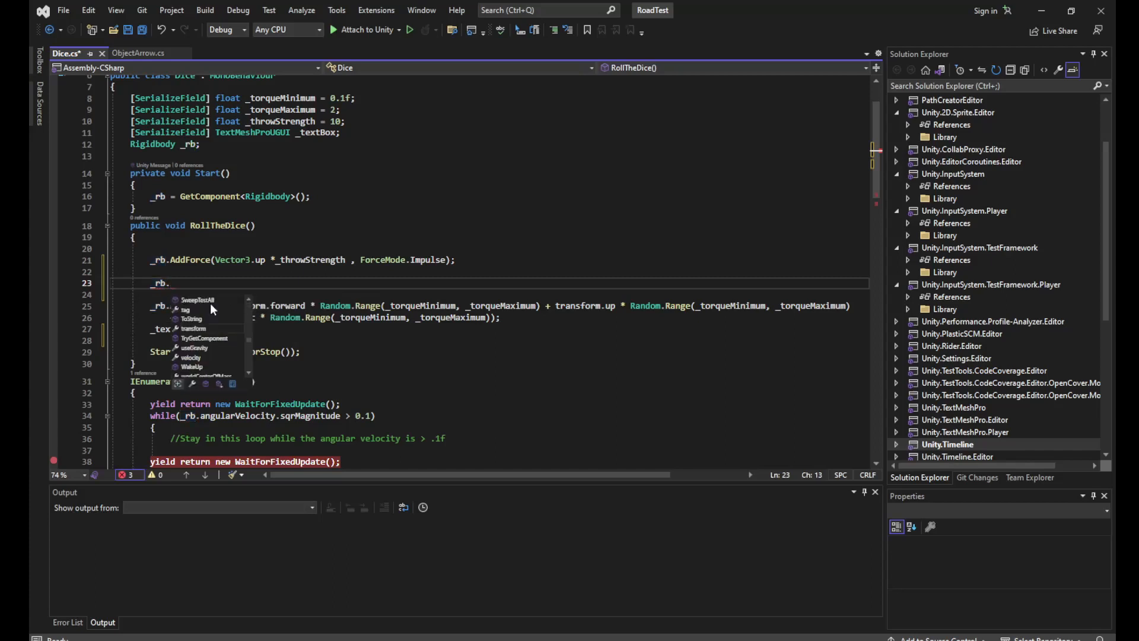
type("ad")
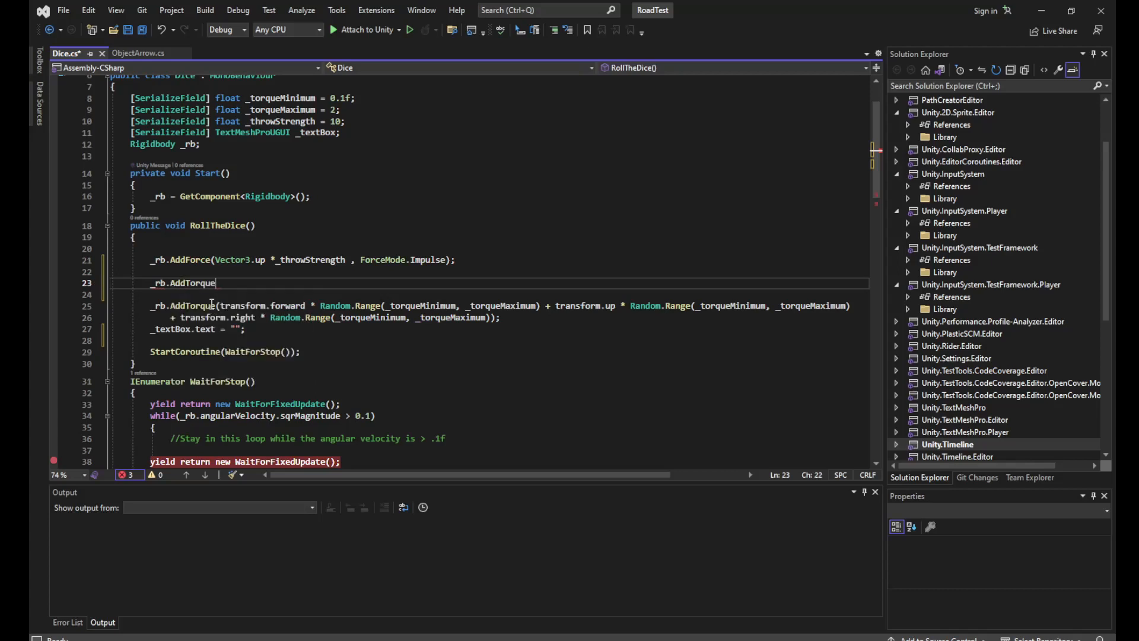
type("()")
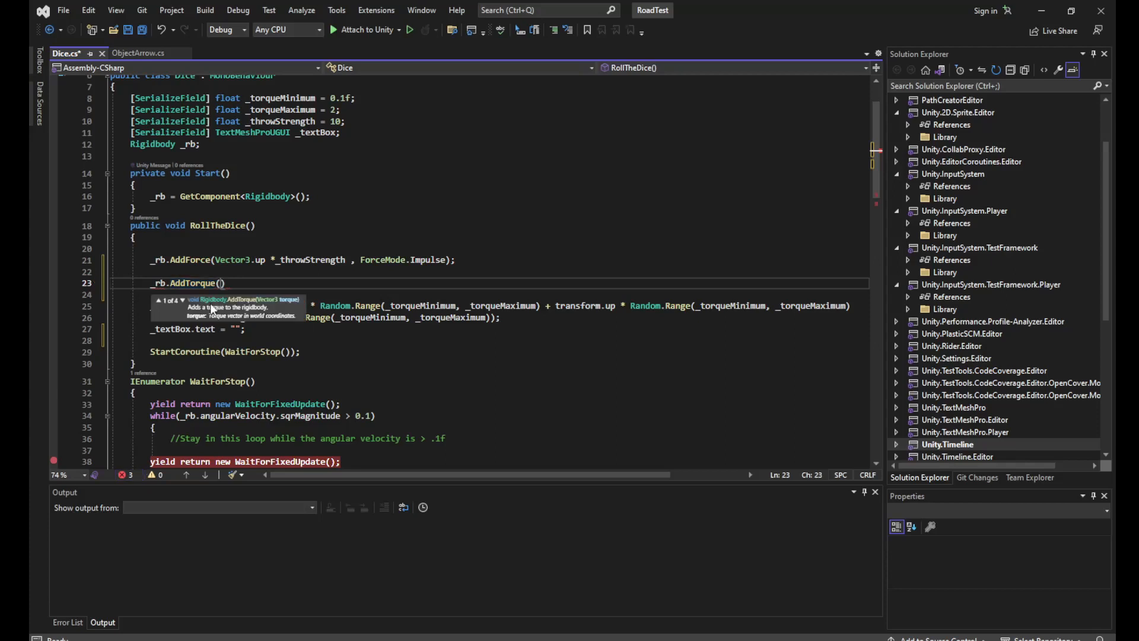
type("transform")
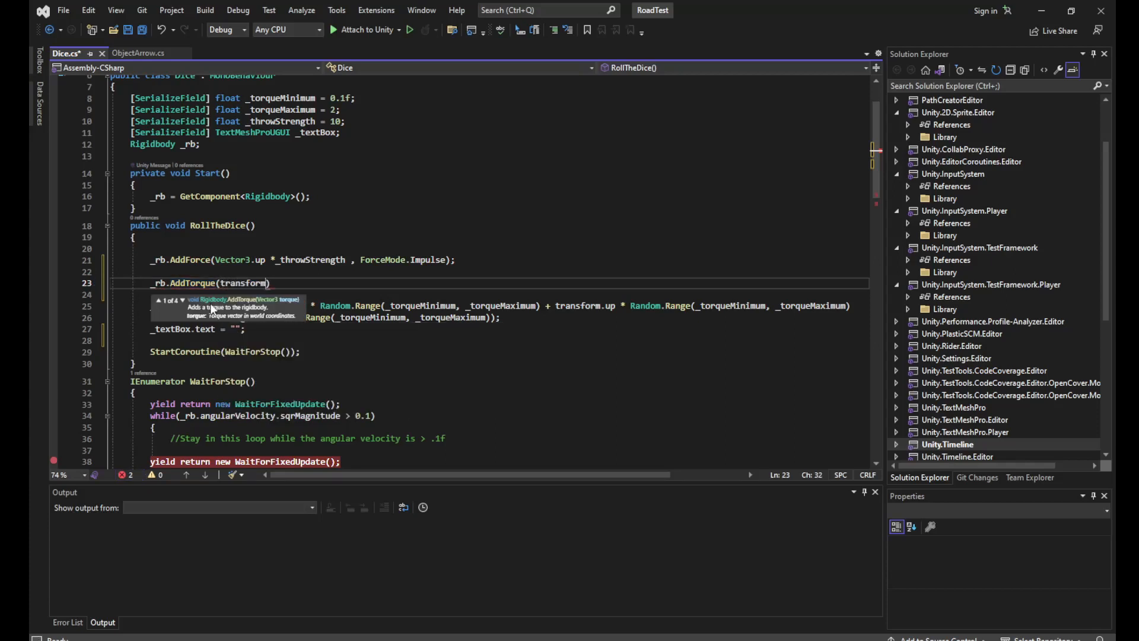
type(".fo")
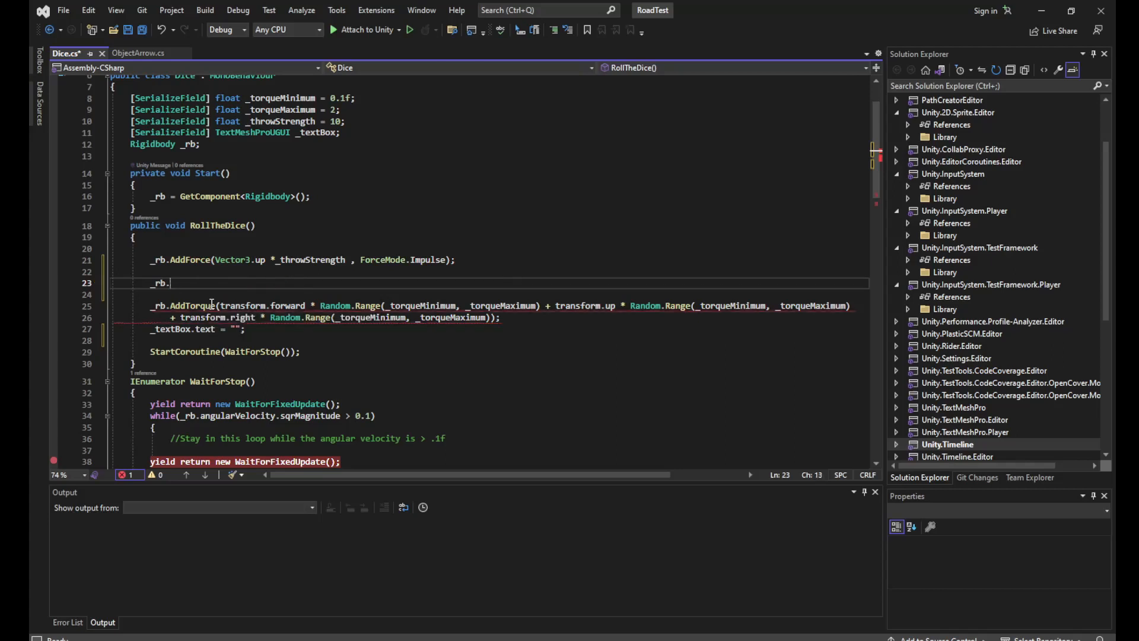
key("BackSpace")
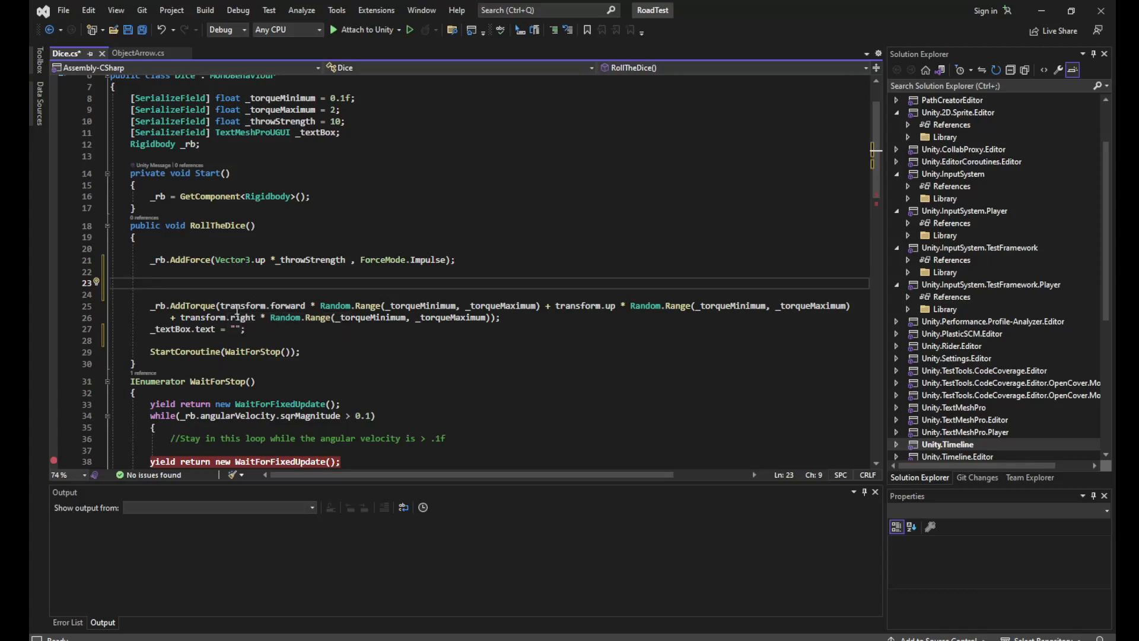
mouse_move(289, 305)
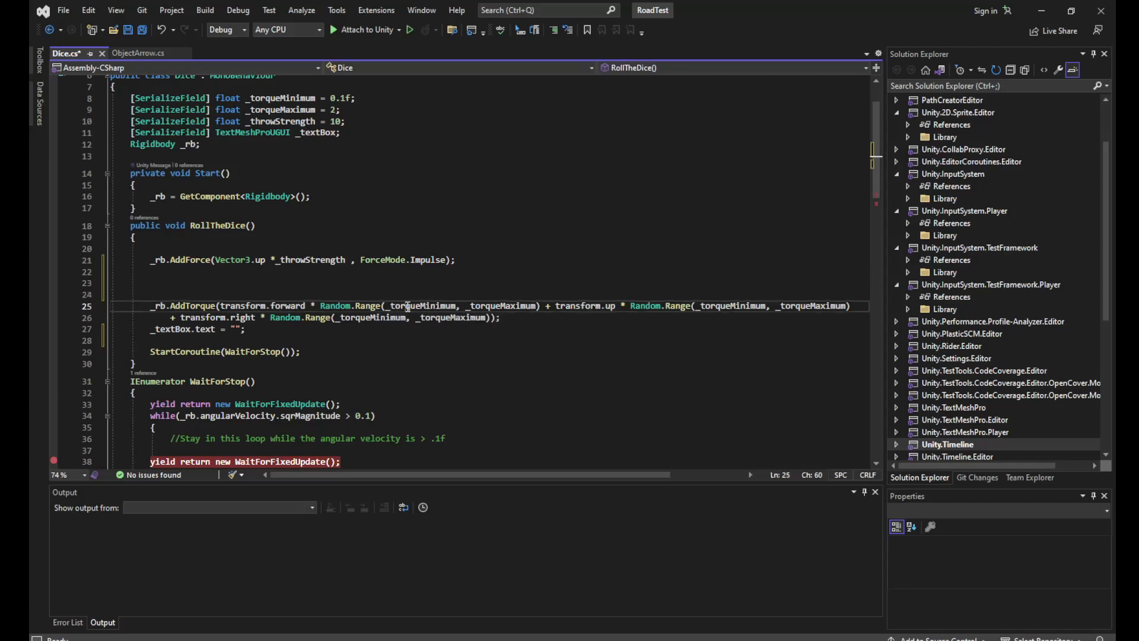
double_click(417, 305)
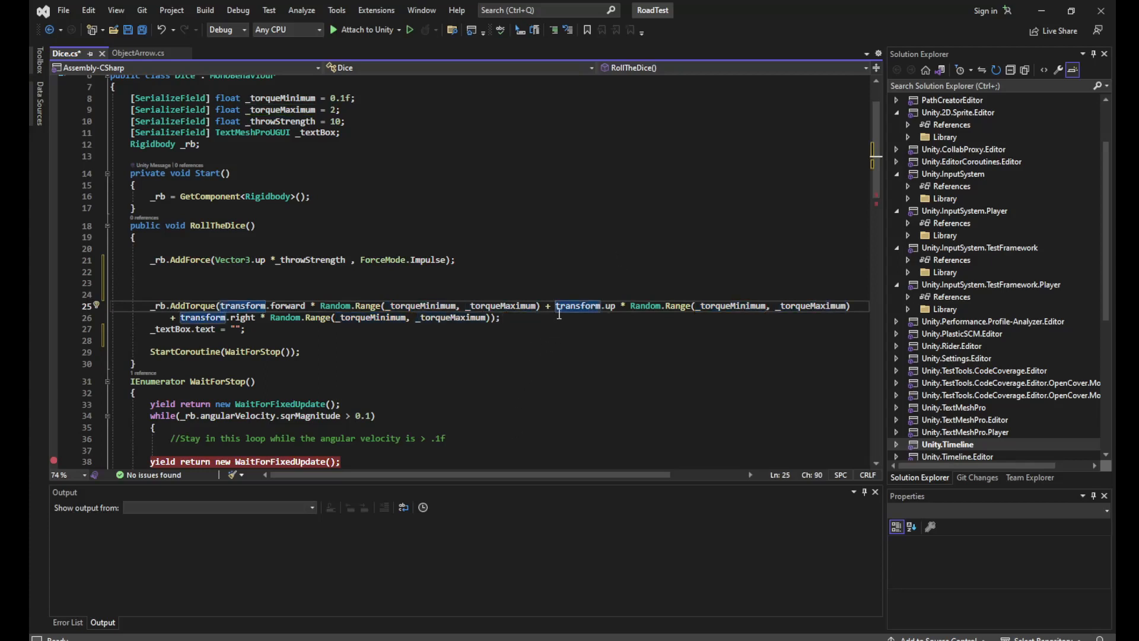
mouse_move(579, 305)
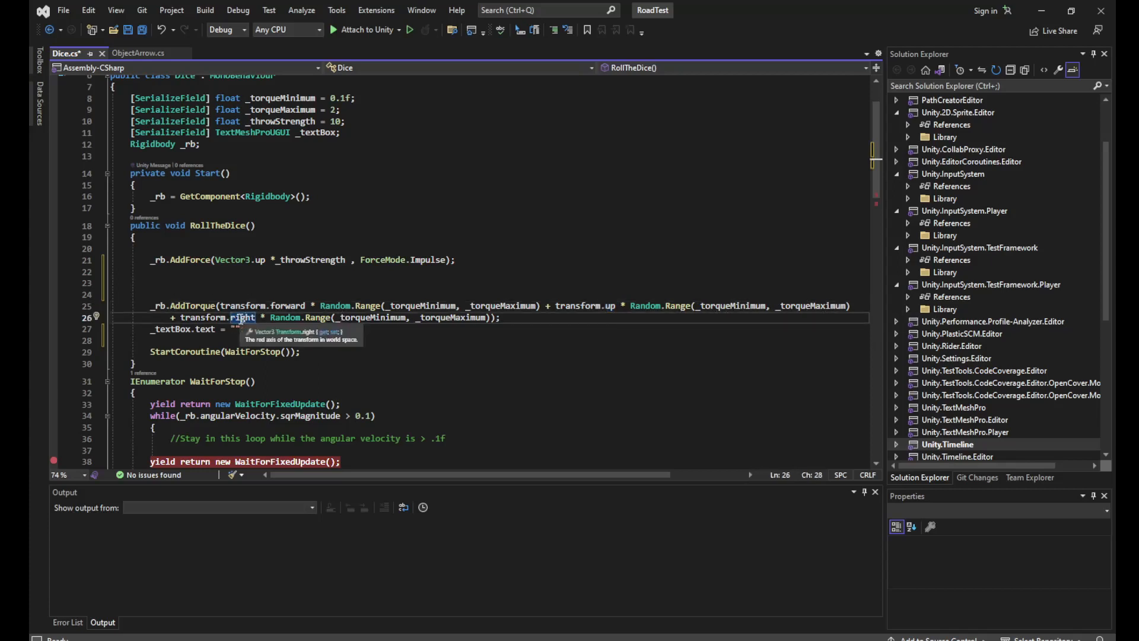
mouse_move(313, 317)
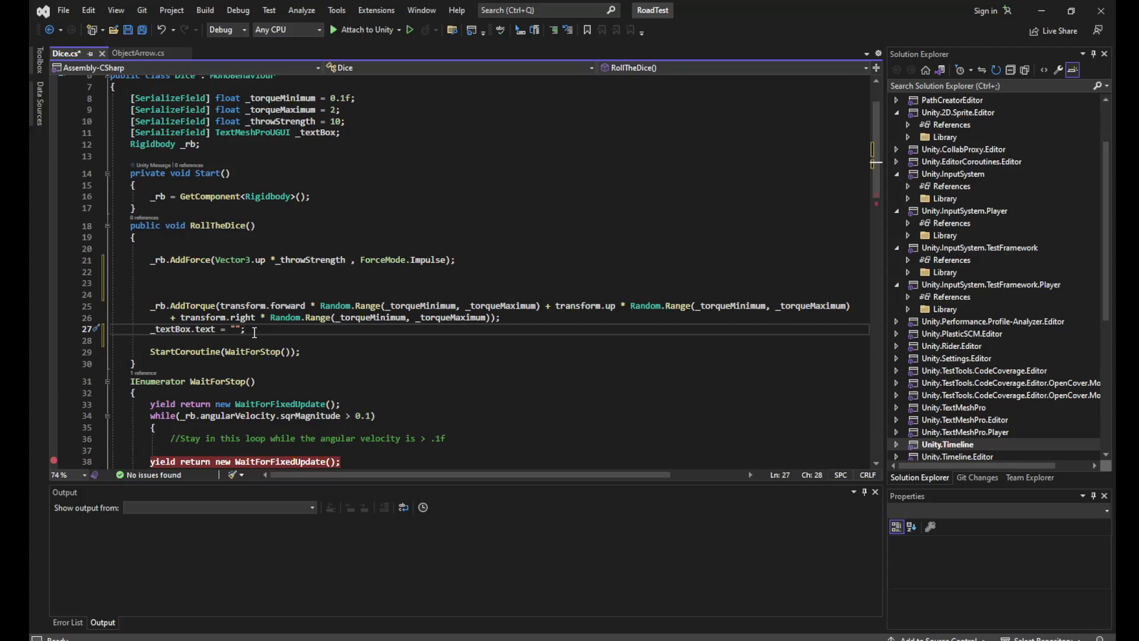
mouse_move(203, 350)
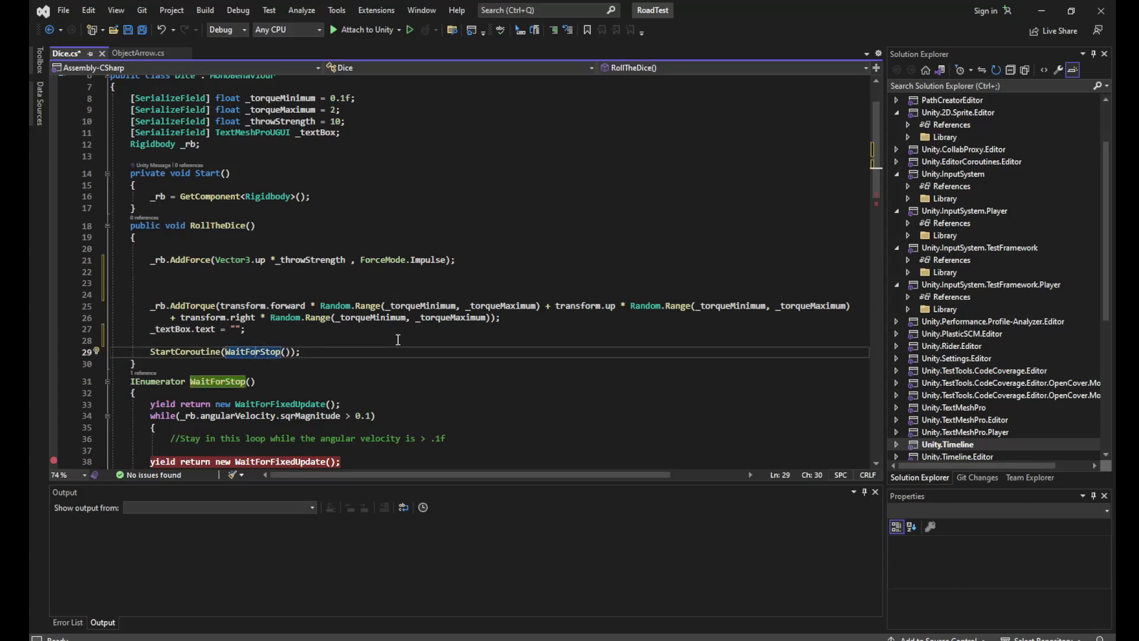
scroll("down", 3)
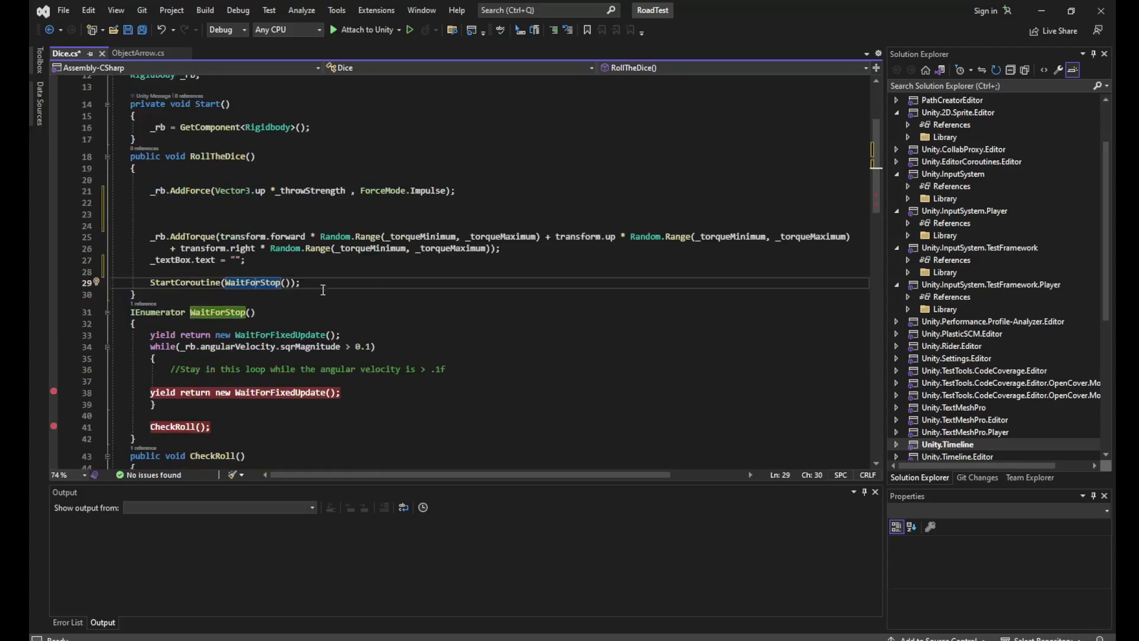
left_click(135, 323)
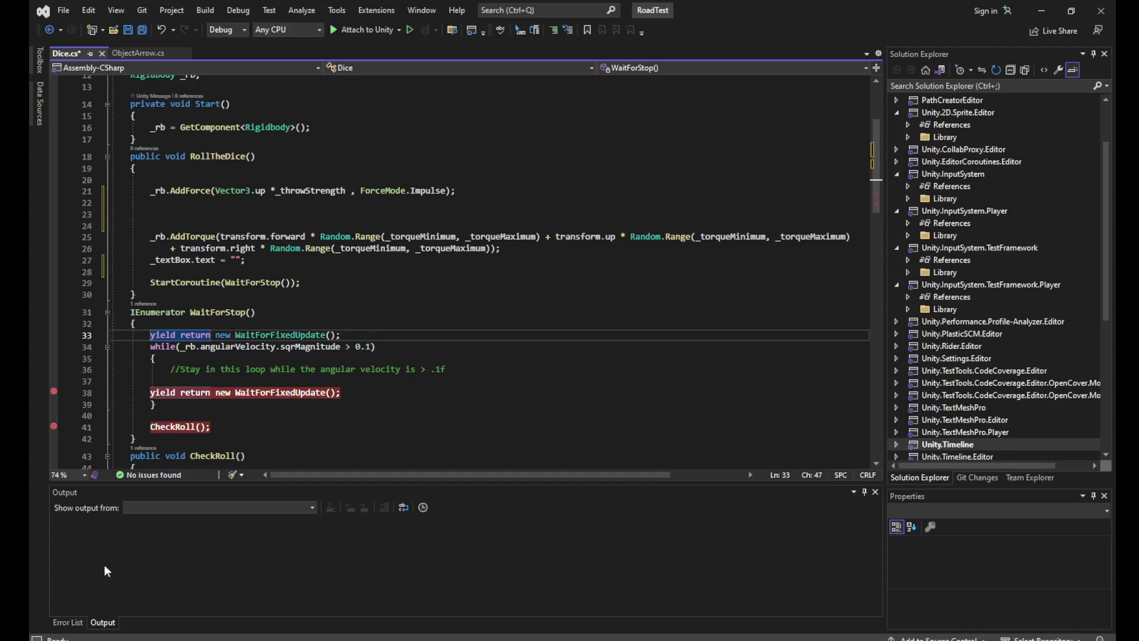
scroll("up", 3)
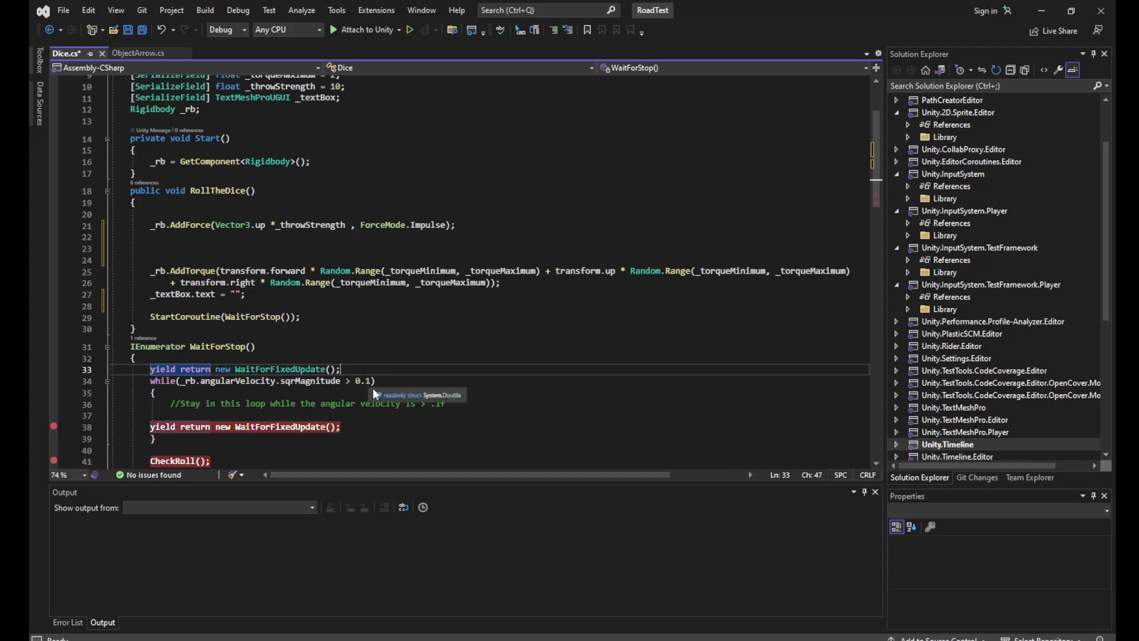
left_click(379, 381)
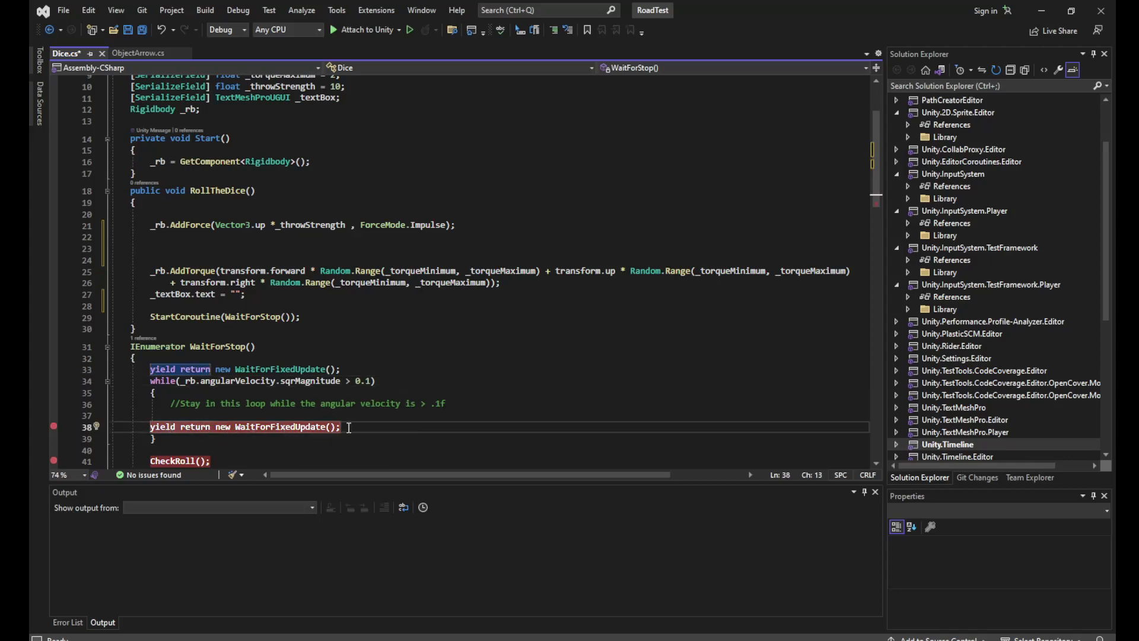
mouse_move(358, 431)
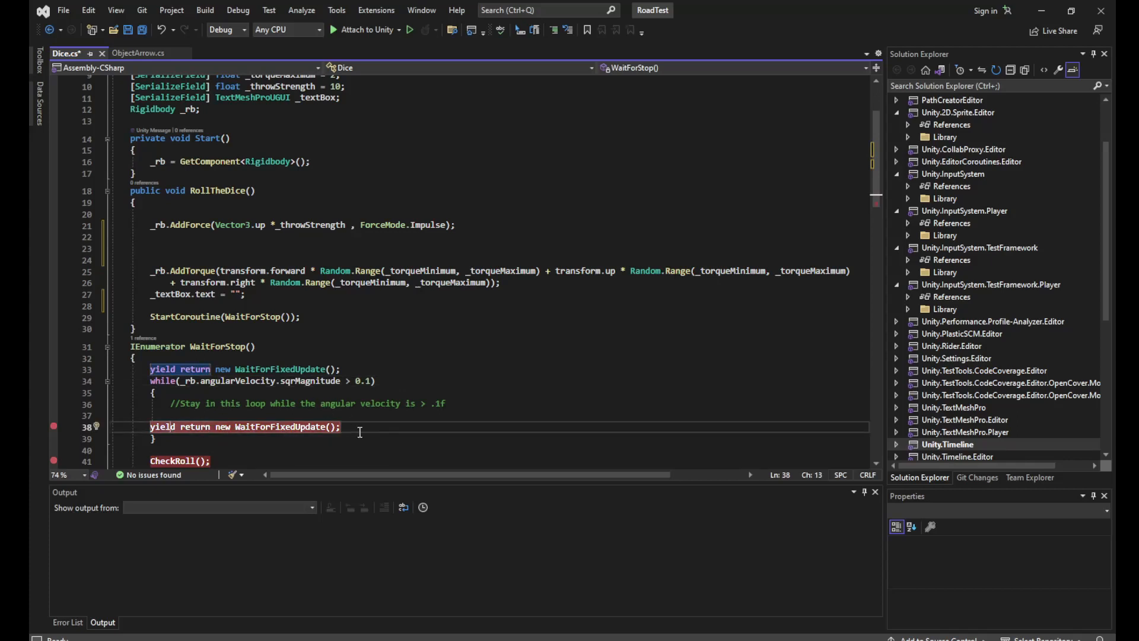
scroll("down", 3)
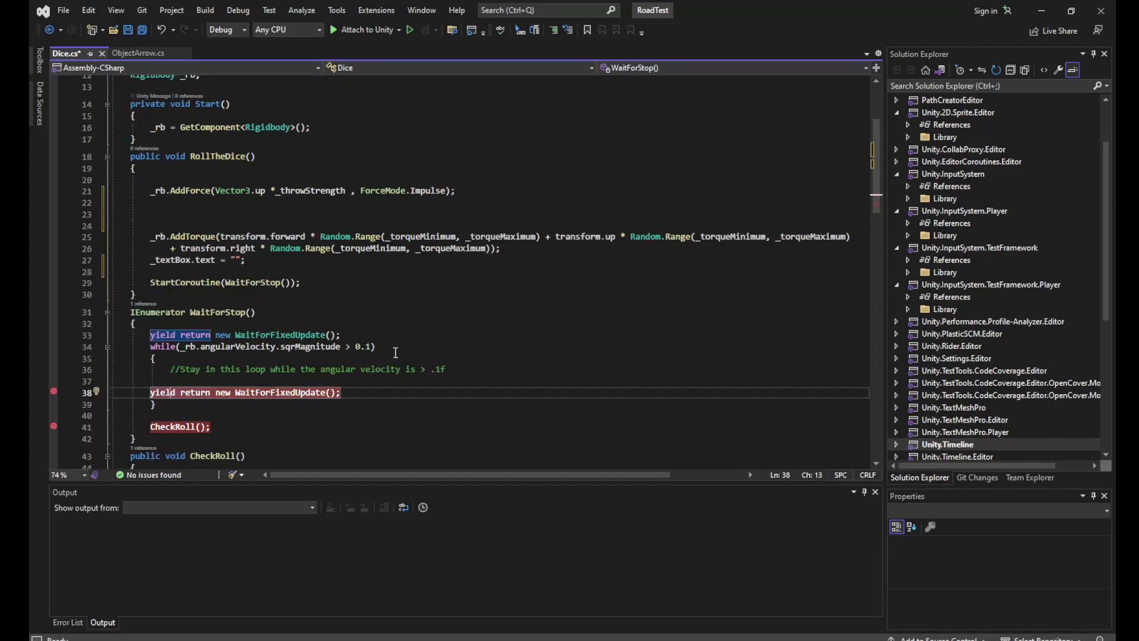
mouse_move(400, 345)
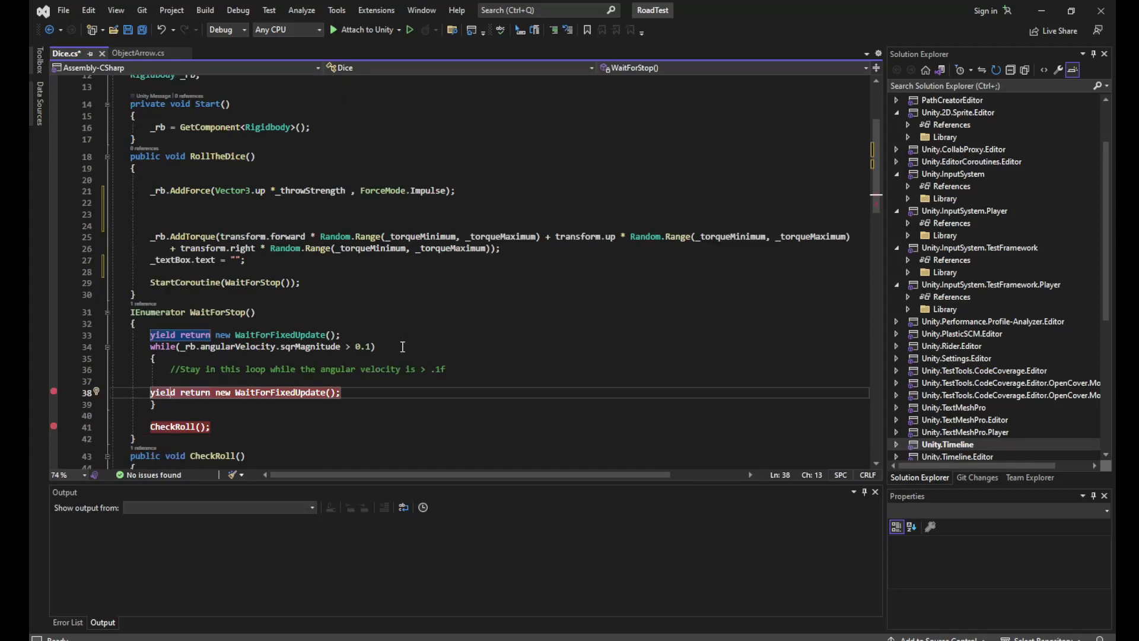
left_click(375, 346)
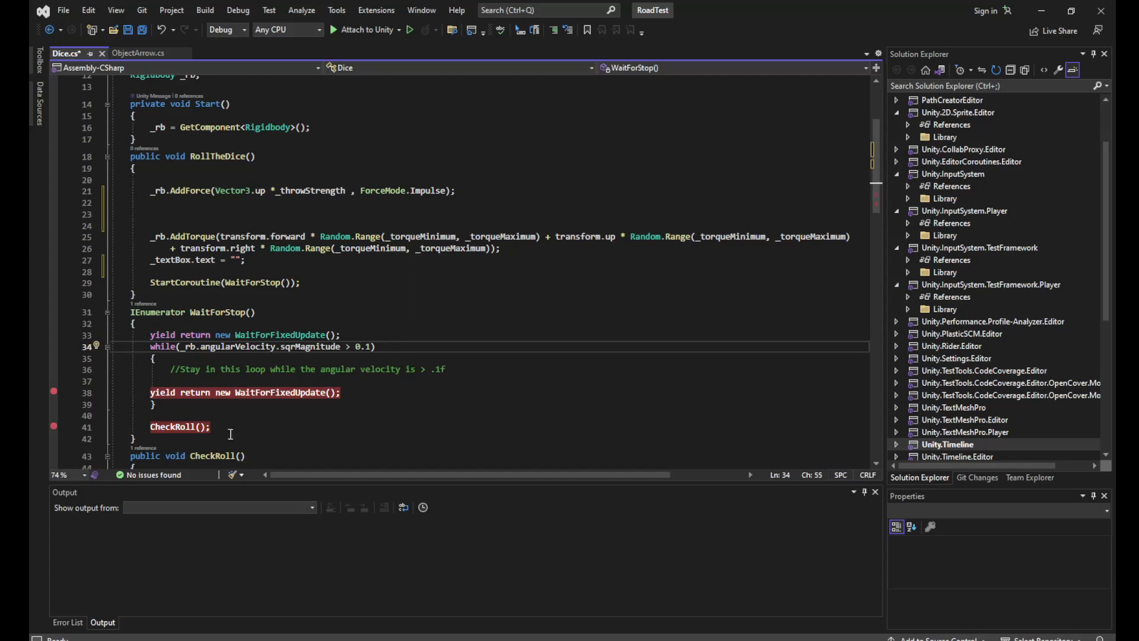
left_click(244, 427)
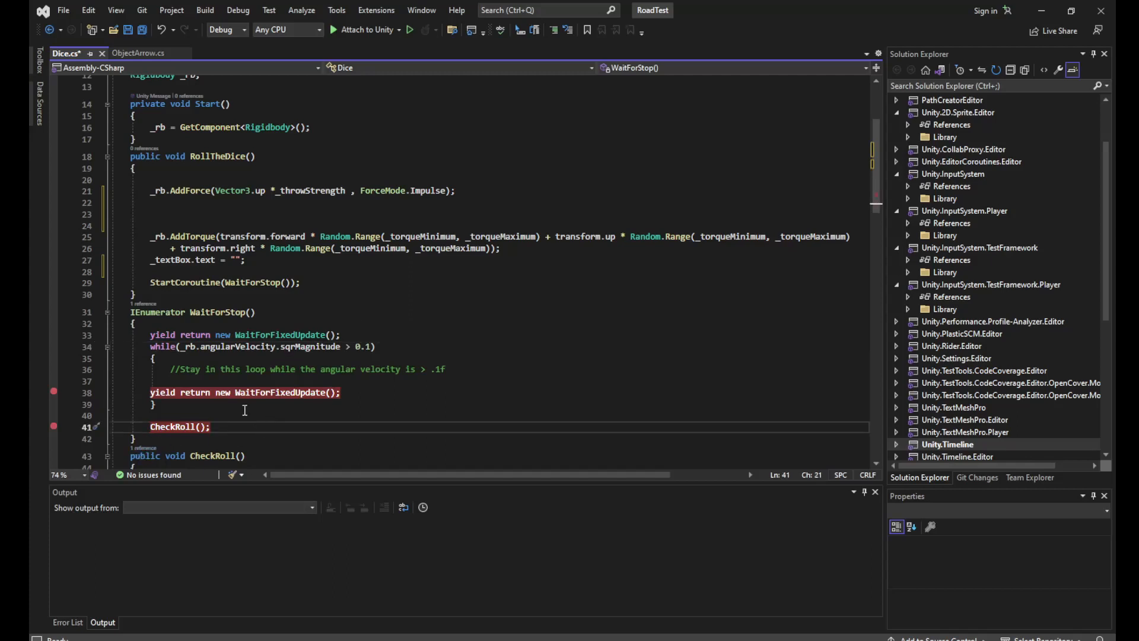
mouse_move(229, 347)
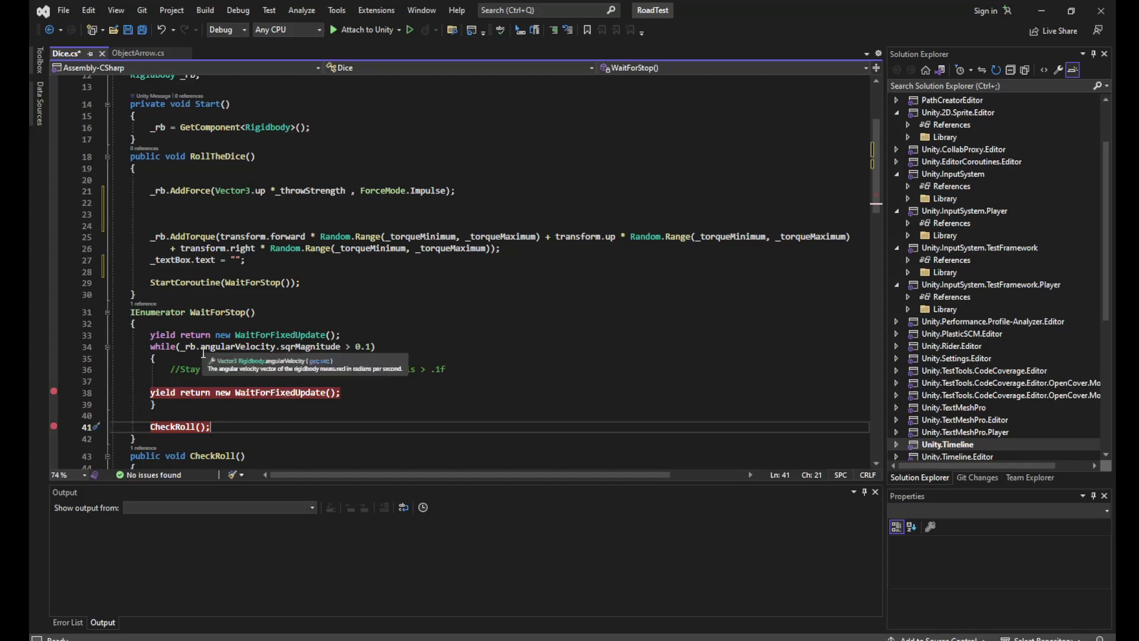
mouse_move(240, 350)
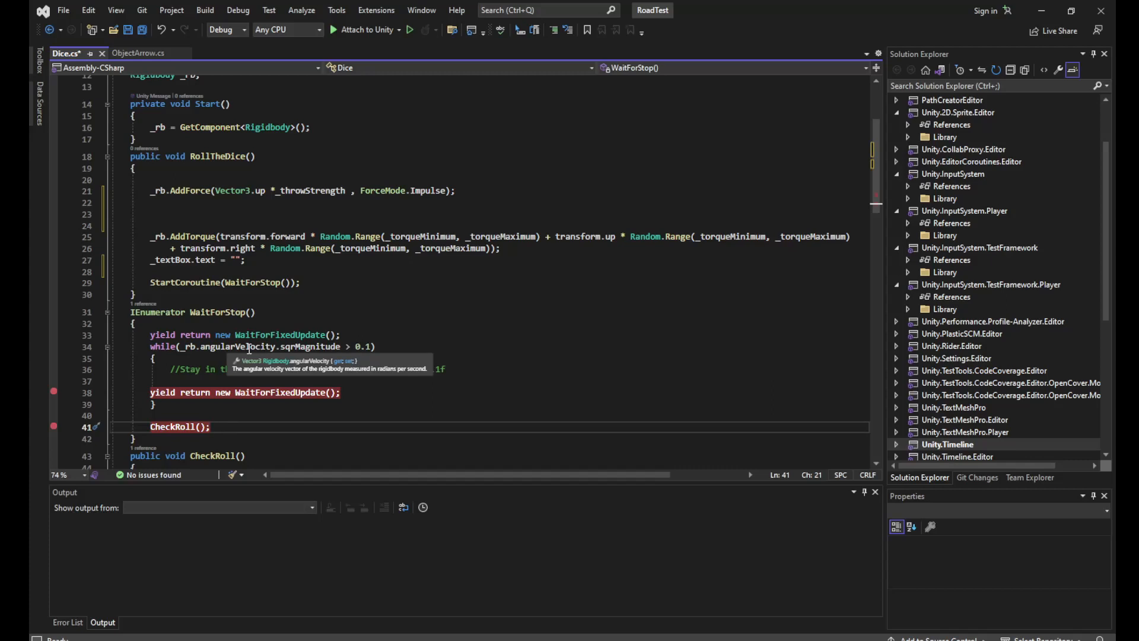
mouse_move(652, 619)
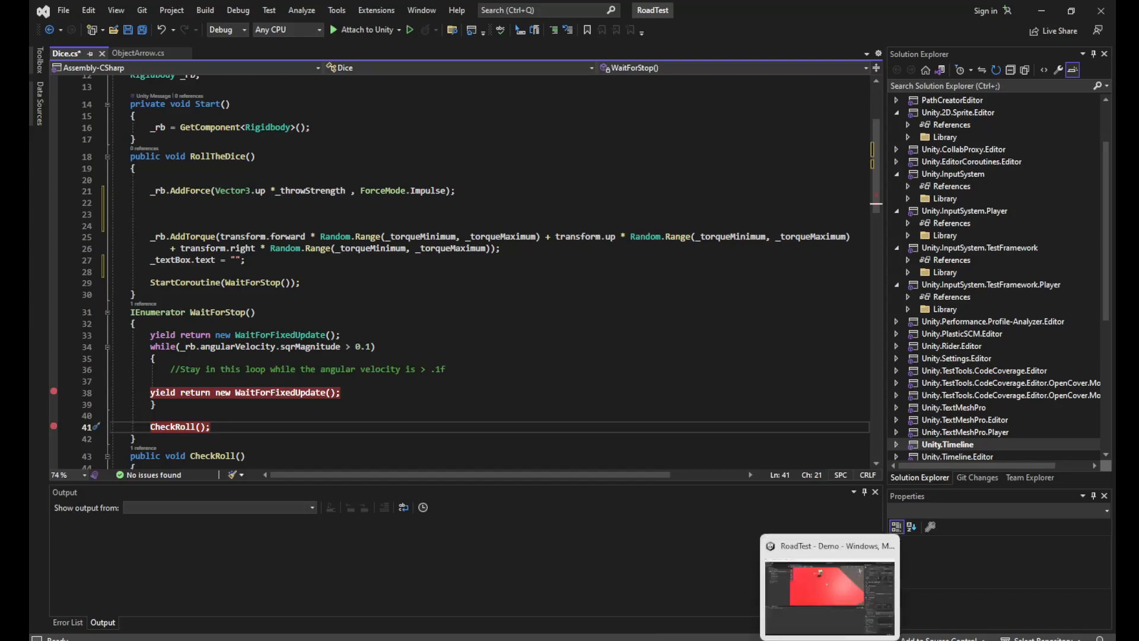
Return from Visual Studio to the Unity Editor so the script changes compile.
left_click(826, 595)
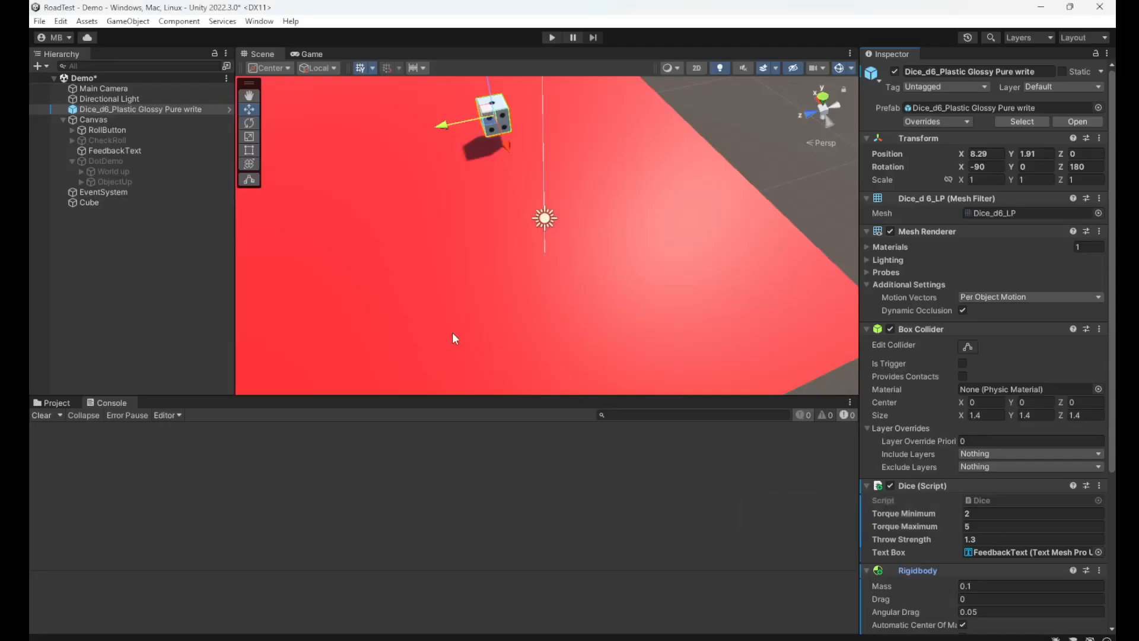
mouse_move(488, 289)
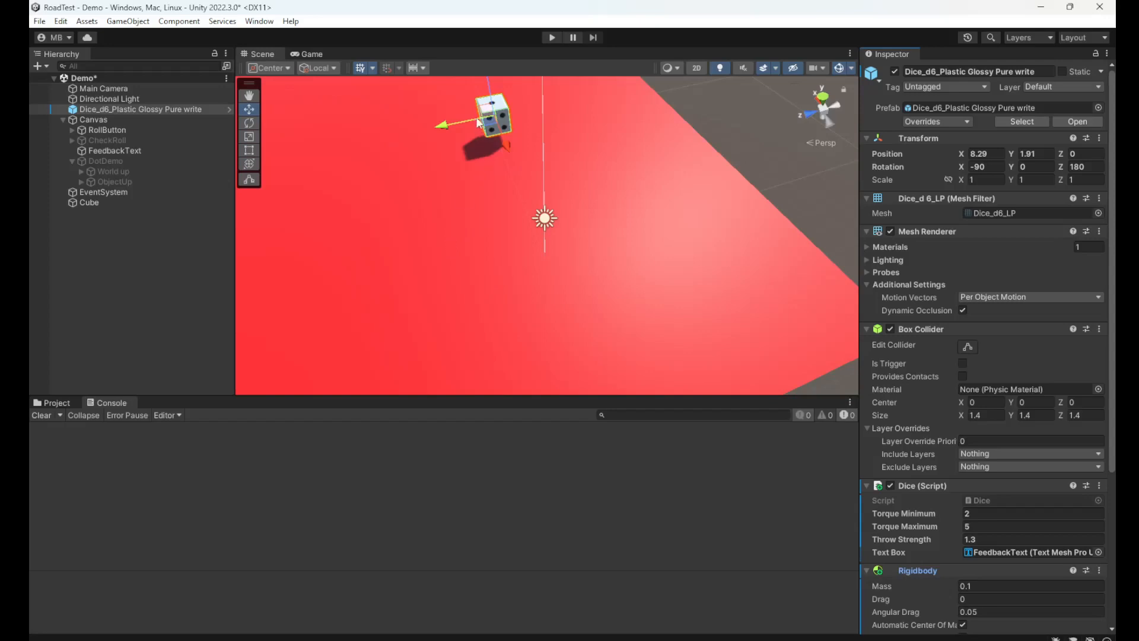
mouse_move(441, 83)
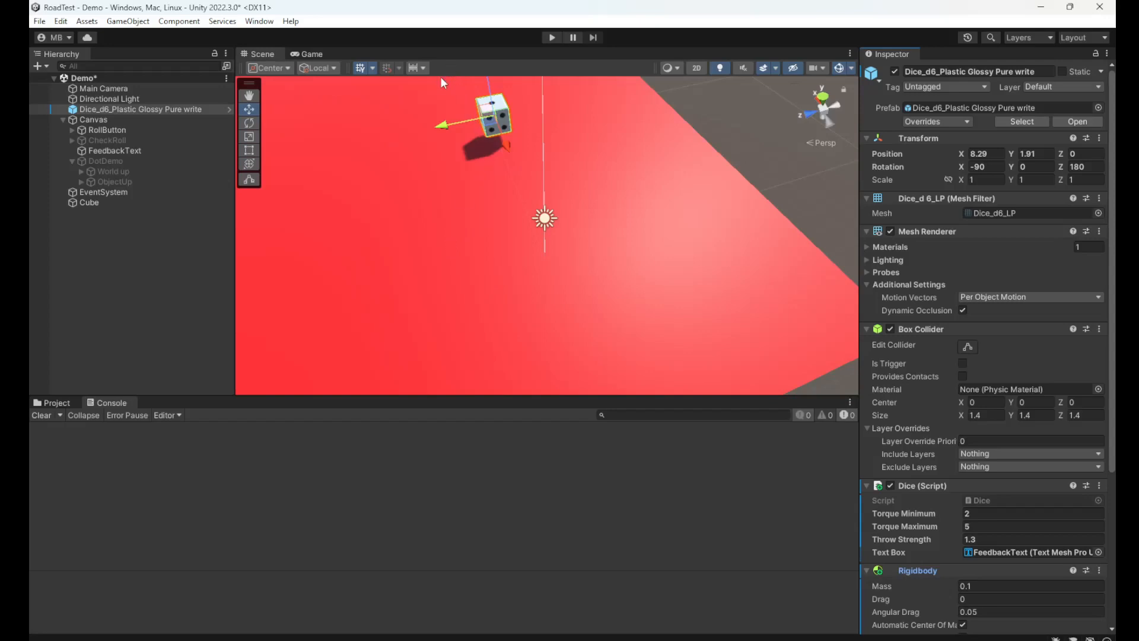
mouse_move(448, 81)
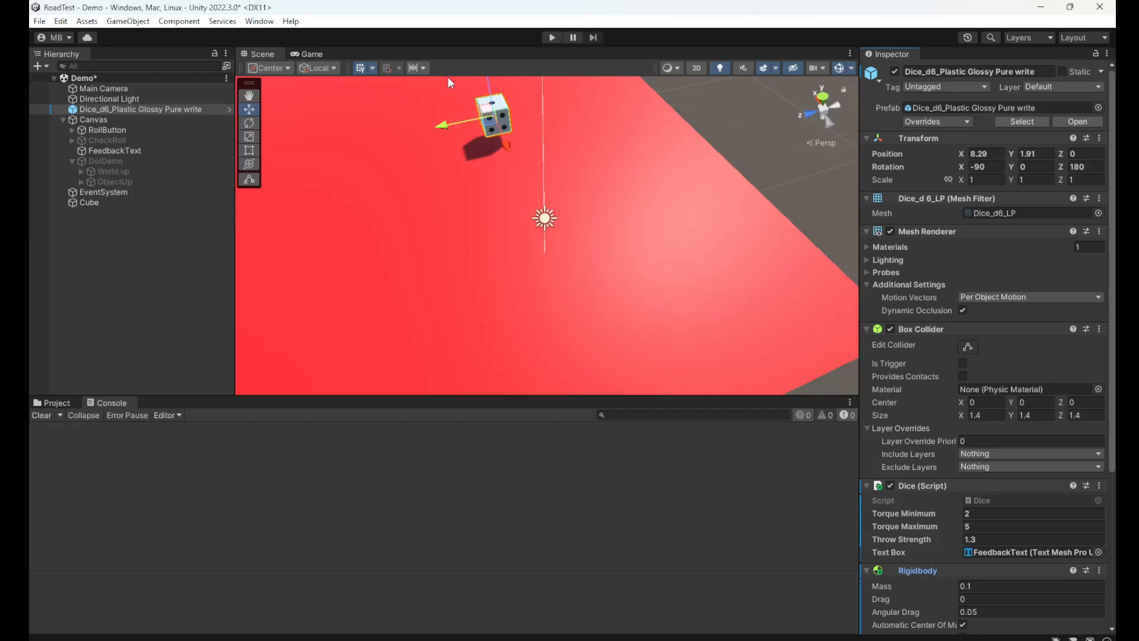
mouse_move(466, 98)
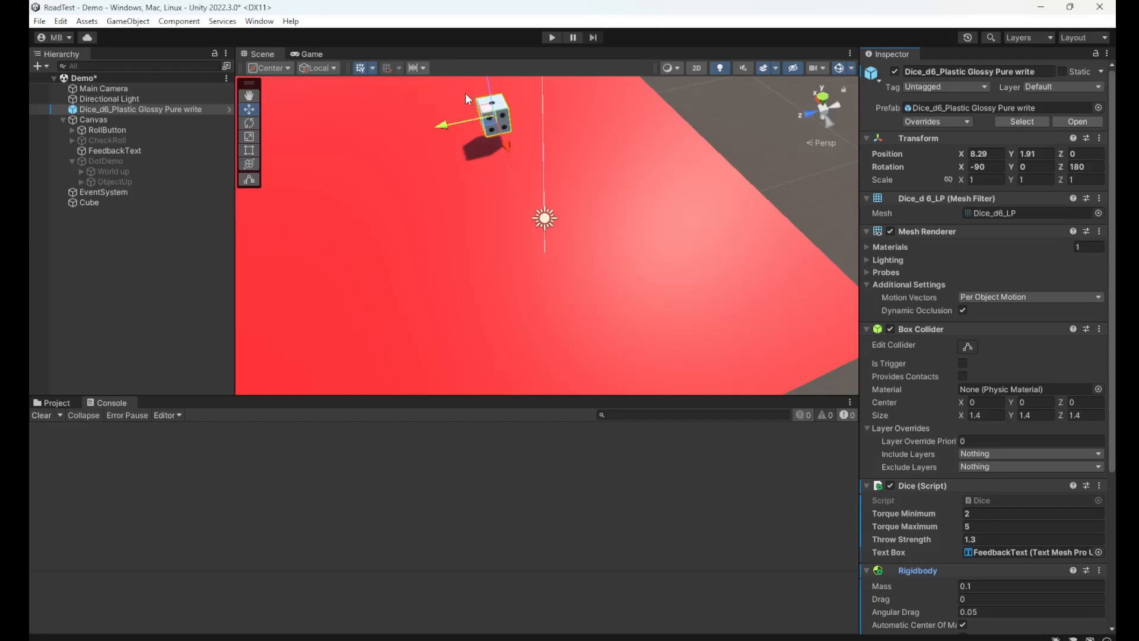
mouse_move(270, 16)
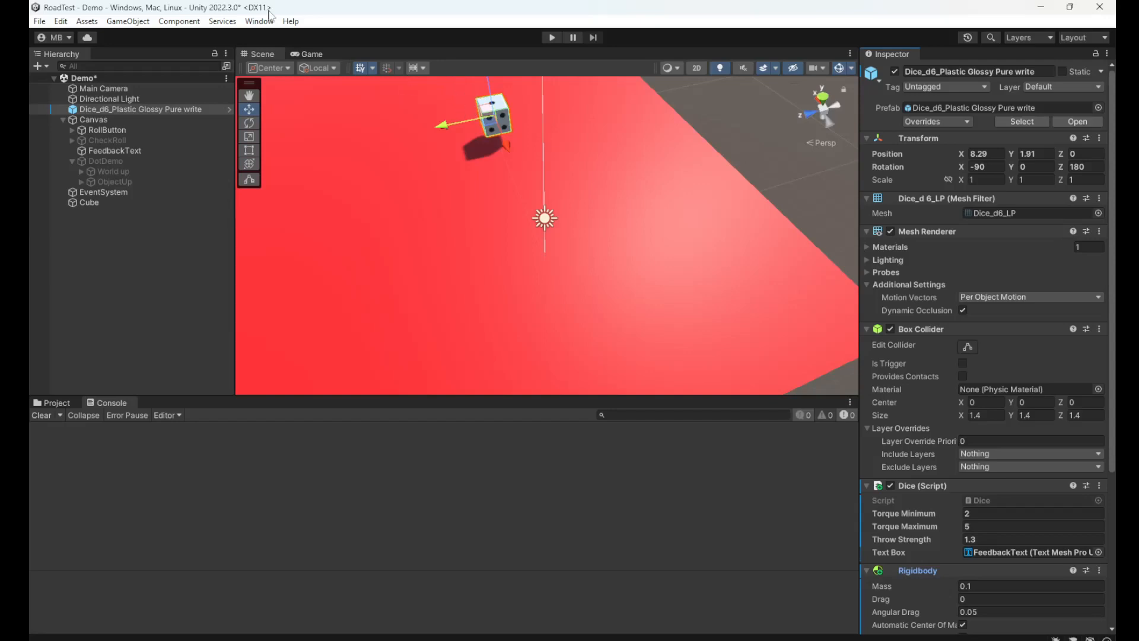
Enter Play mode and roll the die repeatedly, checking the reported faces 4, 6 and 4.
left_click(551, 37)
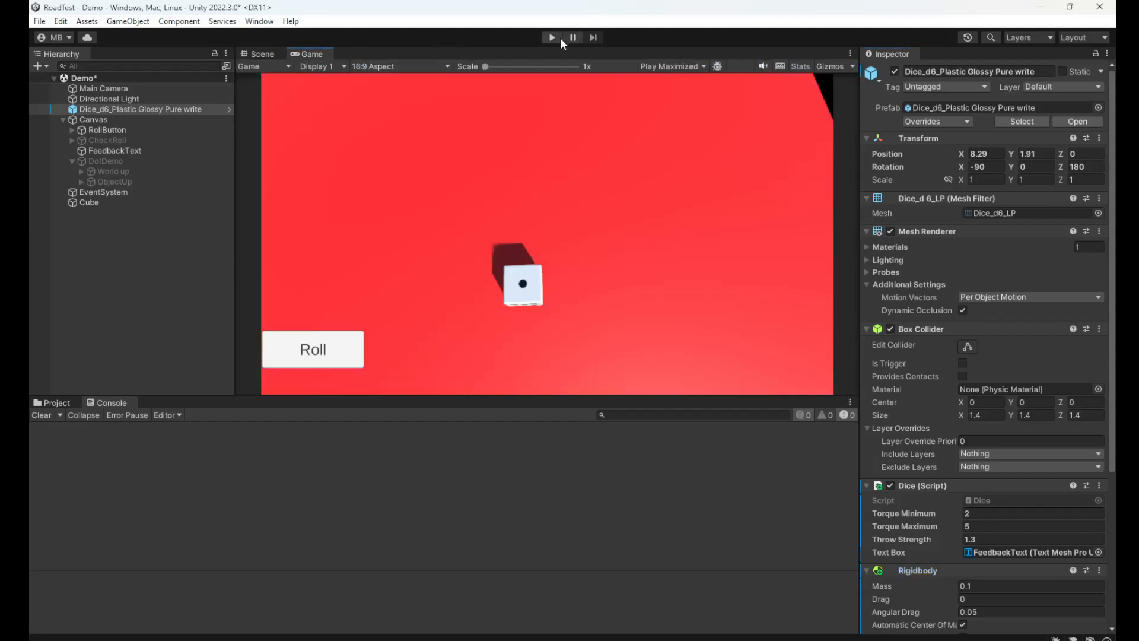
left_click(550, 37)
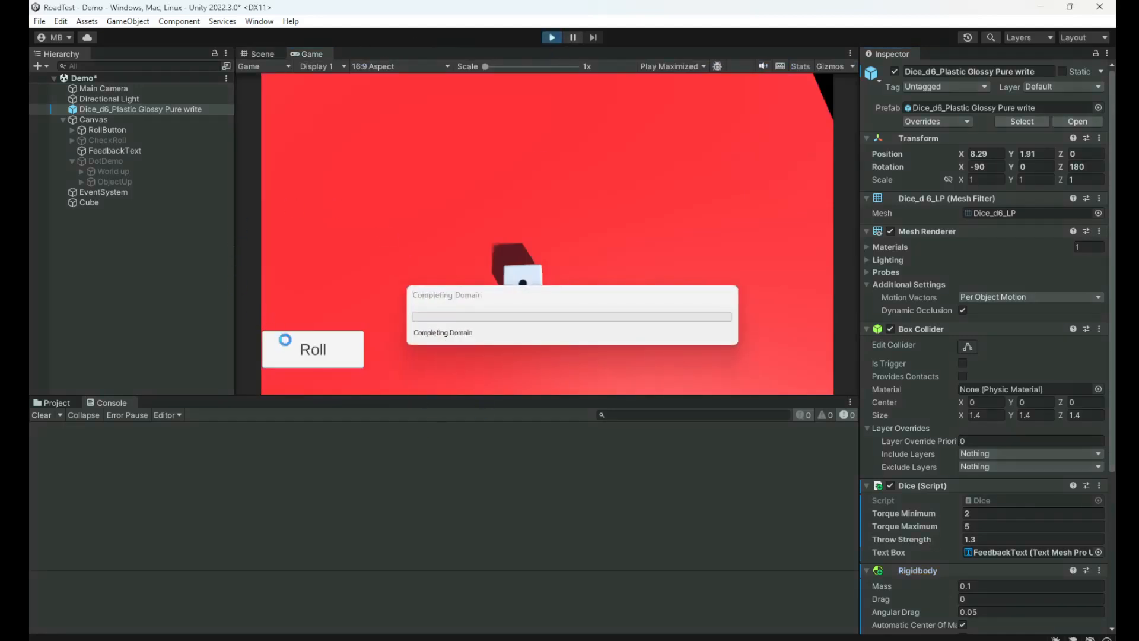
left_click(551, 37)
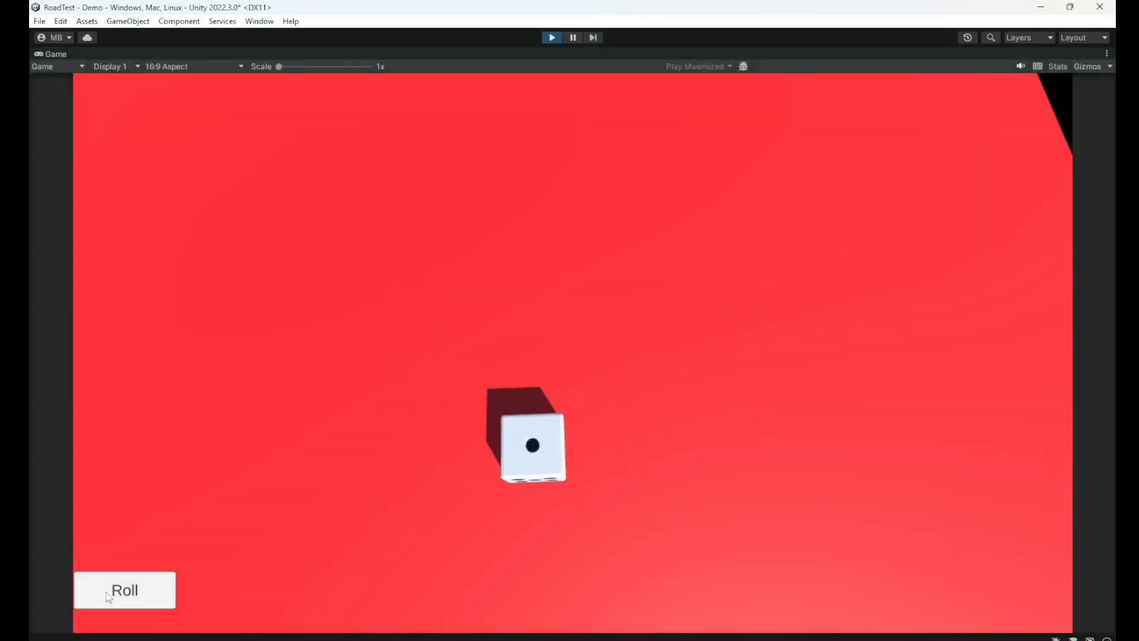
left_click(123, 589)
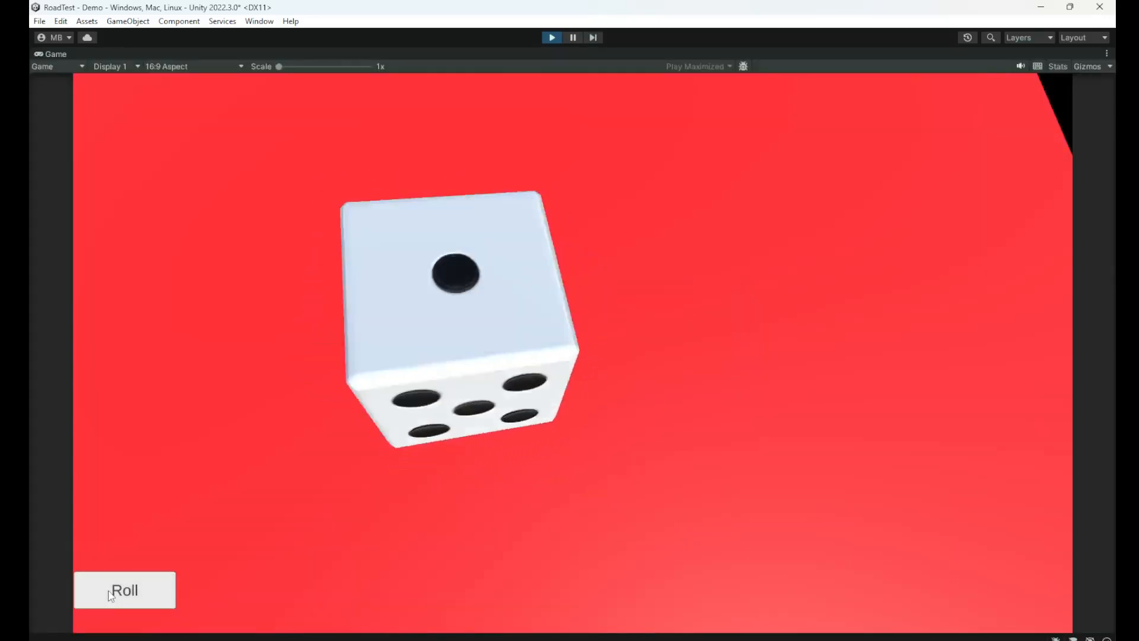
left_click(124, 589)
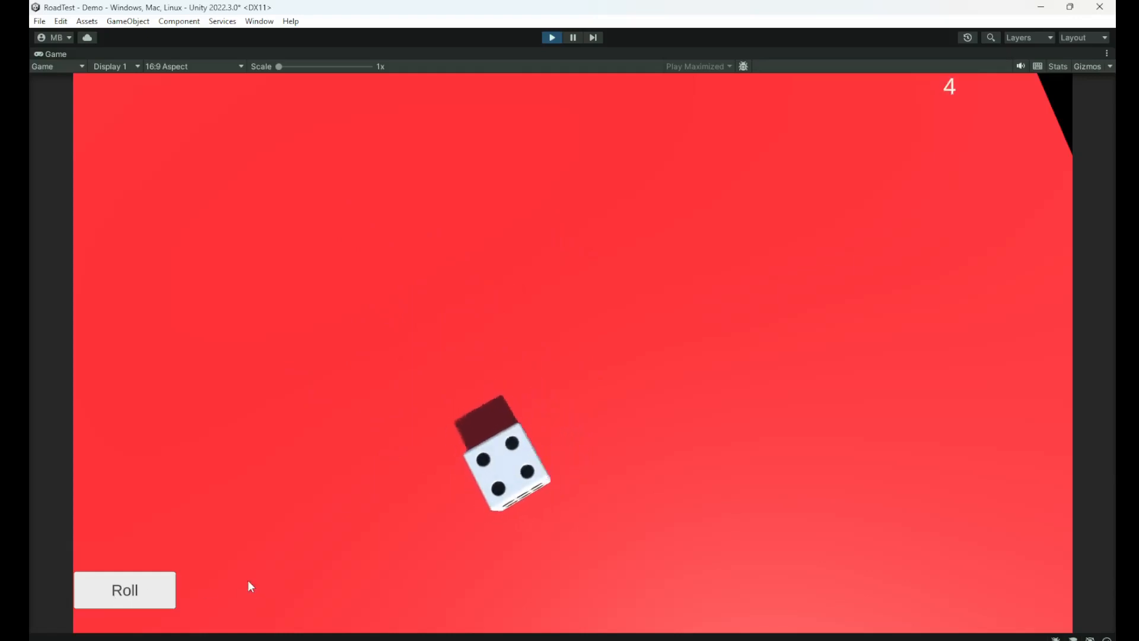
mouse_move(432, 379)
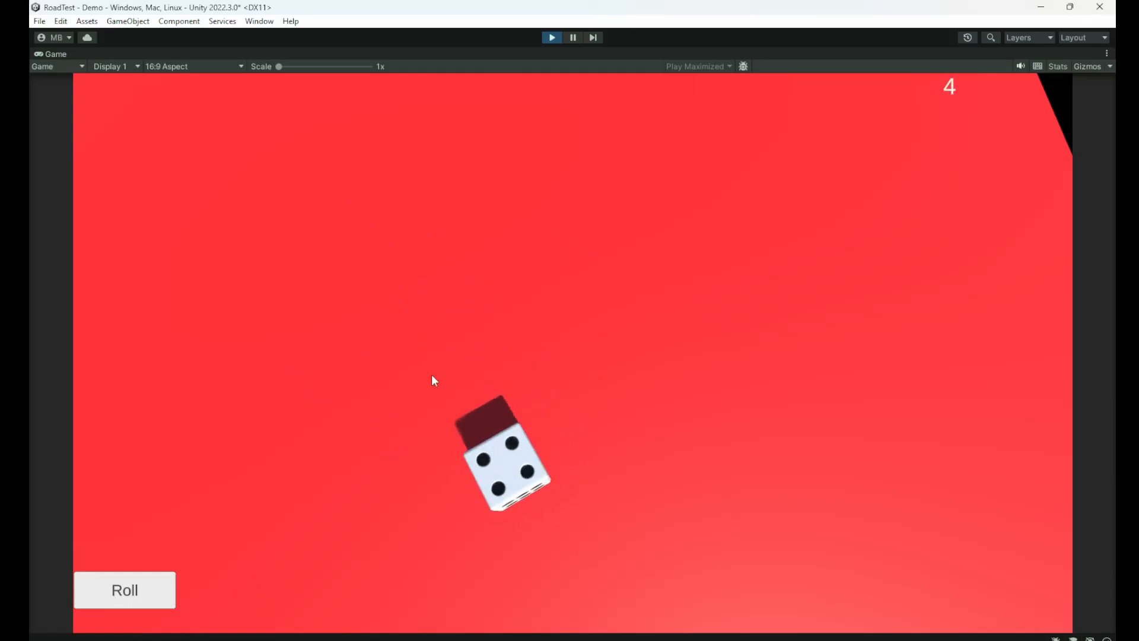
mouse_move(78, 598)
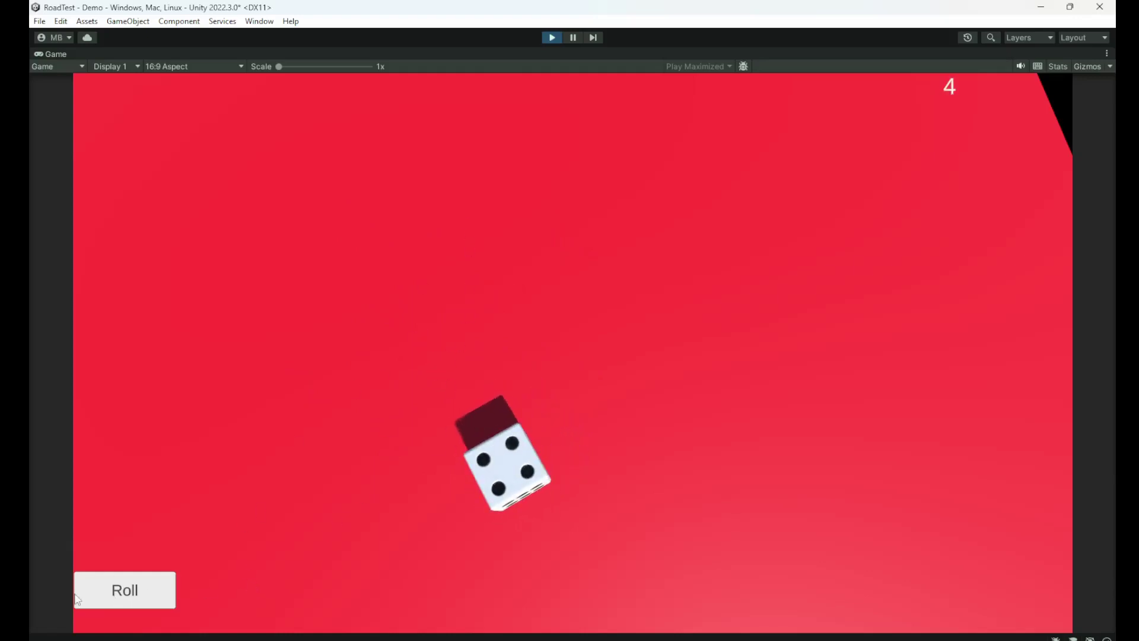
left_click(123, 589)
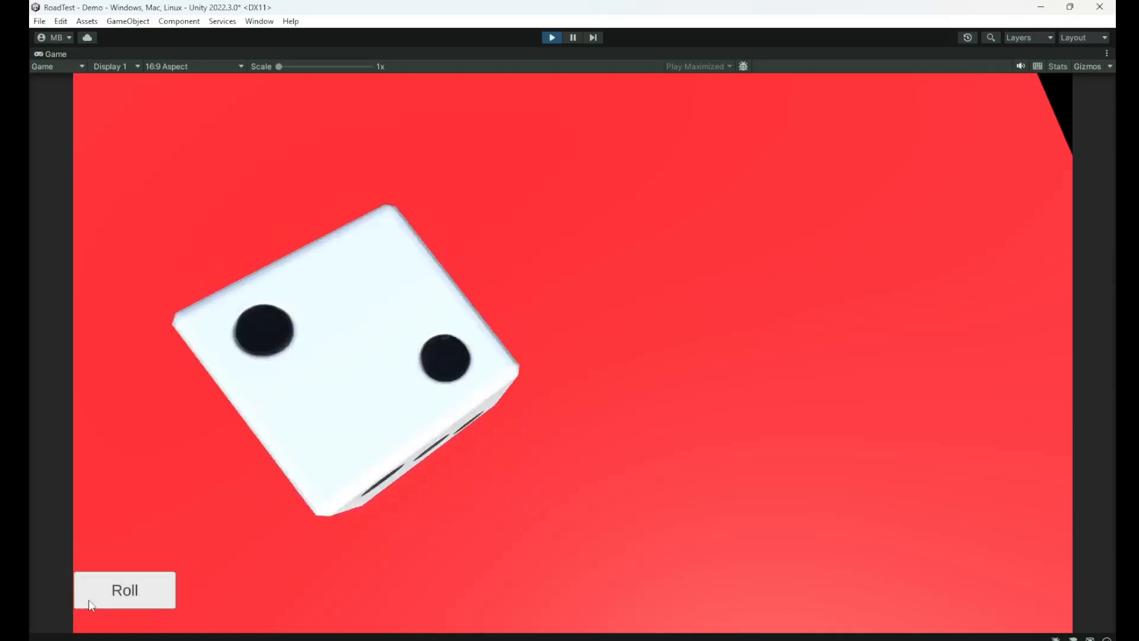
left_click(123, 589)
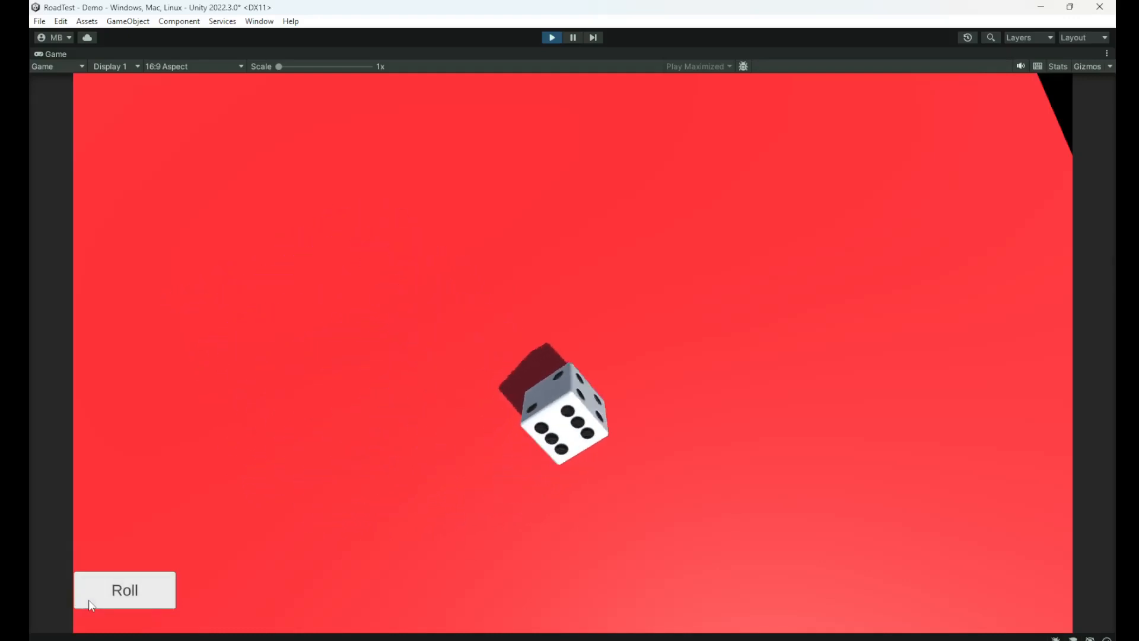
left_click(124, 589)
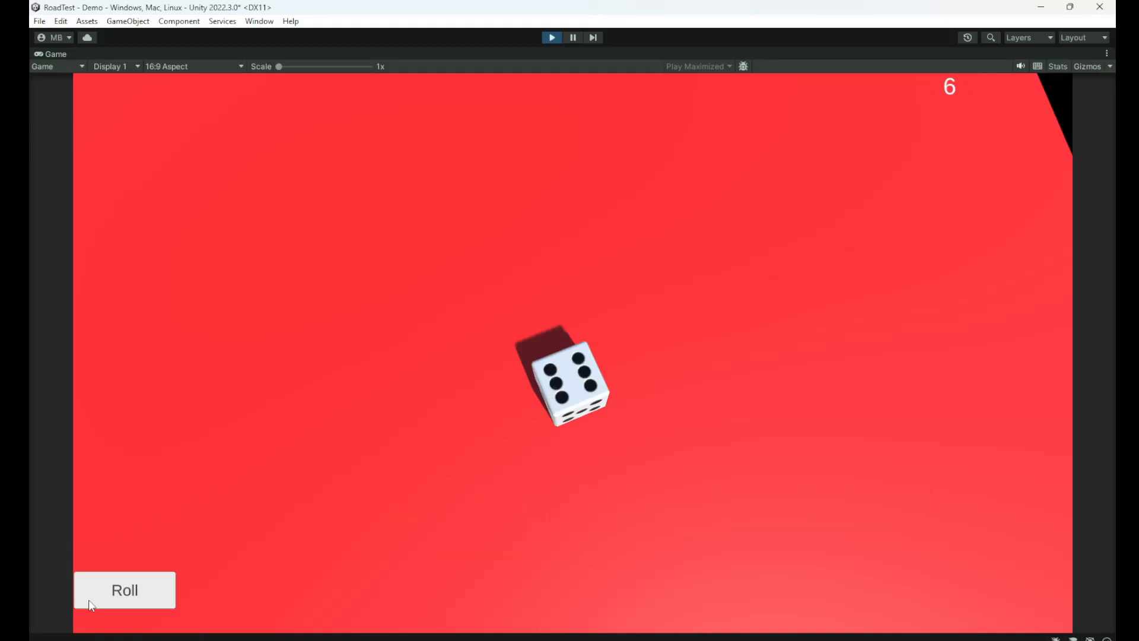
left_click(123, 589)
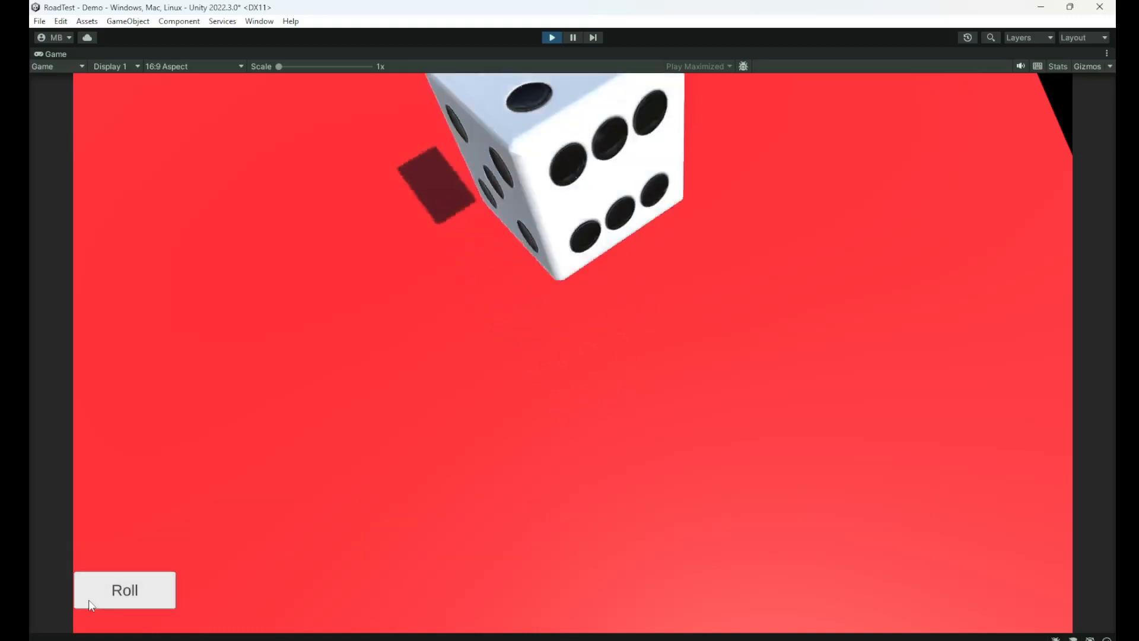
left_click(124, 589)
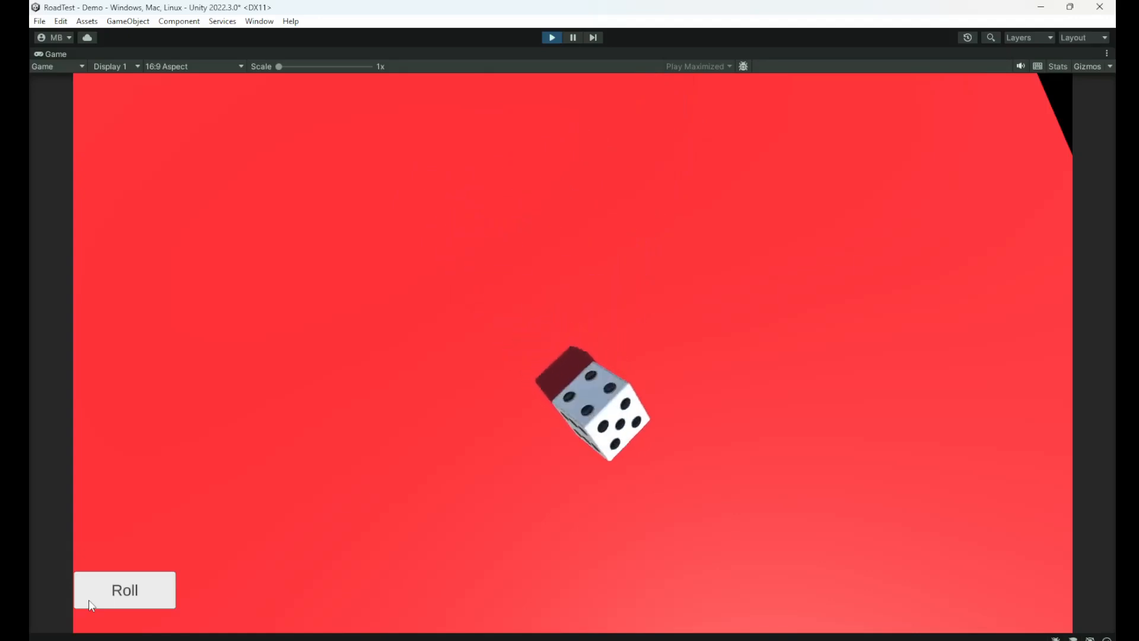
left_click(124, 589)
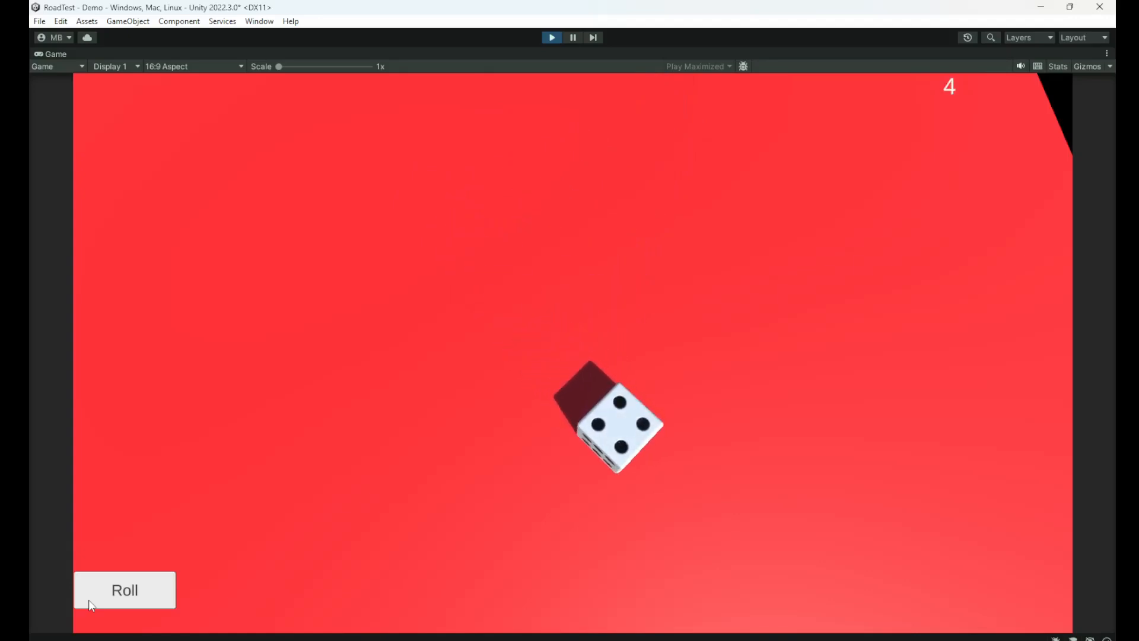
mouse_move(407, 401)
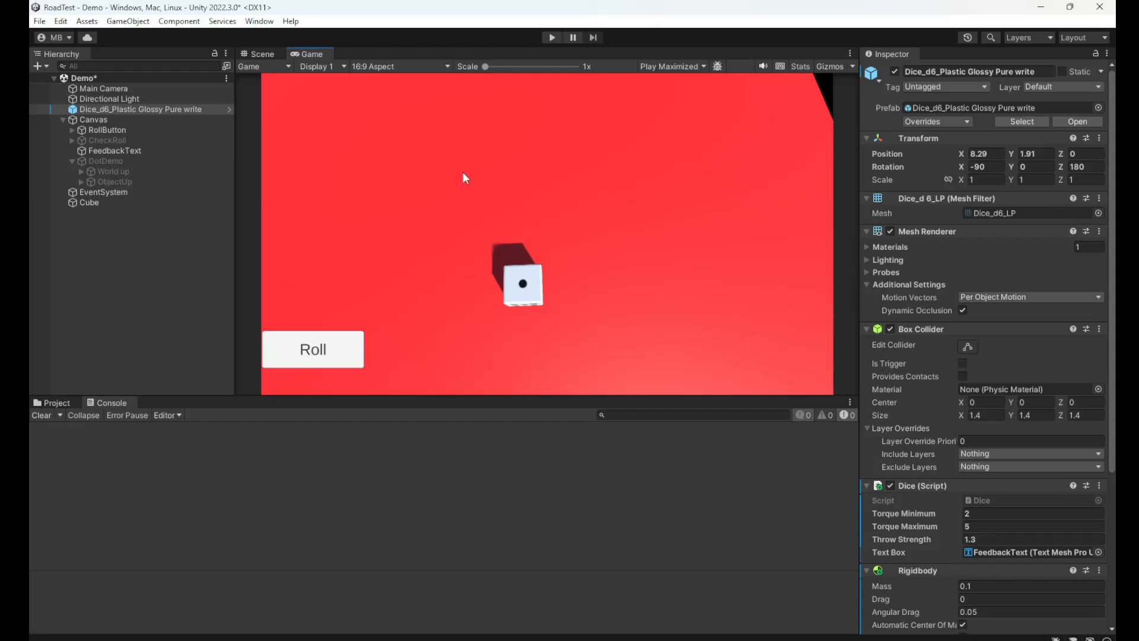
mouse_move(431, 210)
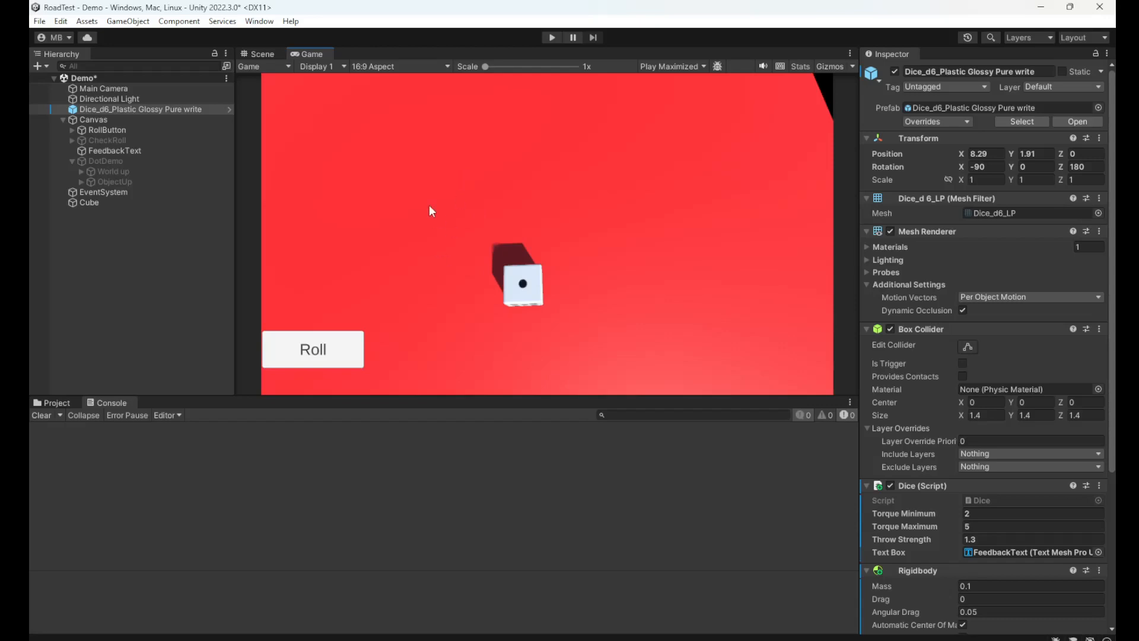
mouse_move(439, 194)
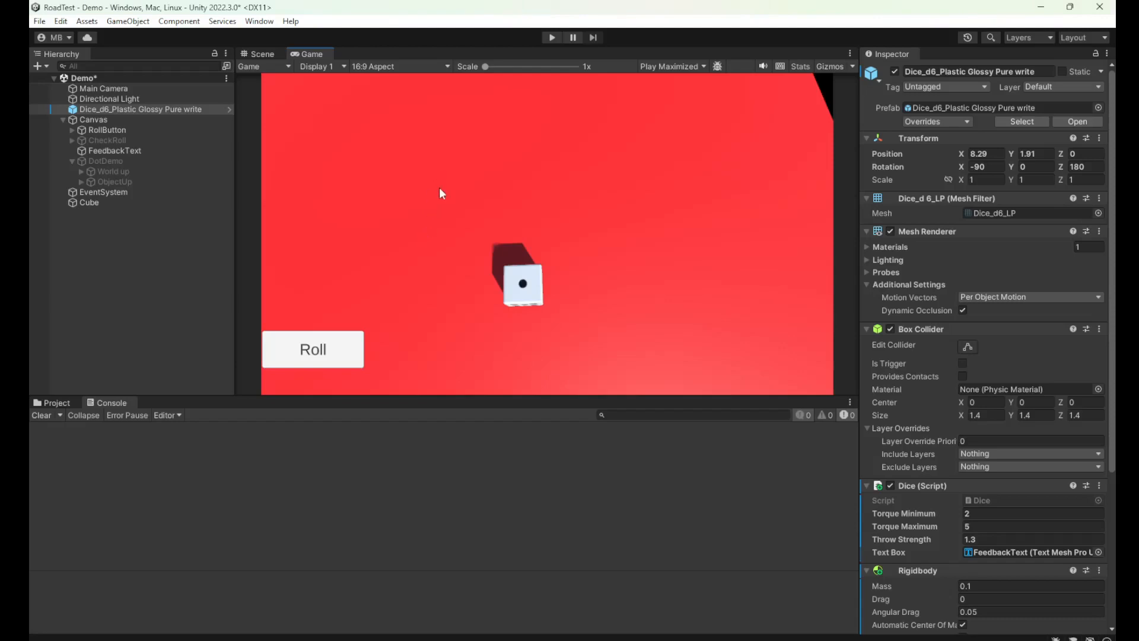
mouse_move(472, 287)
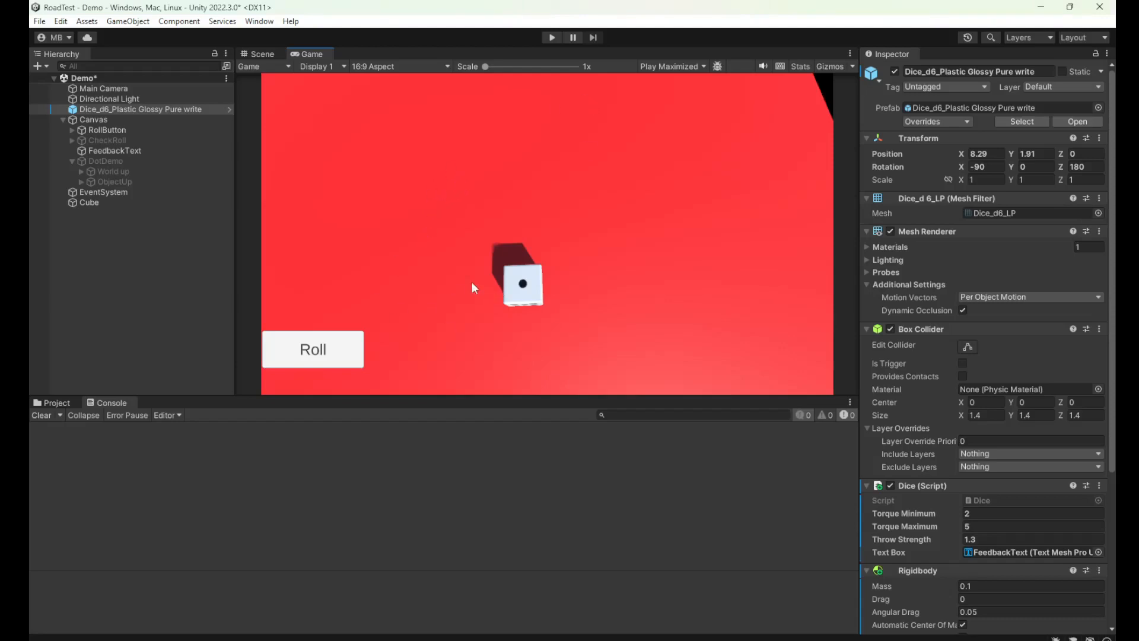
mouse_move(506, 245)
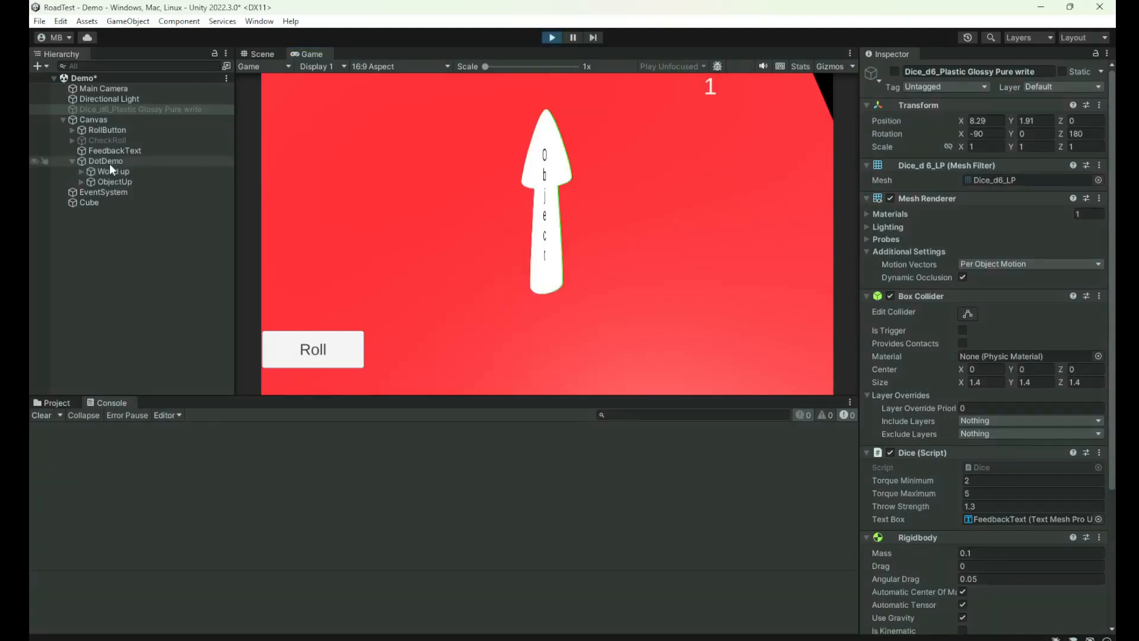
Select the ObjectUp arrow object under DotDemo in the Hierarchy.
left_click(106, 161)
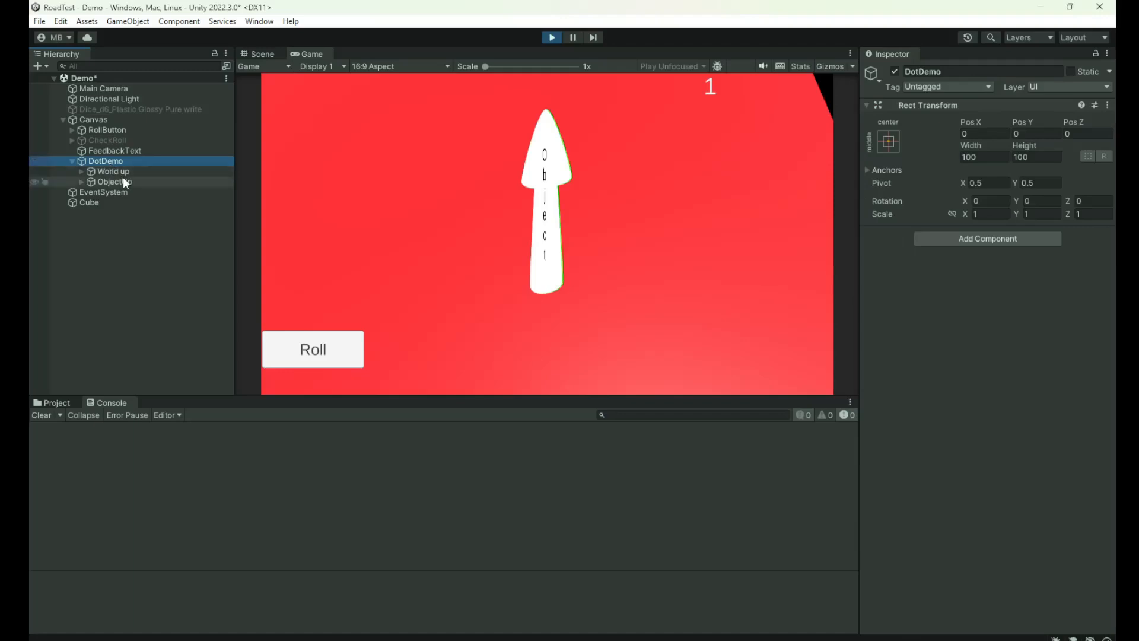
left_click(114, 181)
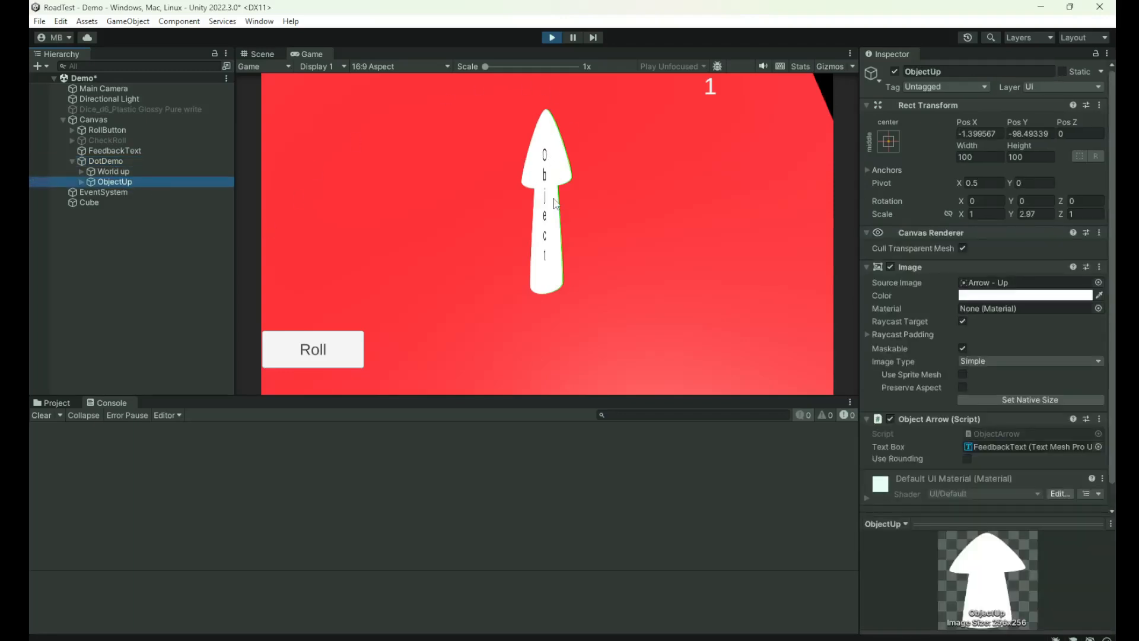
mouse_move(490, 208)
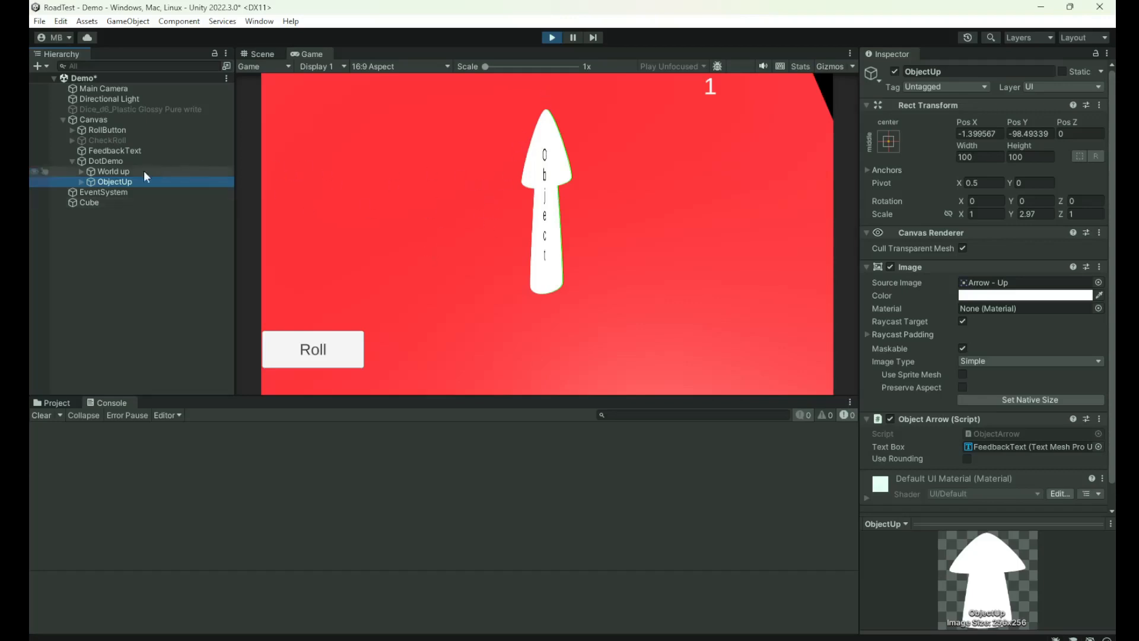
mouse_move(748, 211)
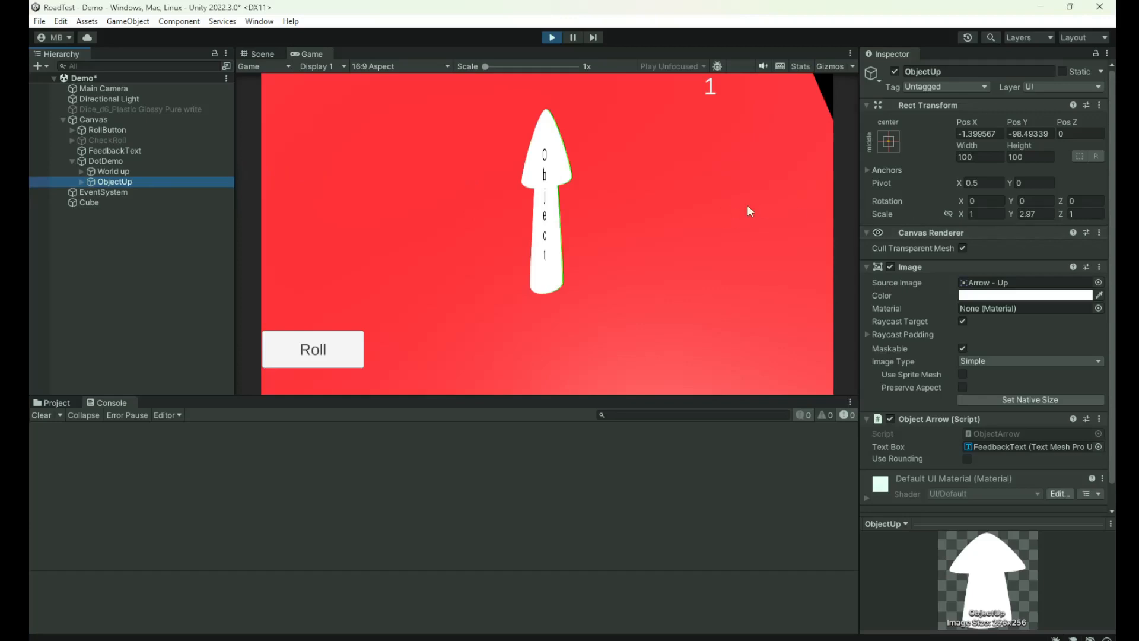
mouse_move(556, 163)
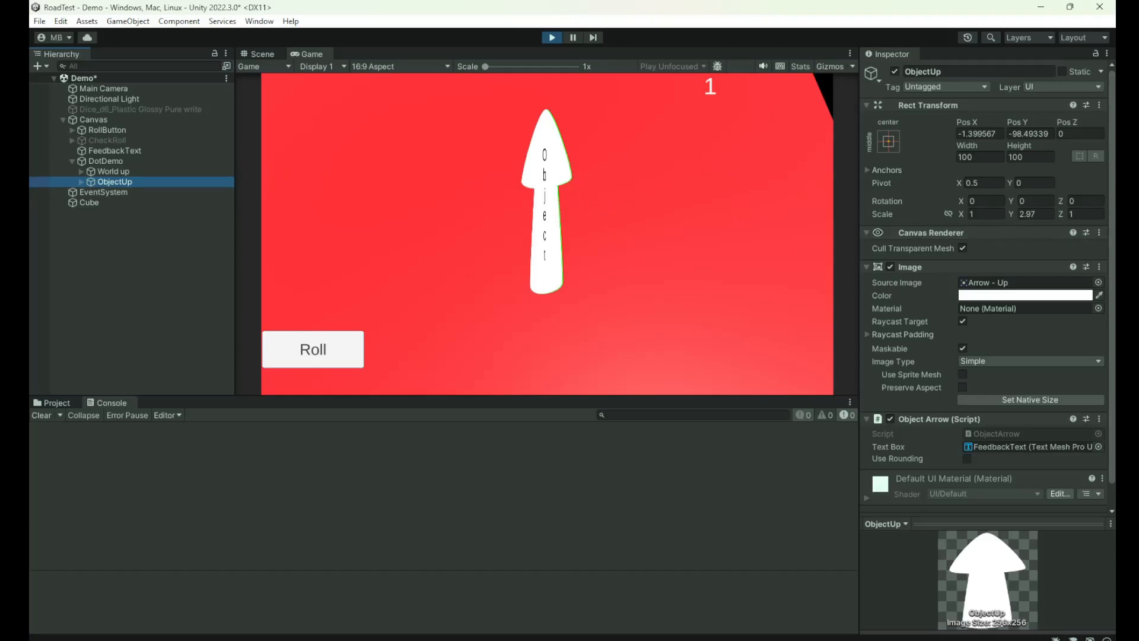
mouse_move(602, 187)
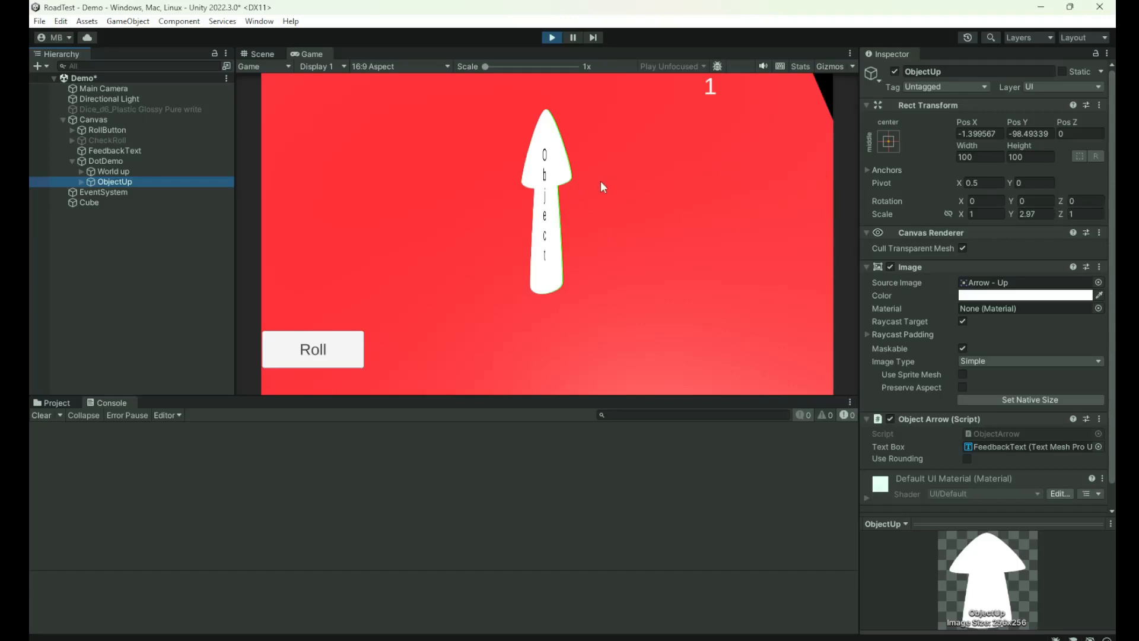
mouse_move(601, 198)
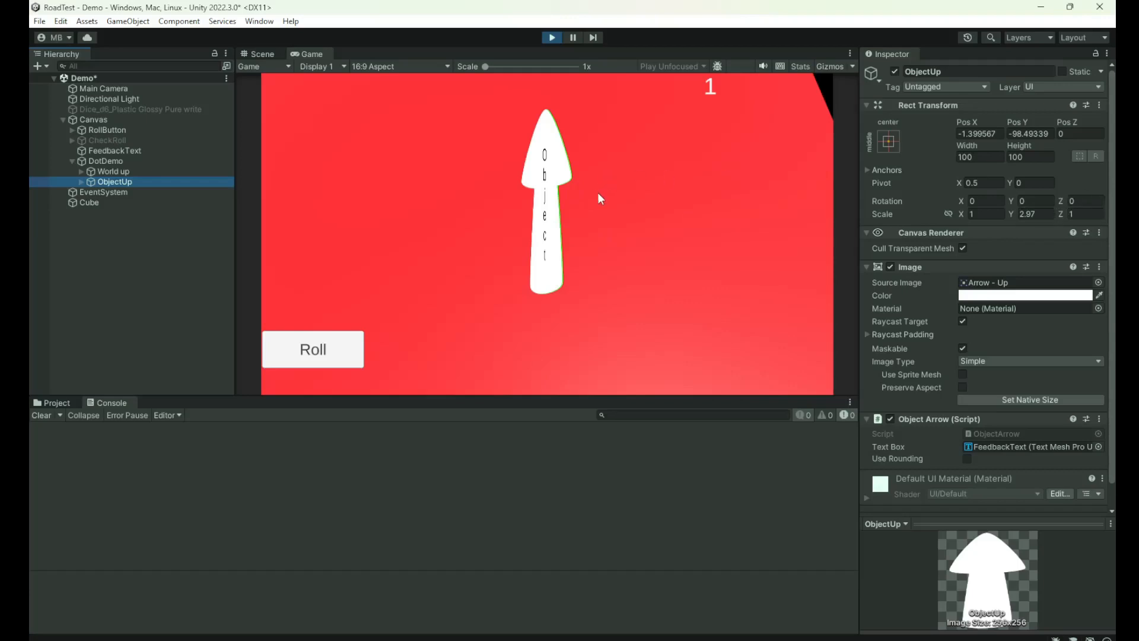
mouse_move(504, 194)
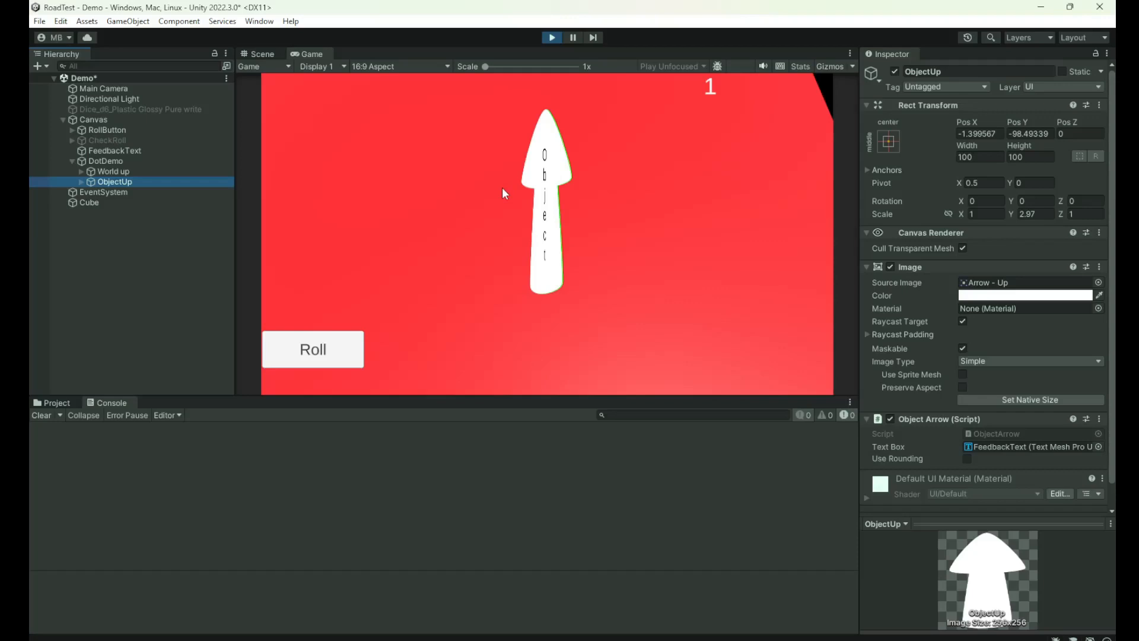
mouse_move(740, 83)
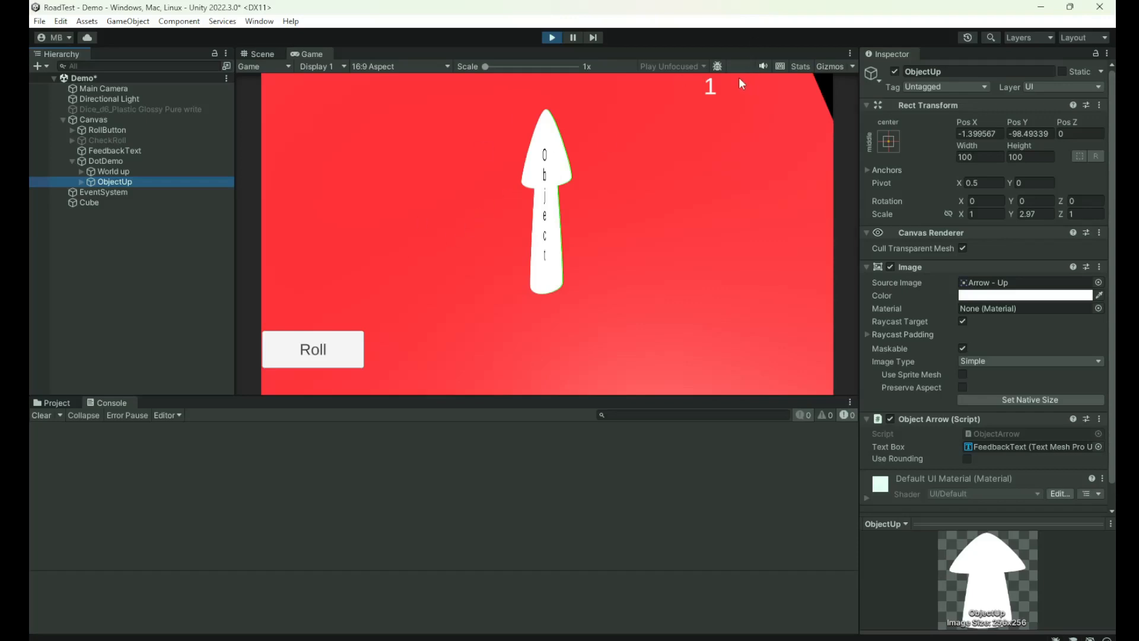
mouse_move(730, 85)
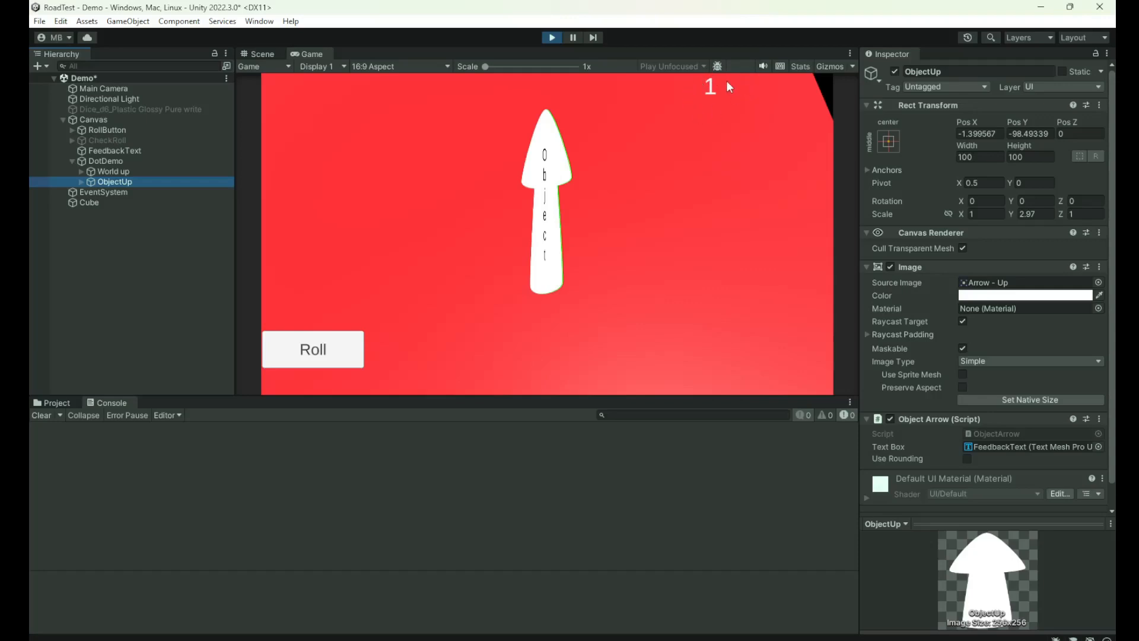
mouse_move(724, 126)
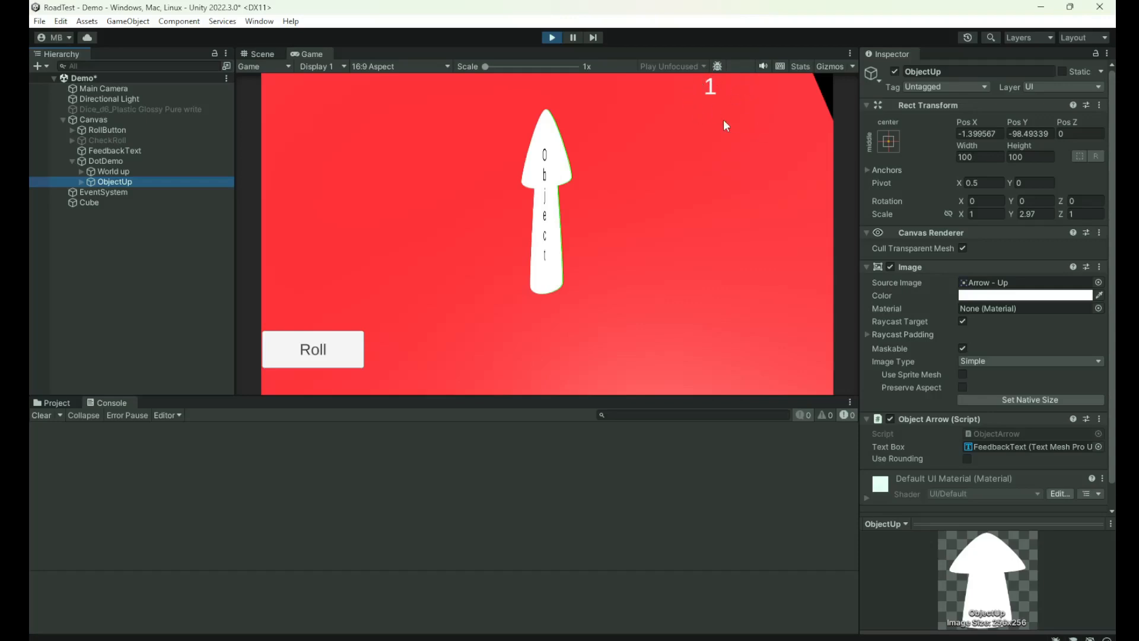
mouse_move(492, 181)
type("-25.6")
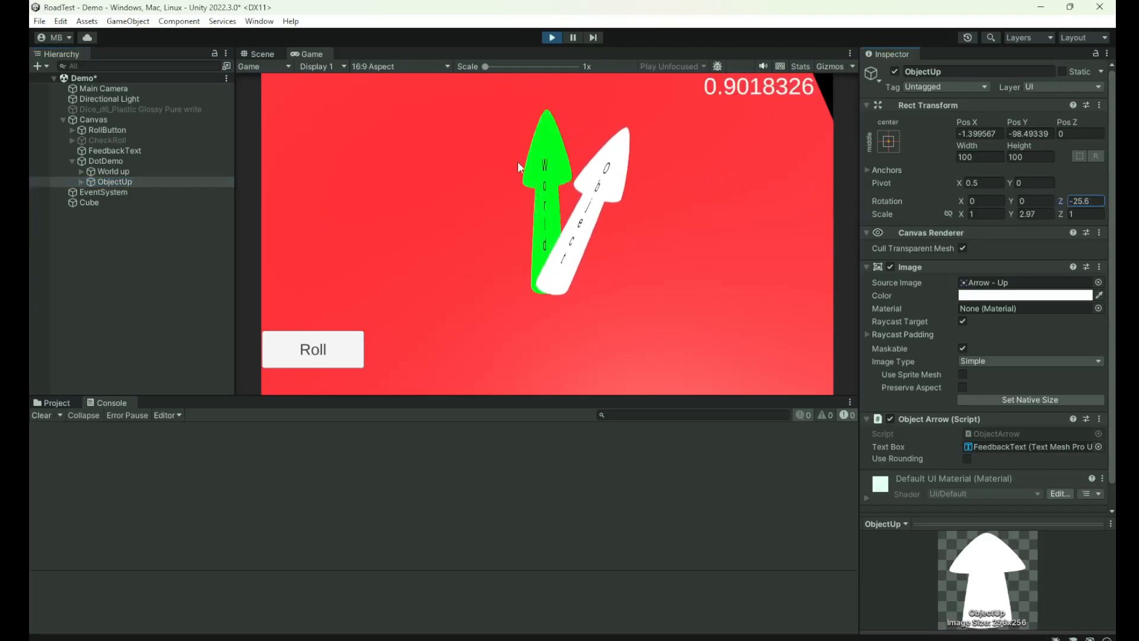
mouse_move(579, 158)
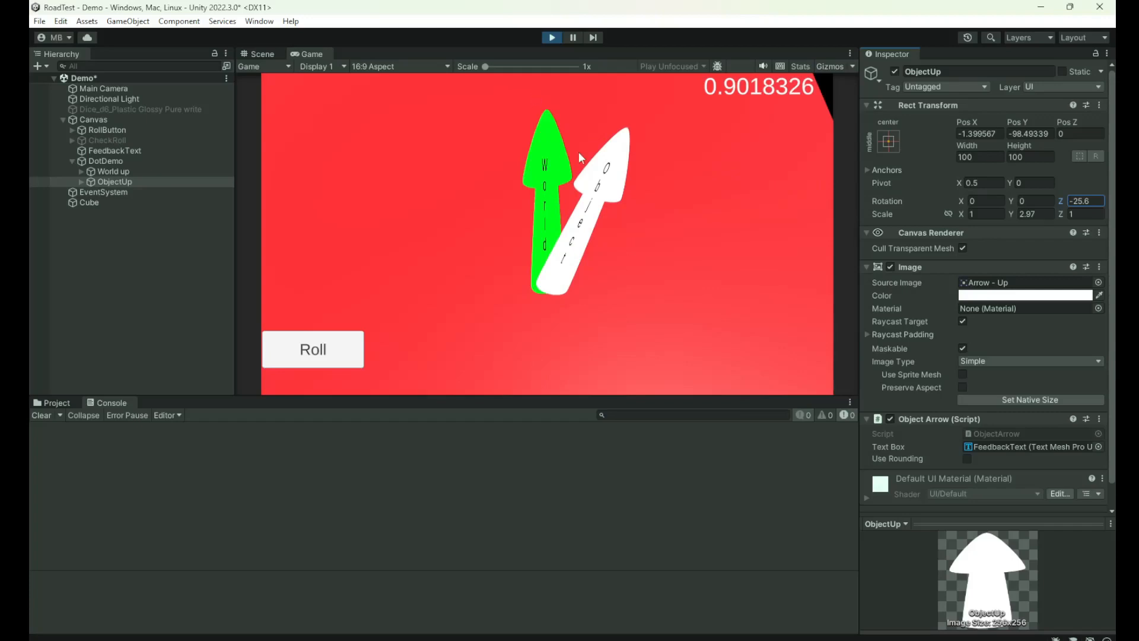
mouse_move(695, 86)
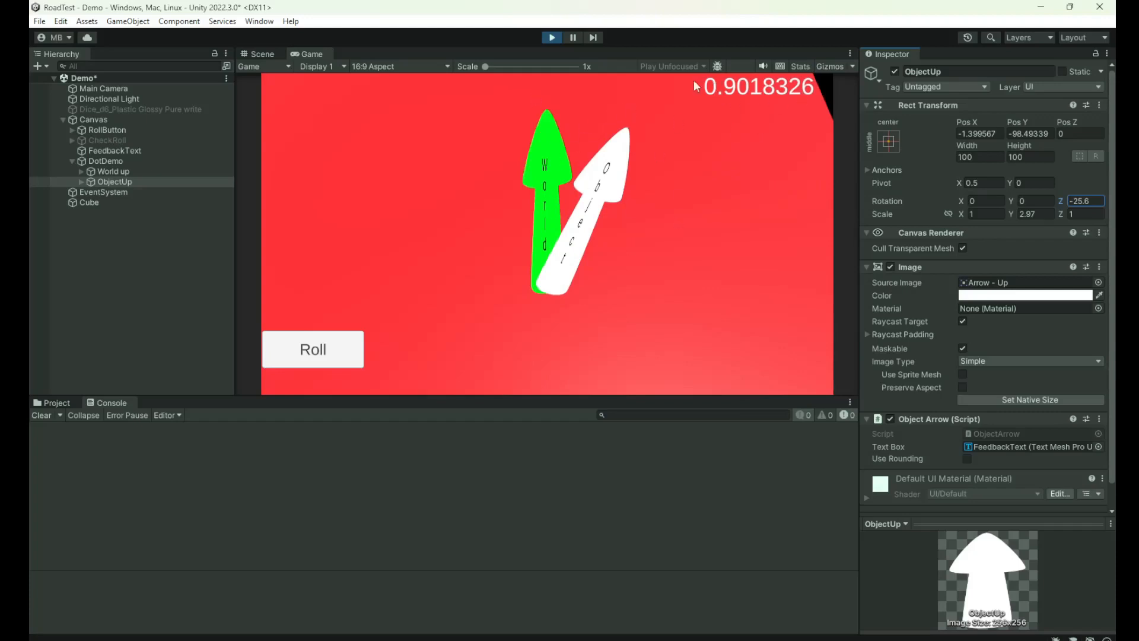
mouse_move(711, 142)
type("-90.2")
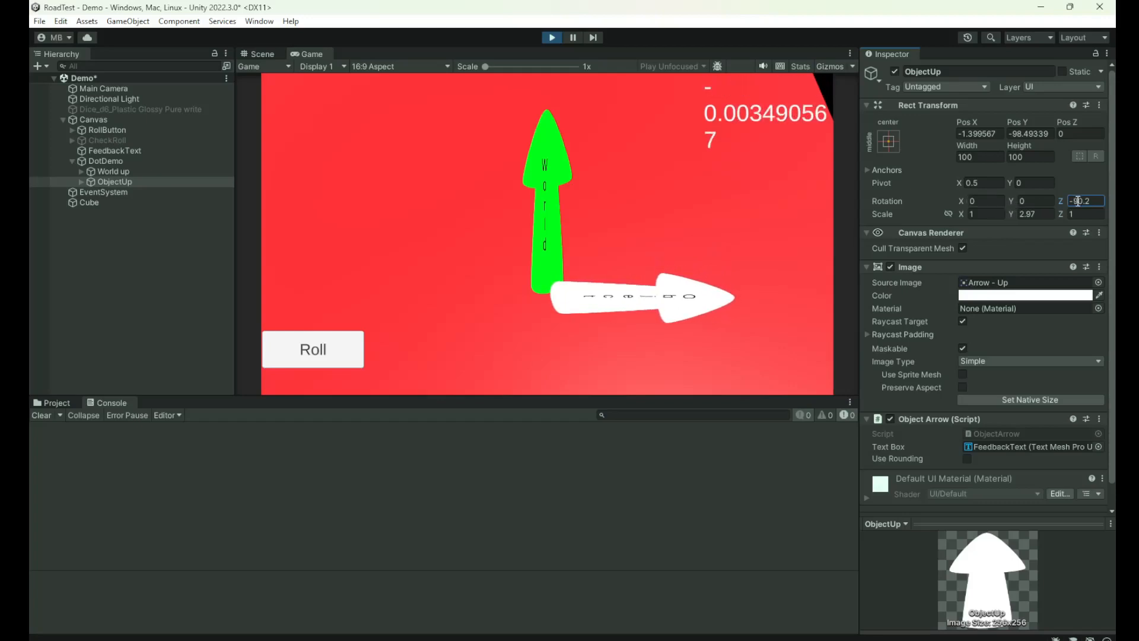
Change ObjectUp's Rotation Z in the Inspector to tilt the Object arrow away from World up.
left_click(1081, 201)
type("-20.2")
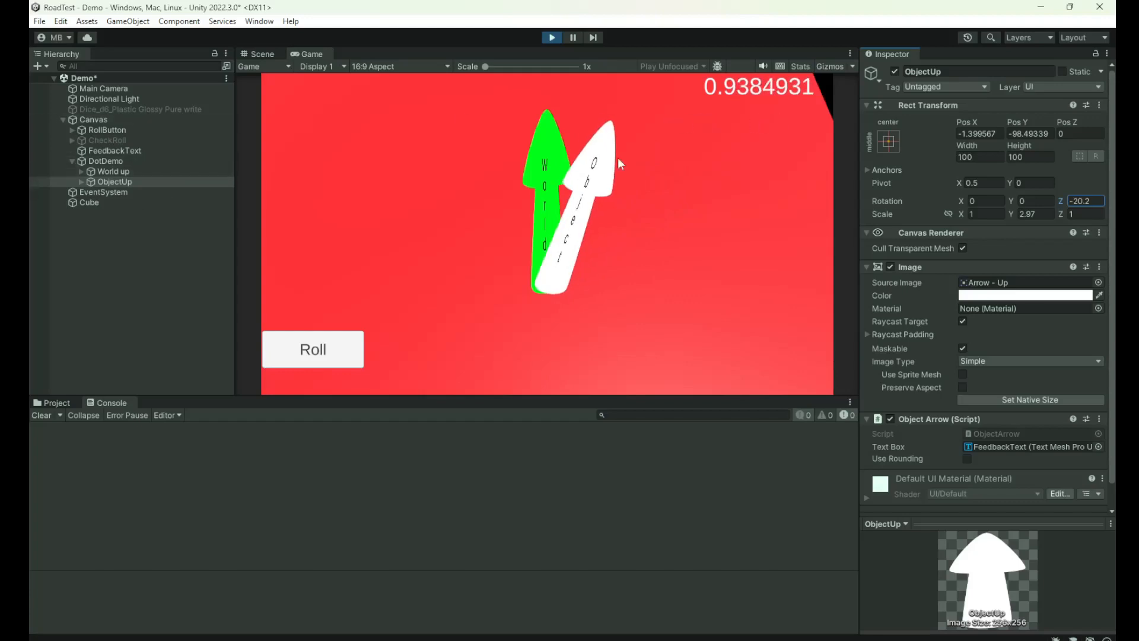
mouse_move(569, 181)
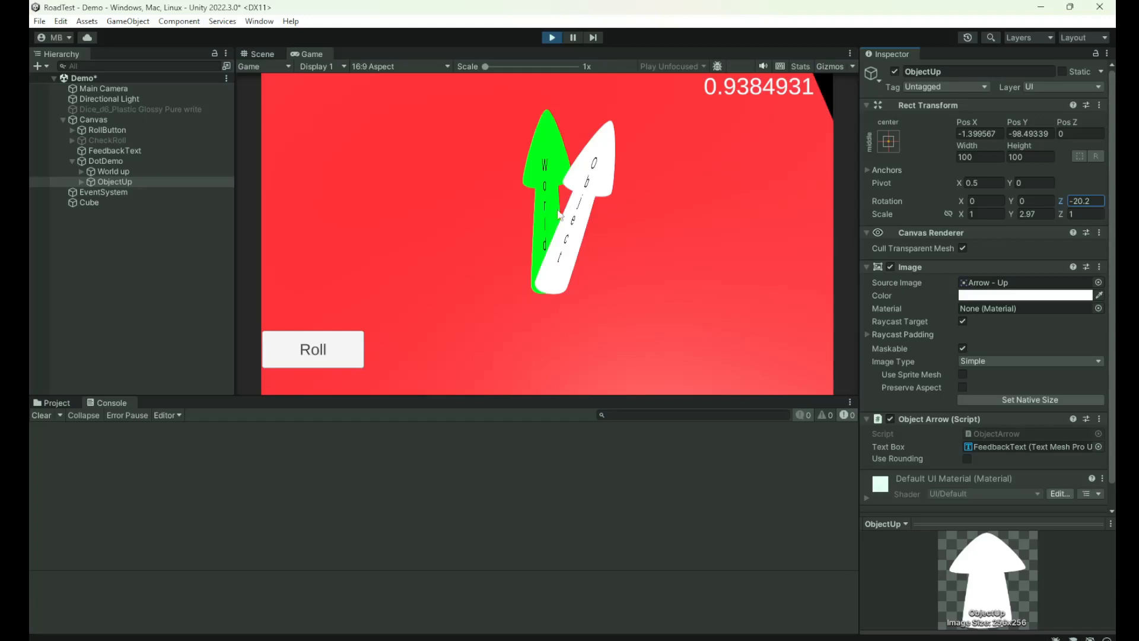
mouse_move(716, 223)
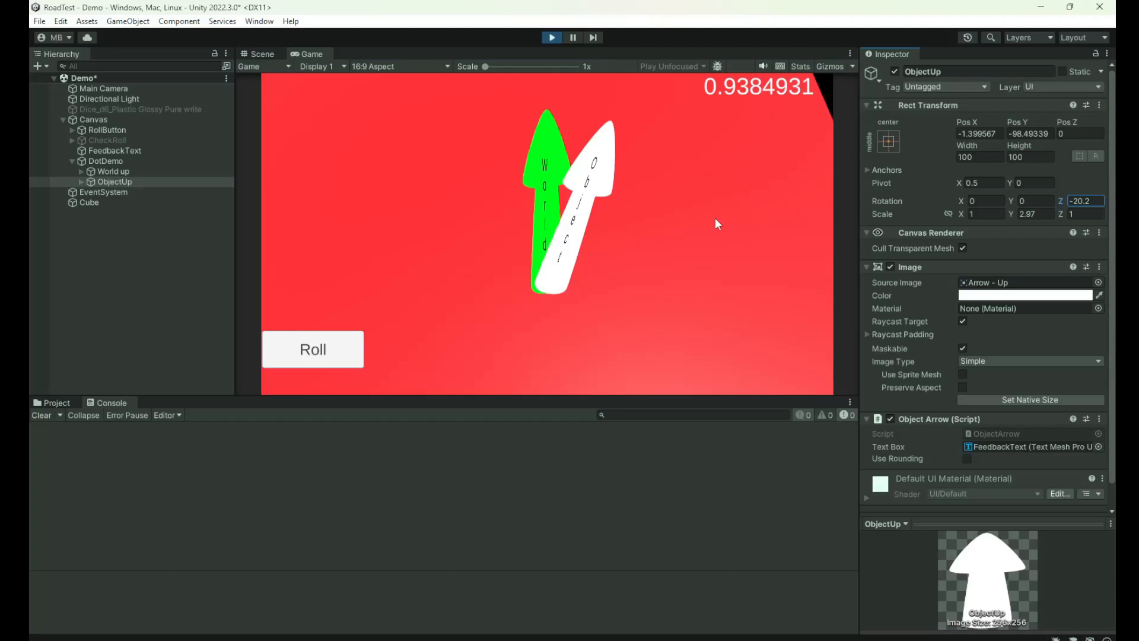
mouse_move(755, 96)
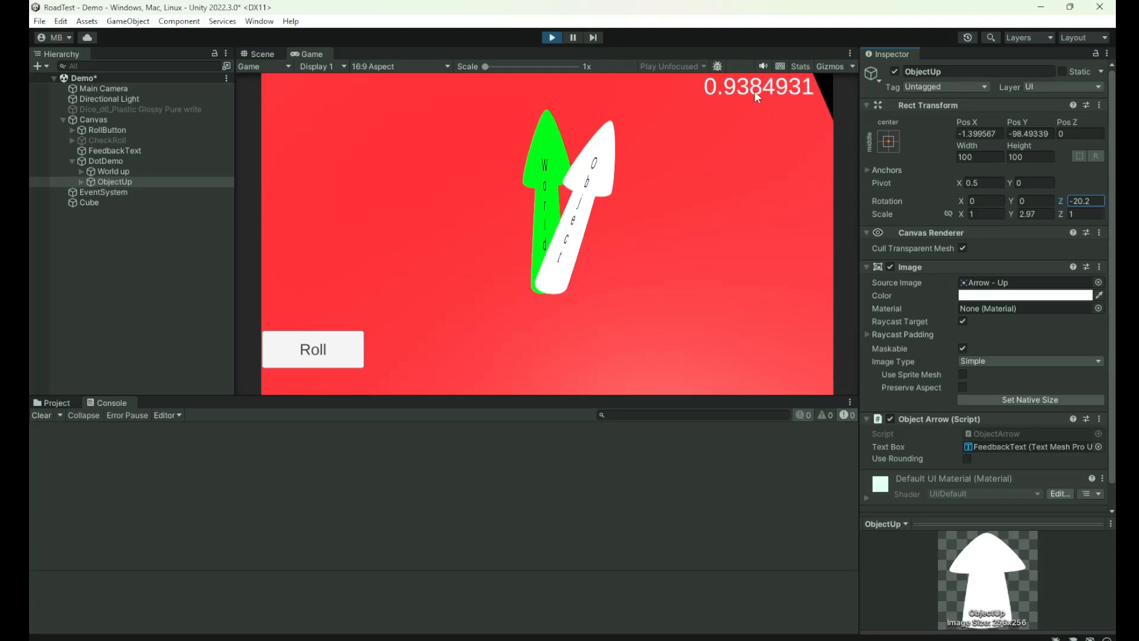
mouse_move(657, 180)
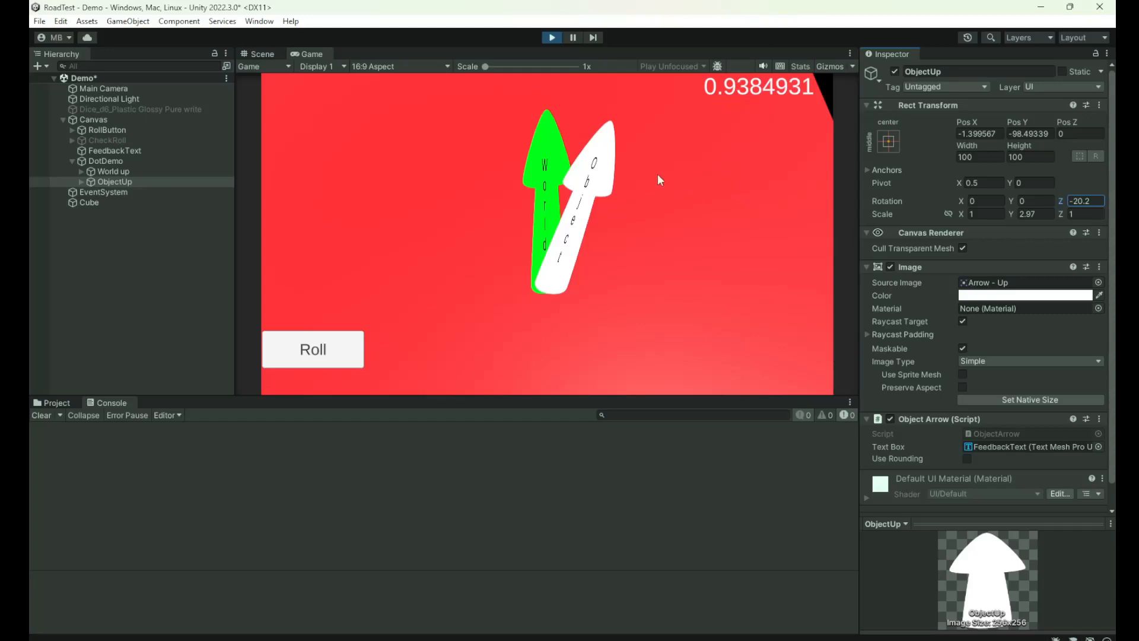
mouse_move(547, 92)
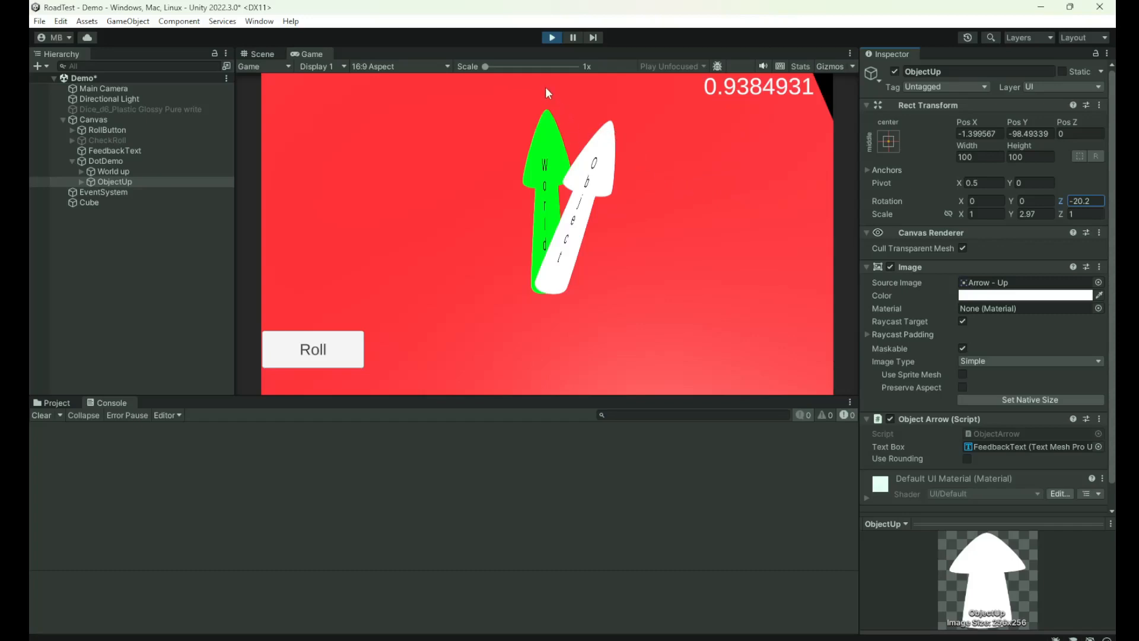
mouse_move(583, 221)
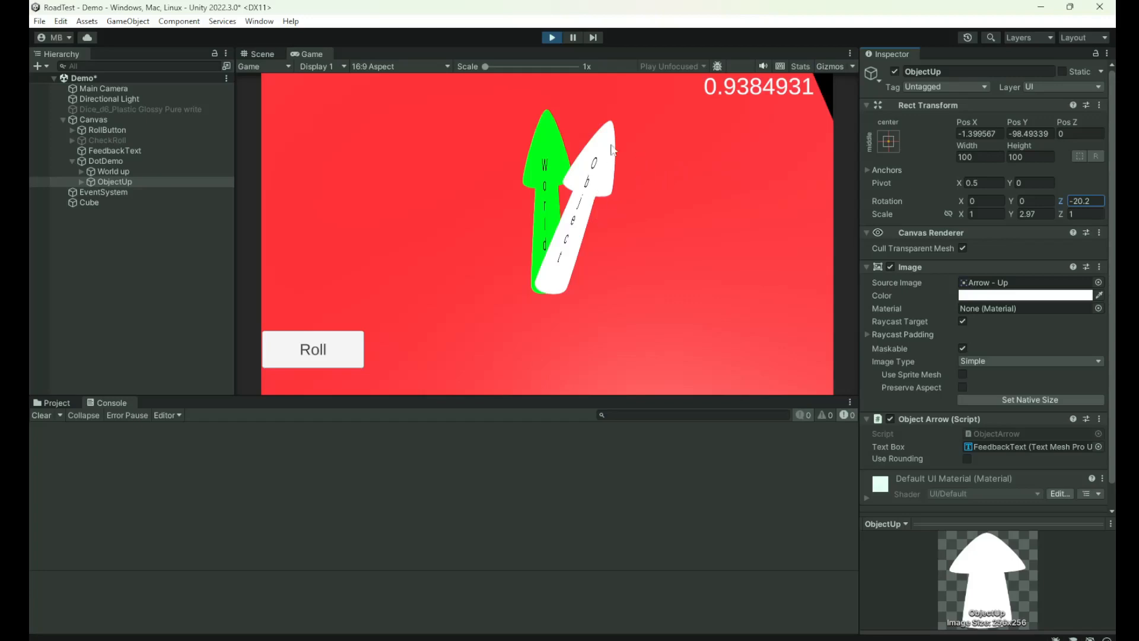
mouse_move(572, 119)
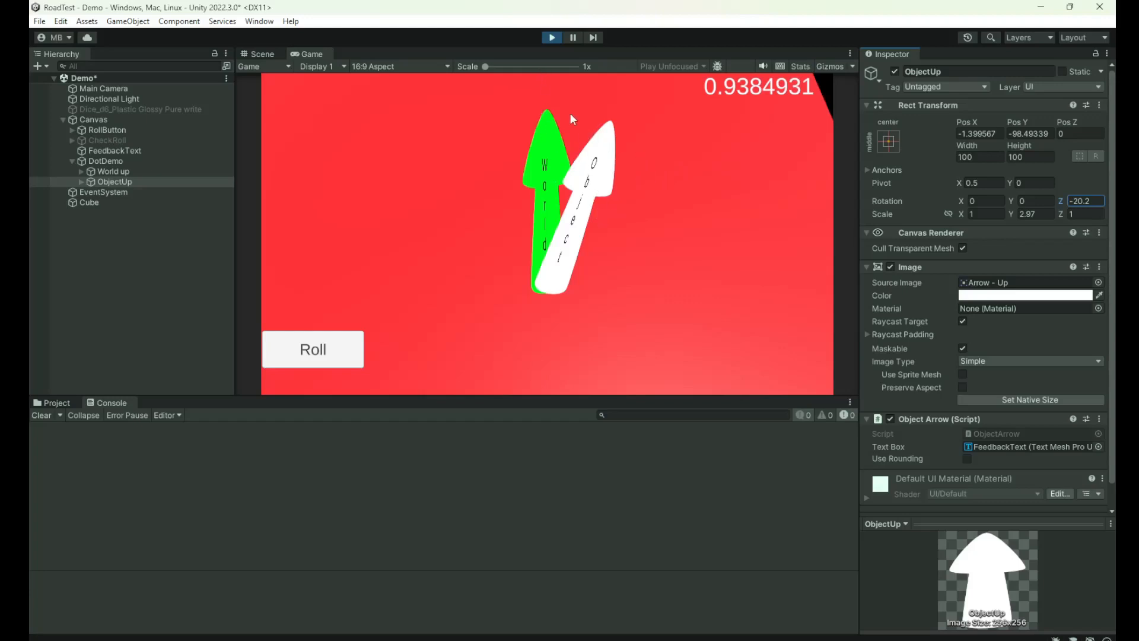
mouse_move(599, 139)
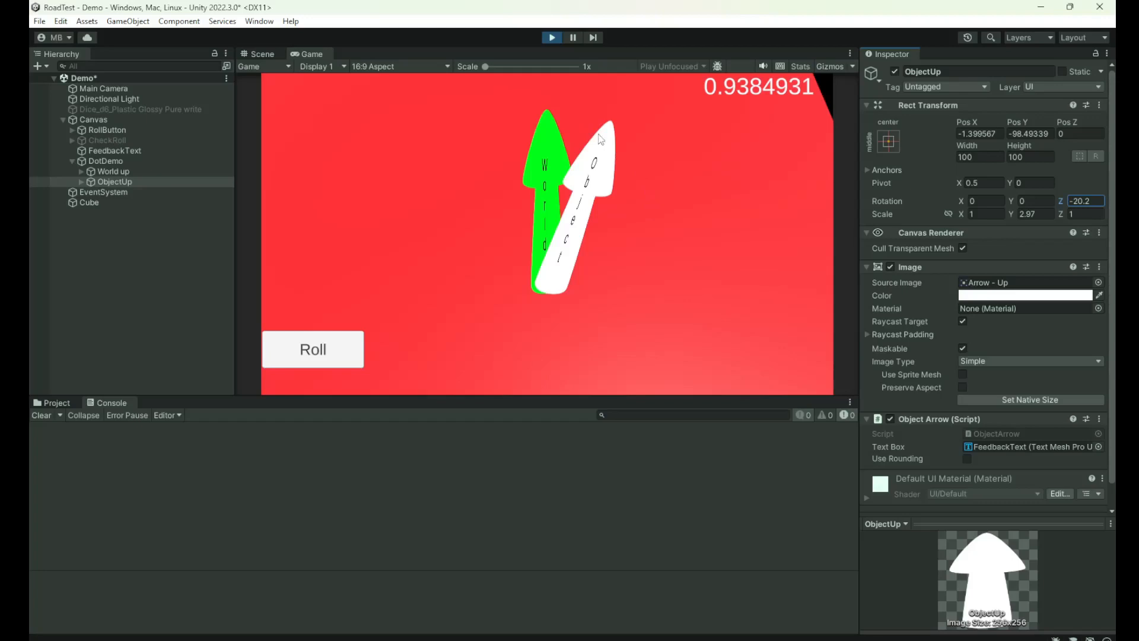
mouse_move(621, 169)
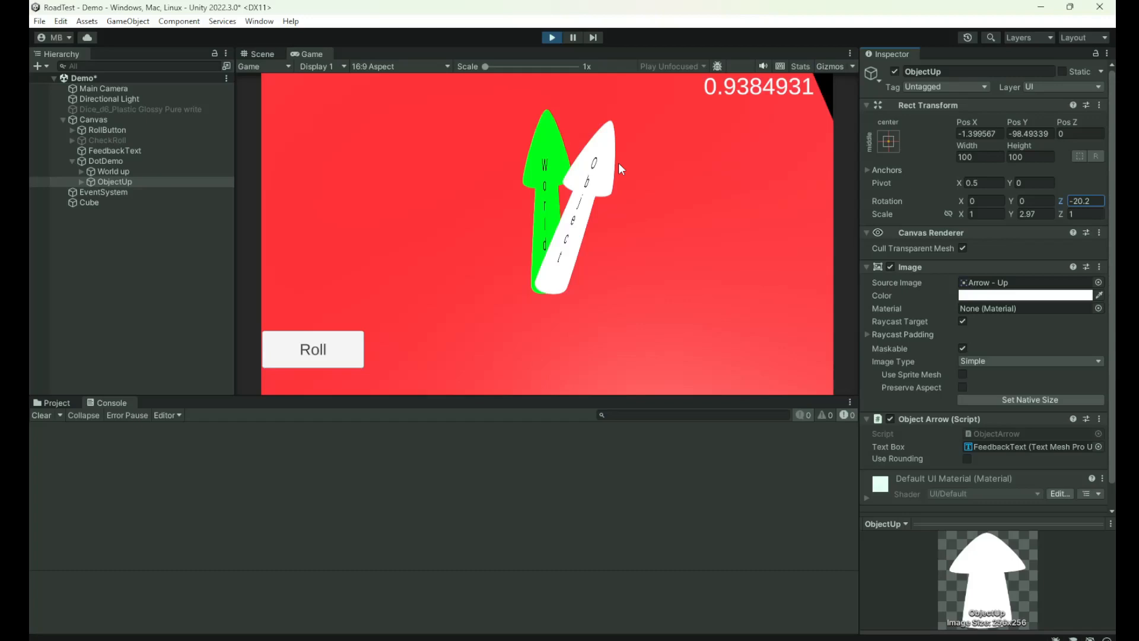
mouse_move(778, 494)
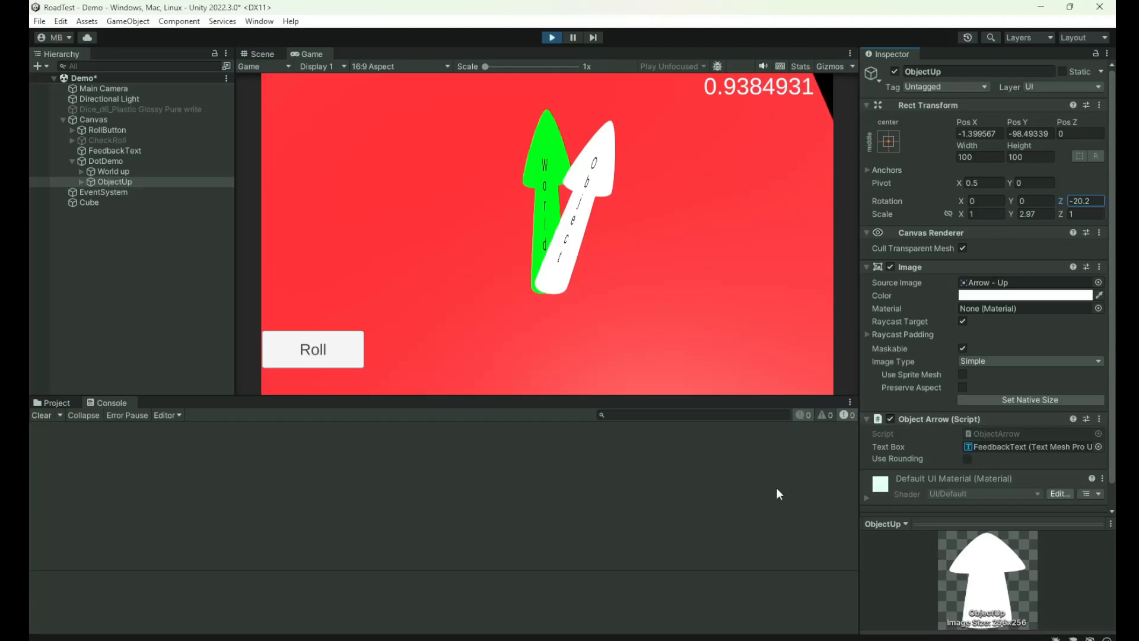
Enable Use Rounding on the Object Arrow script so the readout shows 1.
left_click(966, 459)
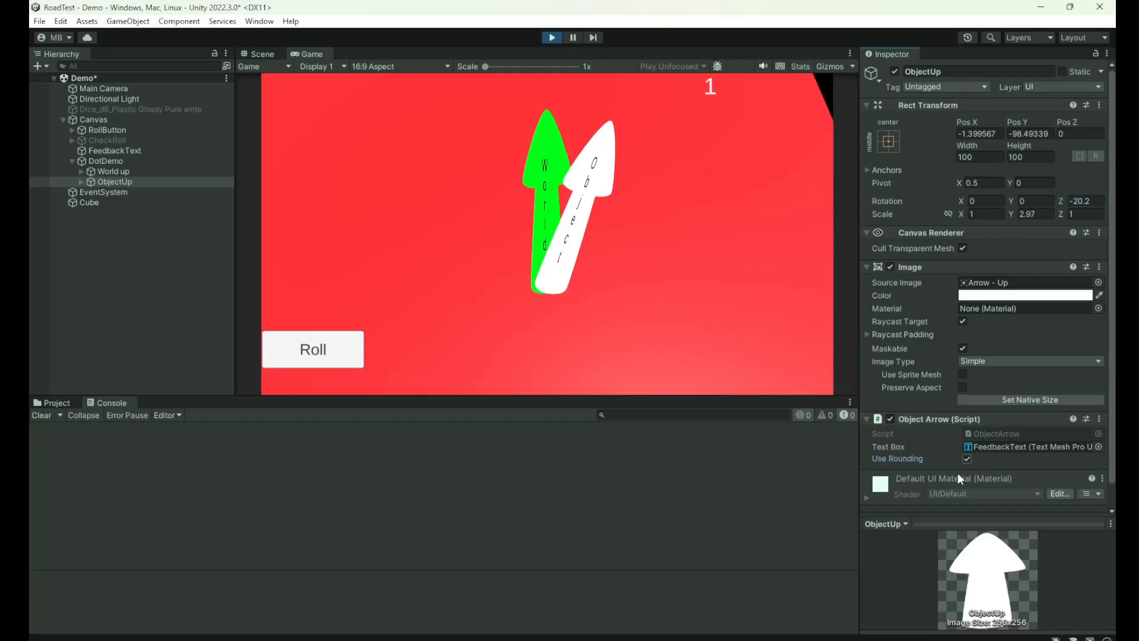
mouse_move(1073, 211)
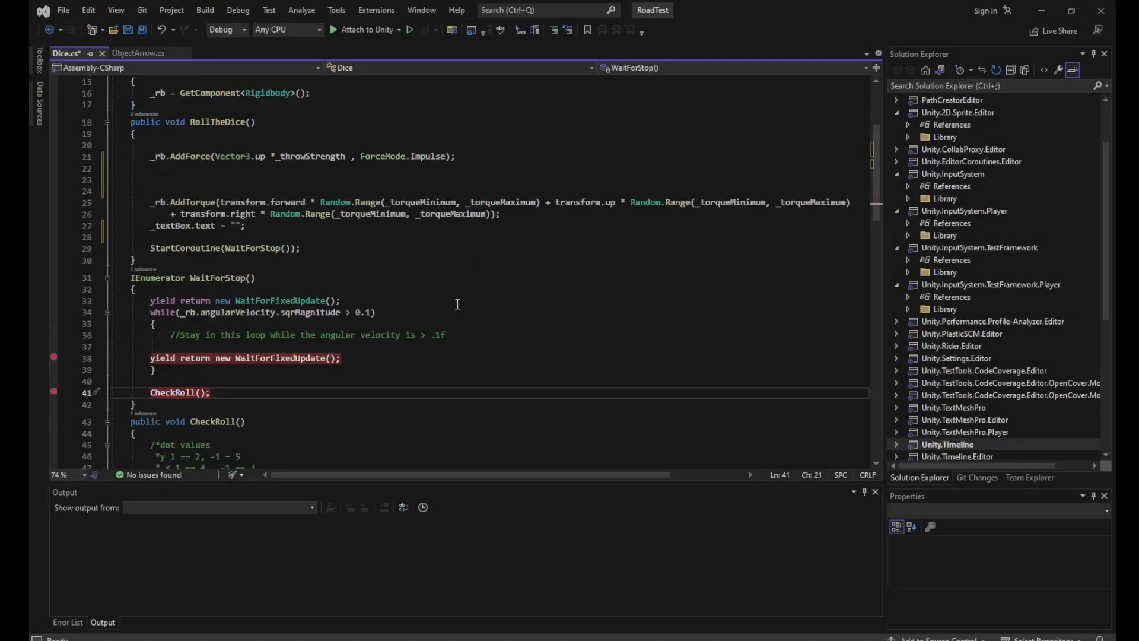
scroll("down", 3)
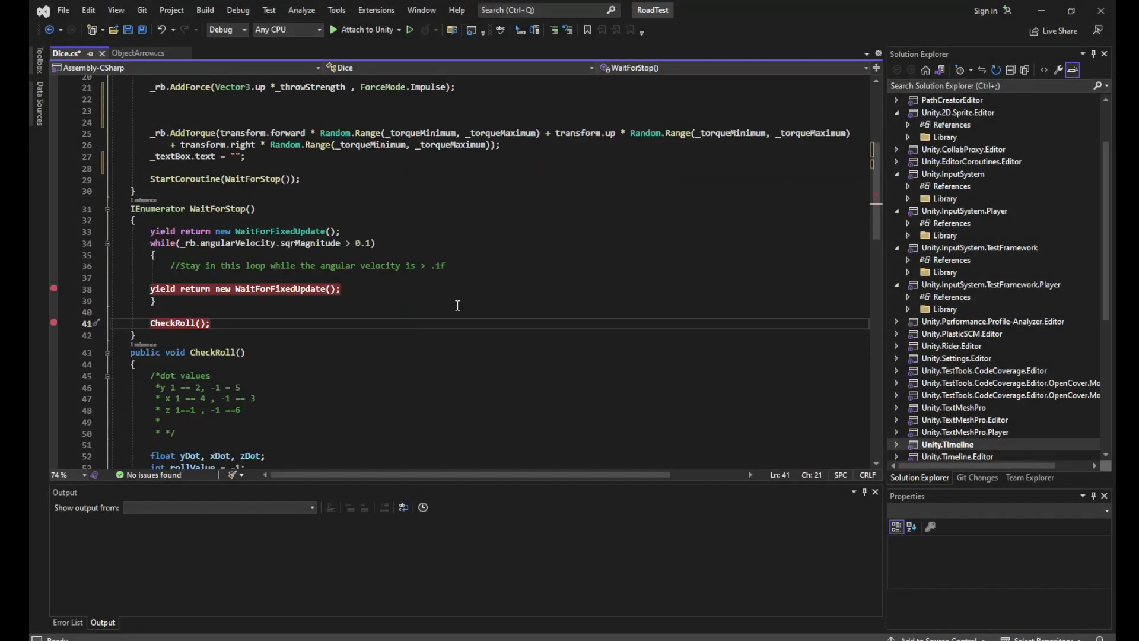
scroll("down", 3)
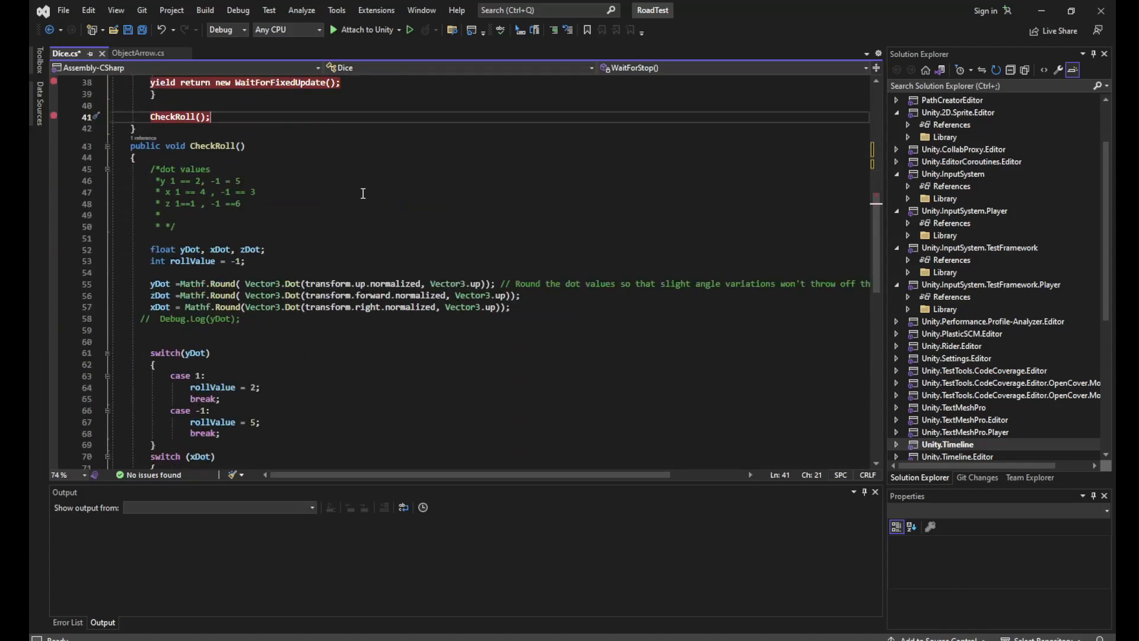
mouse_move(156, 187)
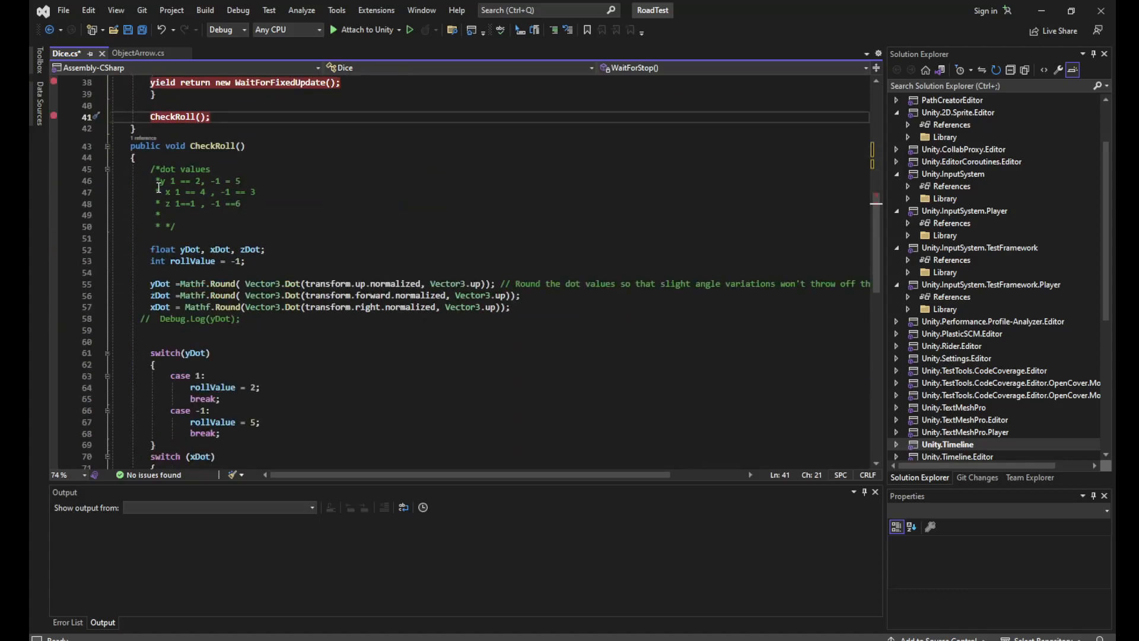
left_click(242, 180)
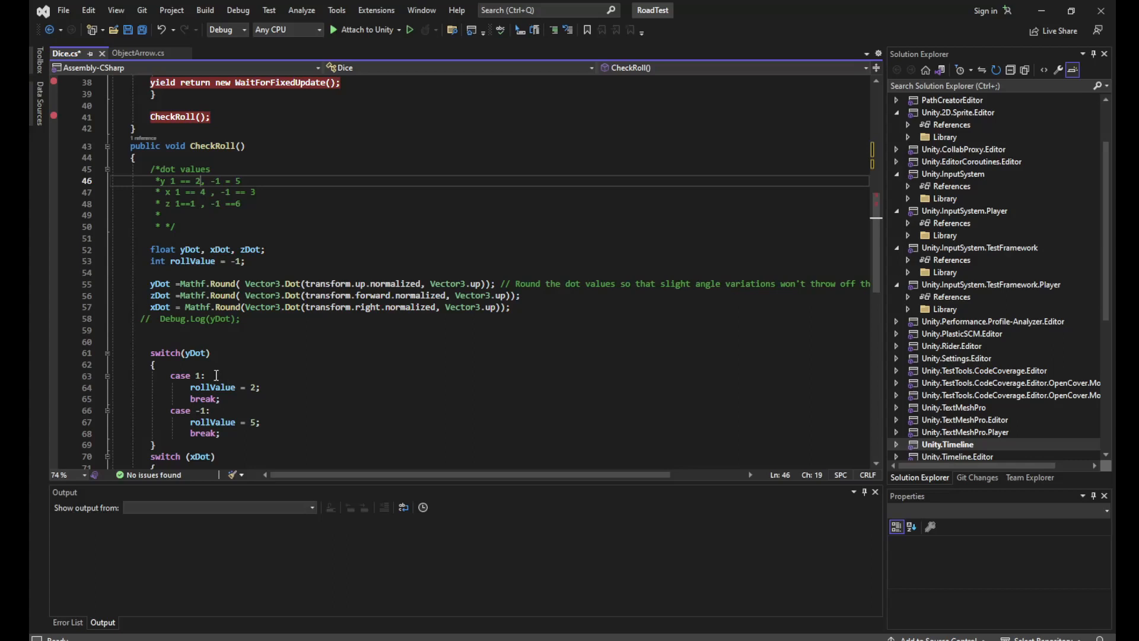
mouse_move(225, 198)
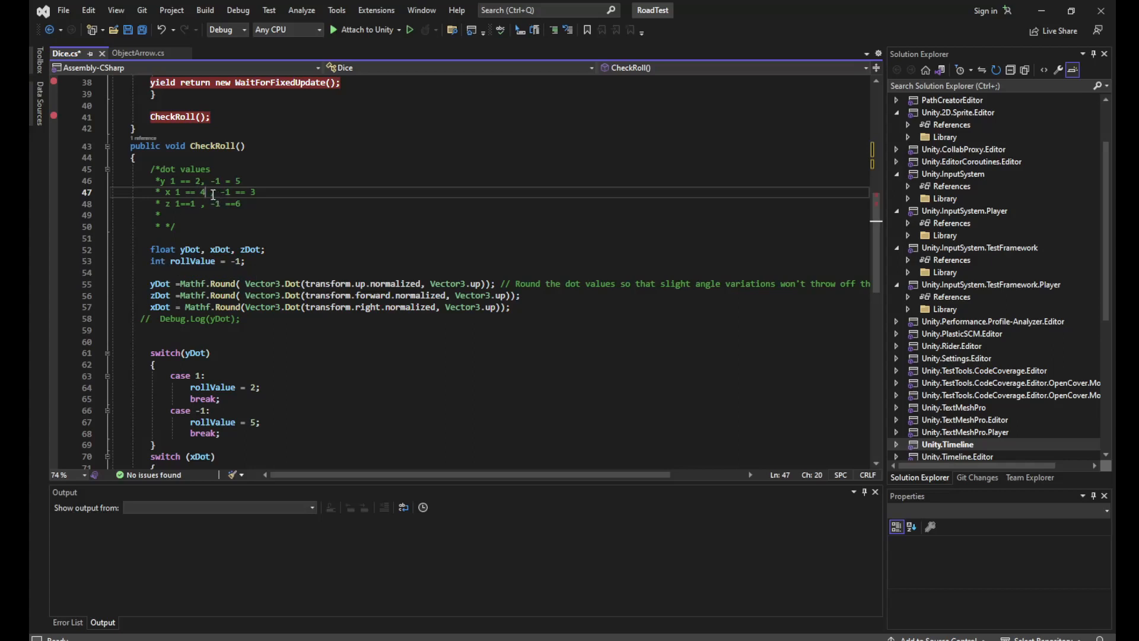
left_click(231, 192)
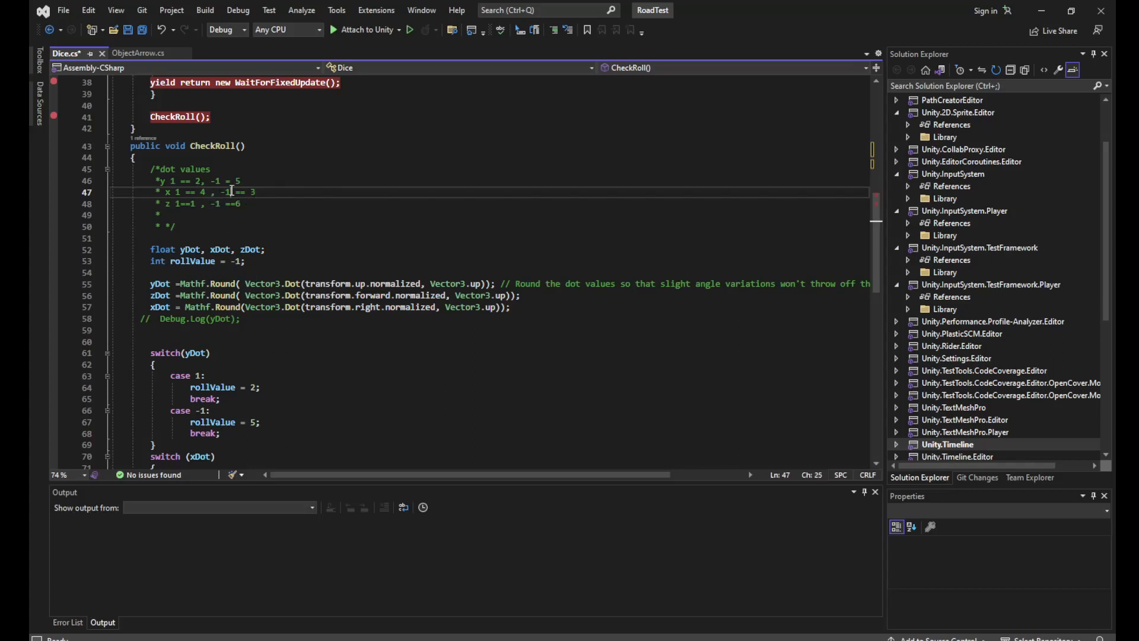
mouse_move(276, 198)
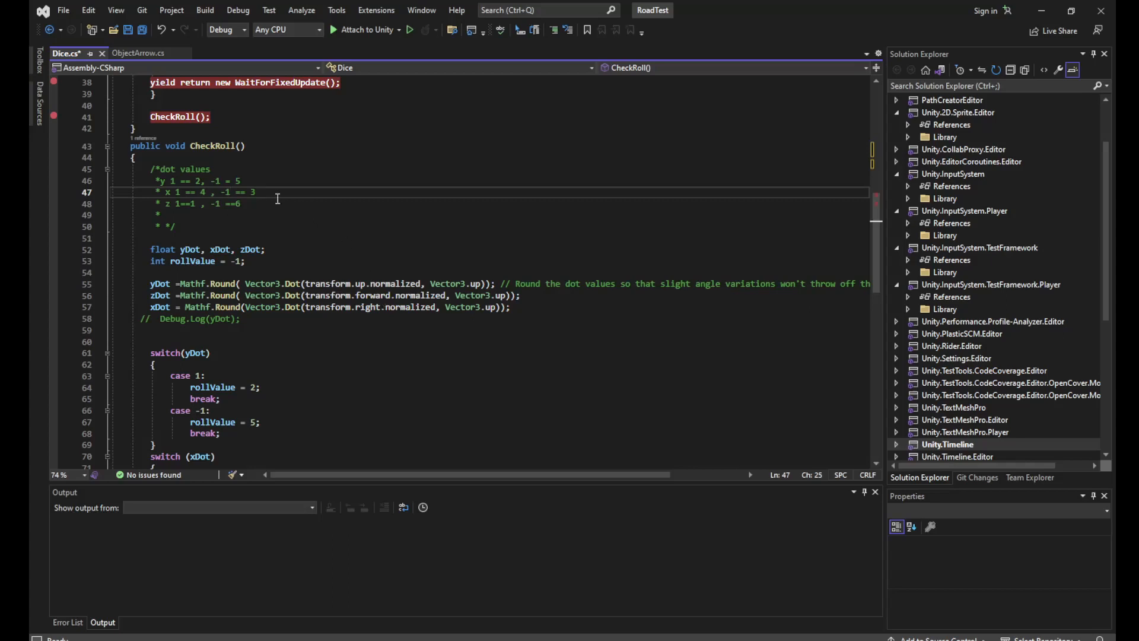
left_click(256, 192)
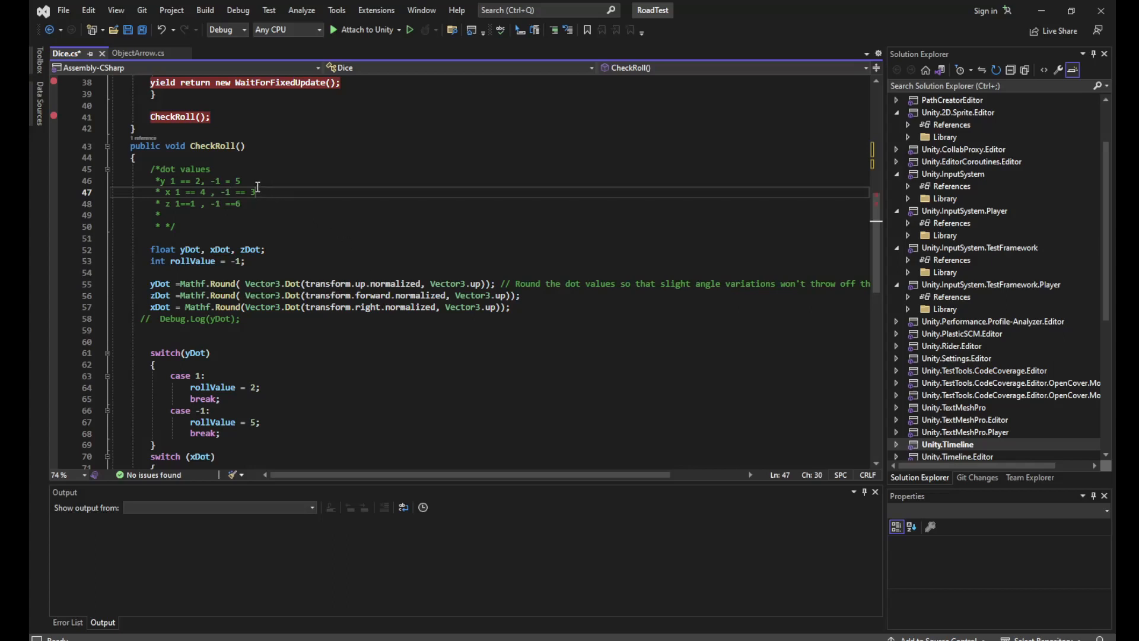
mouse_move(354, 178)
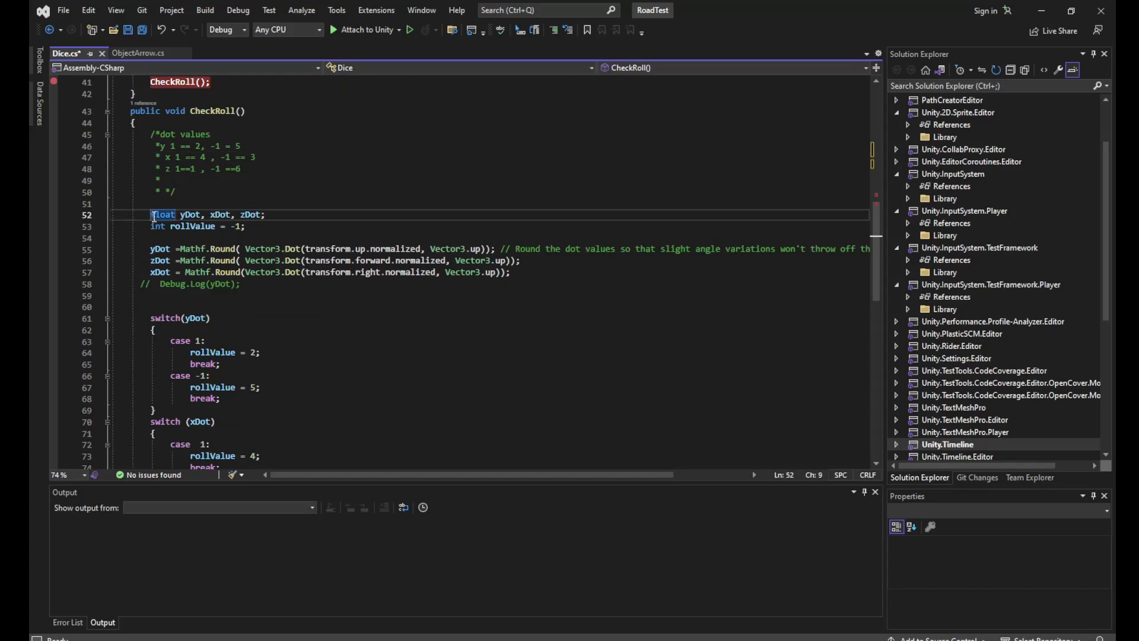
left_click(284, 214)
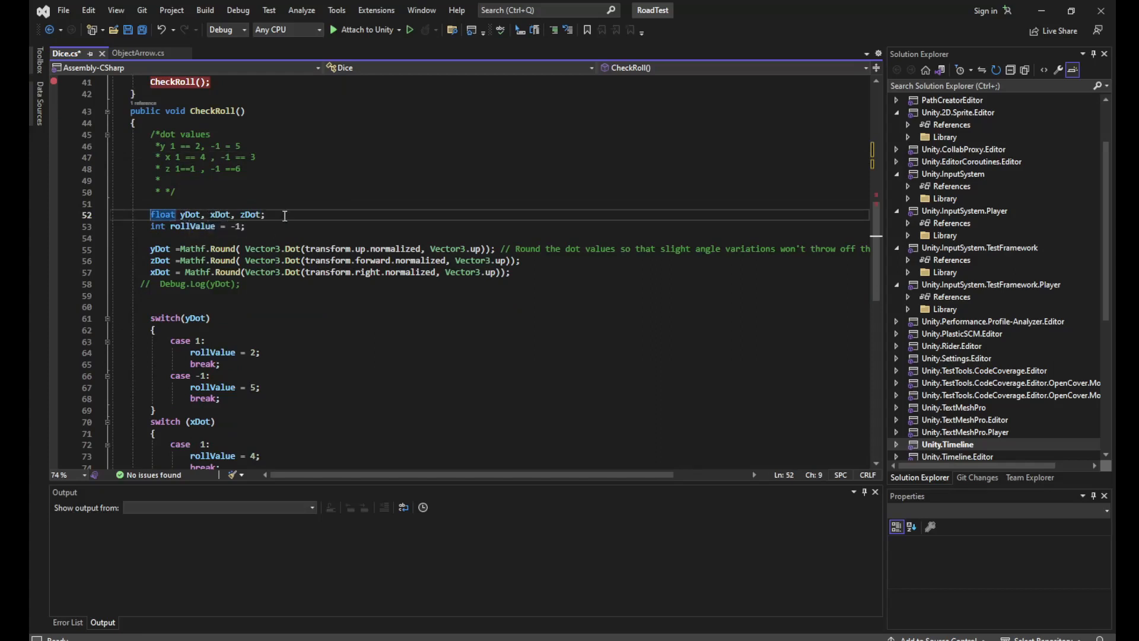
left_click(265, 214)
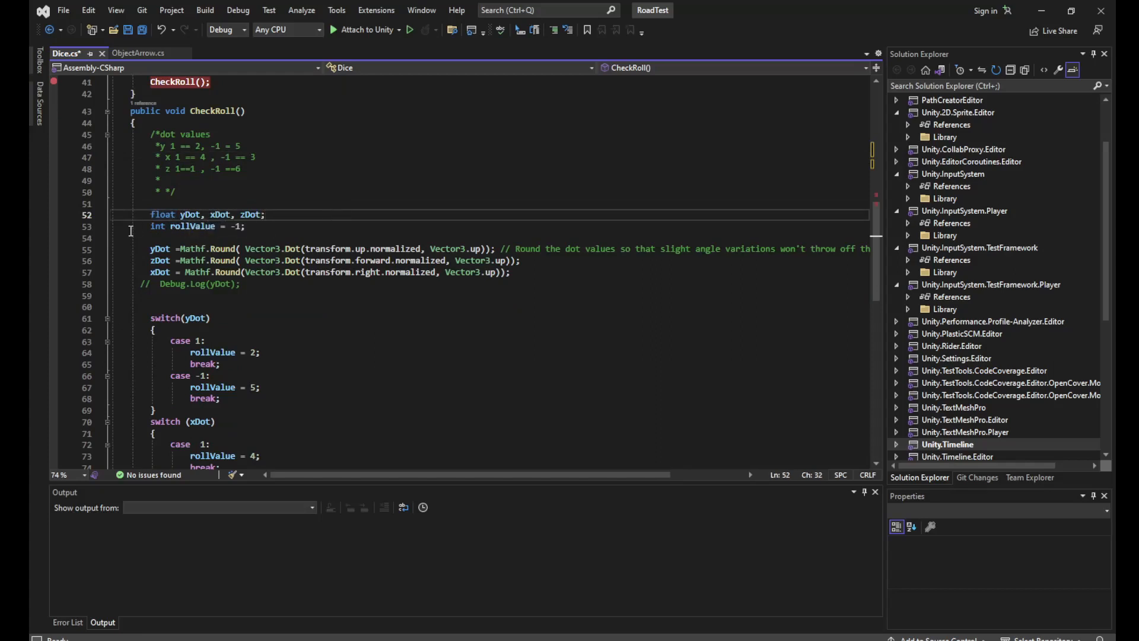
left_click(249, 226)
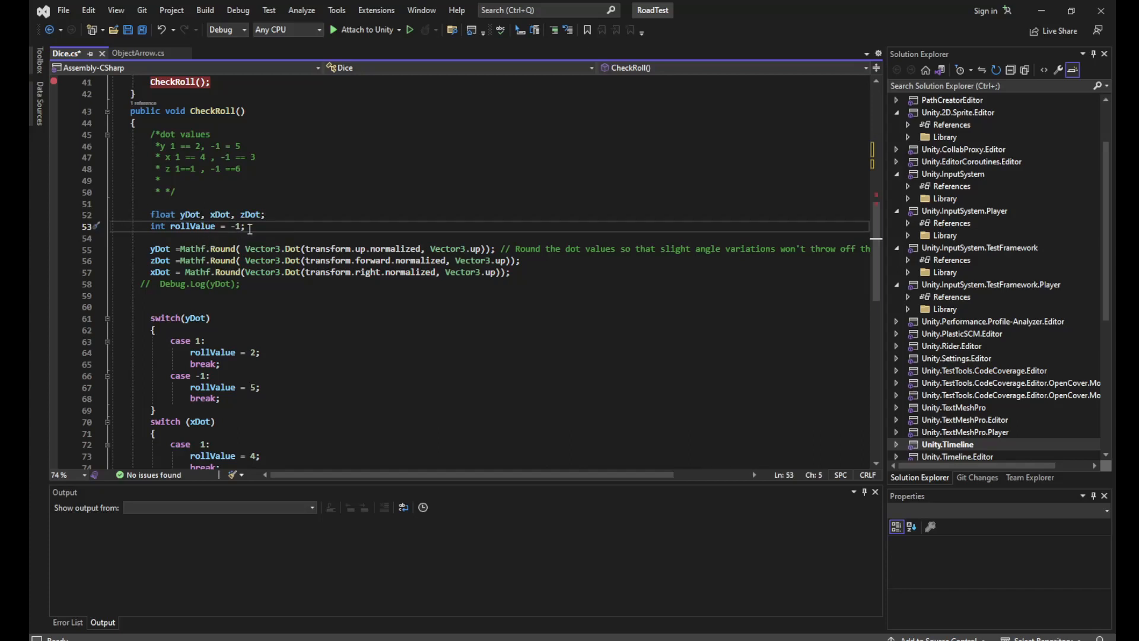
left_click(260, 214)
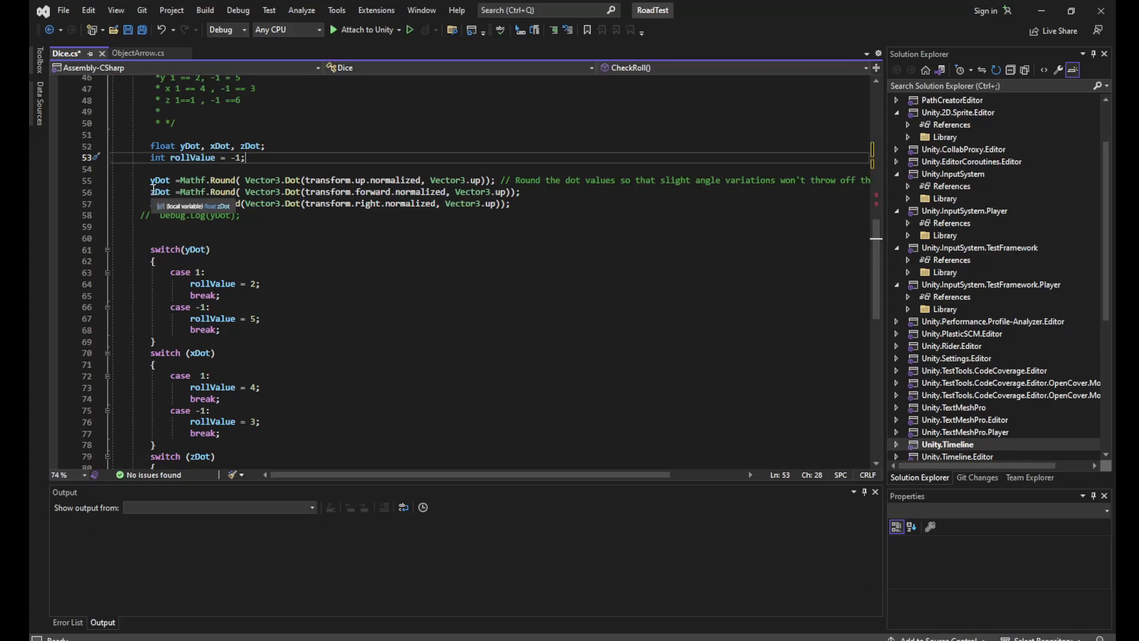
mouse_move(165, 213)
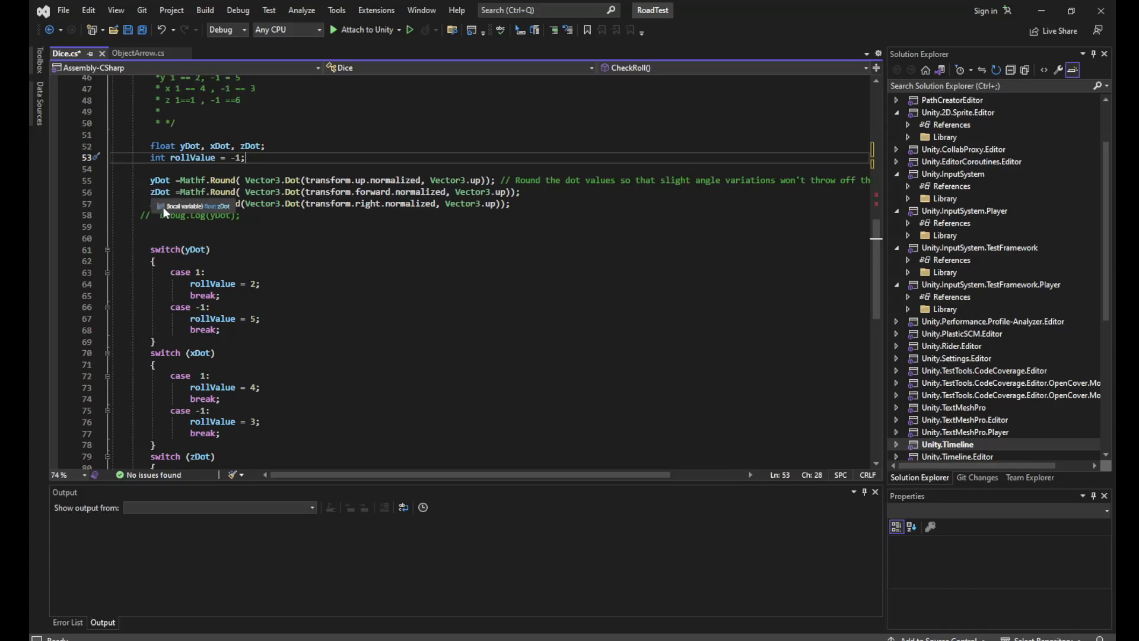
mouse_move(275, 179)
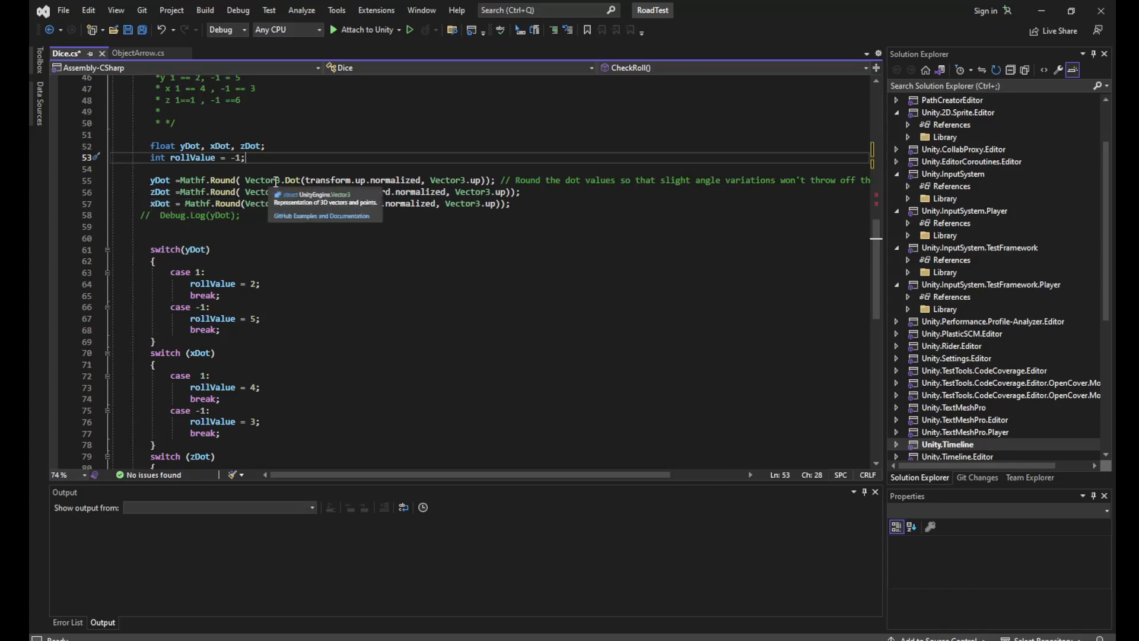
mouse_move(297, 191)
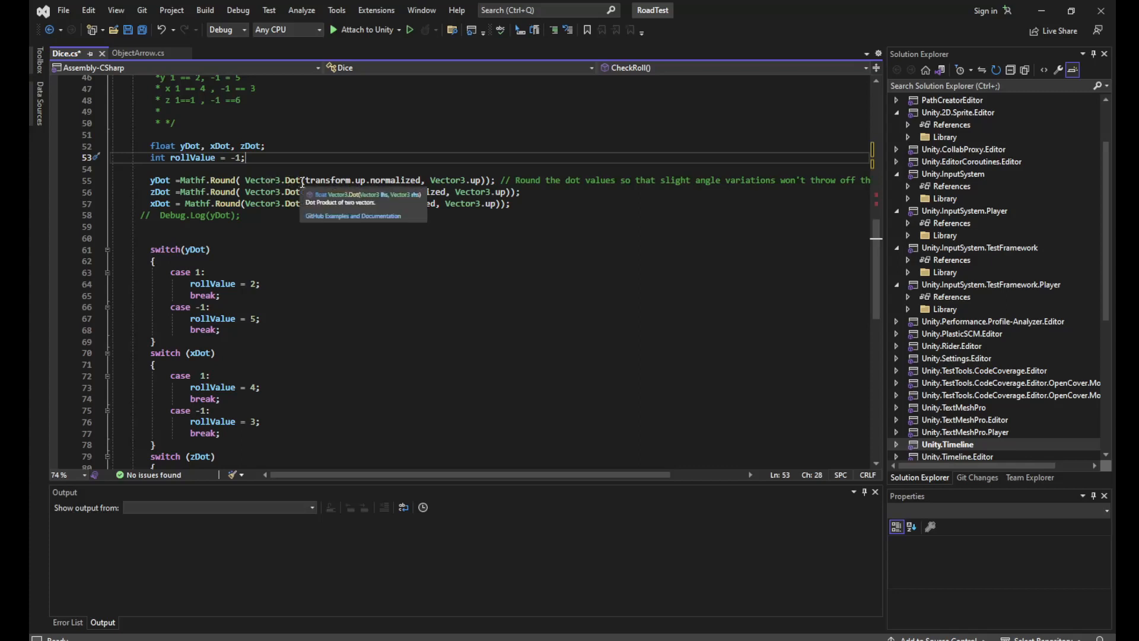
mouse_move(356, 181)
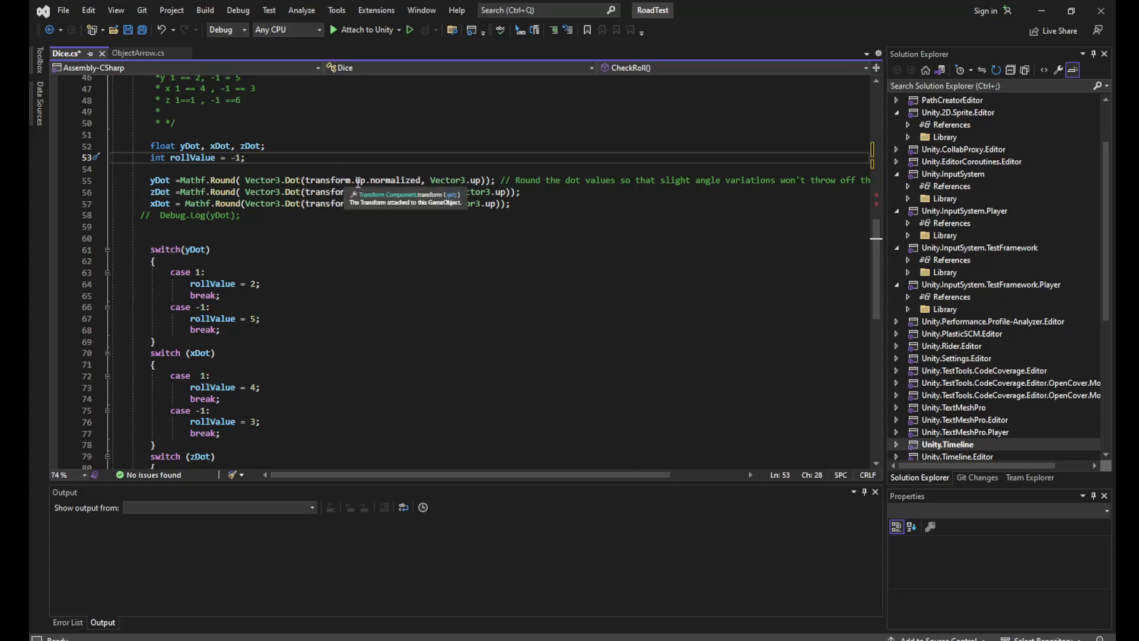
mouse_move(364, 179)
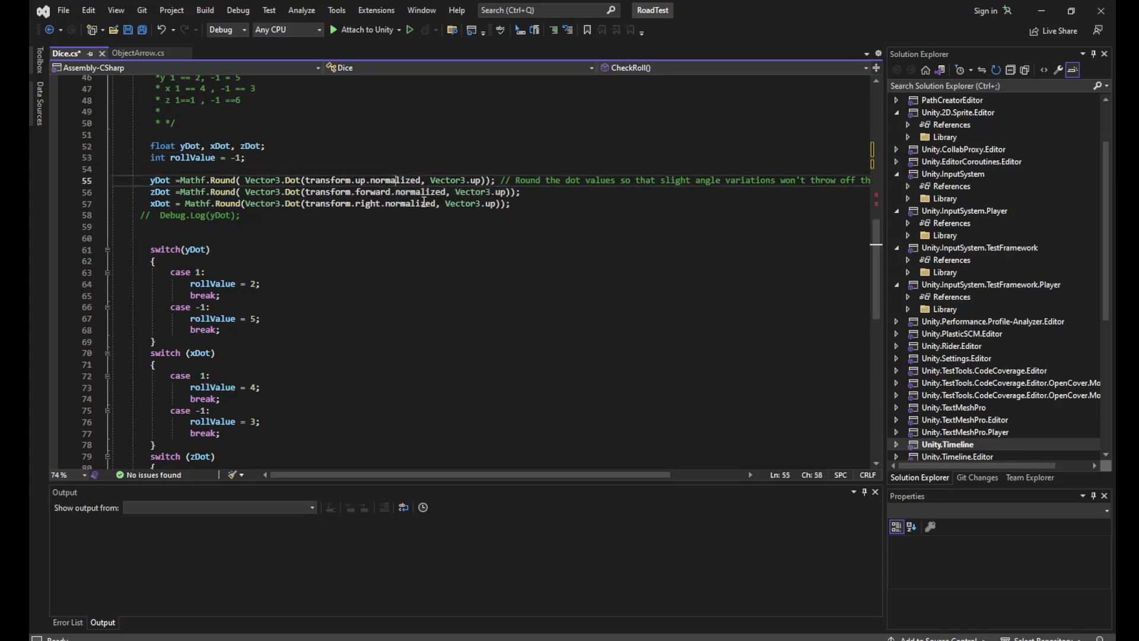
double_click(395, 179)
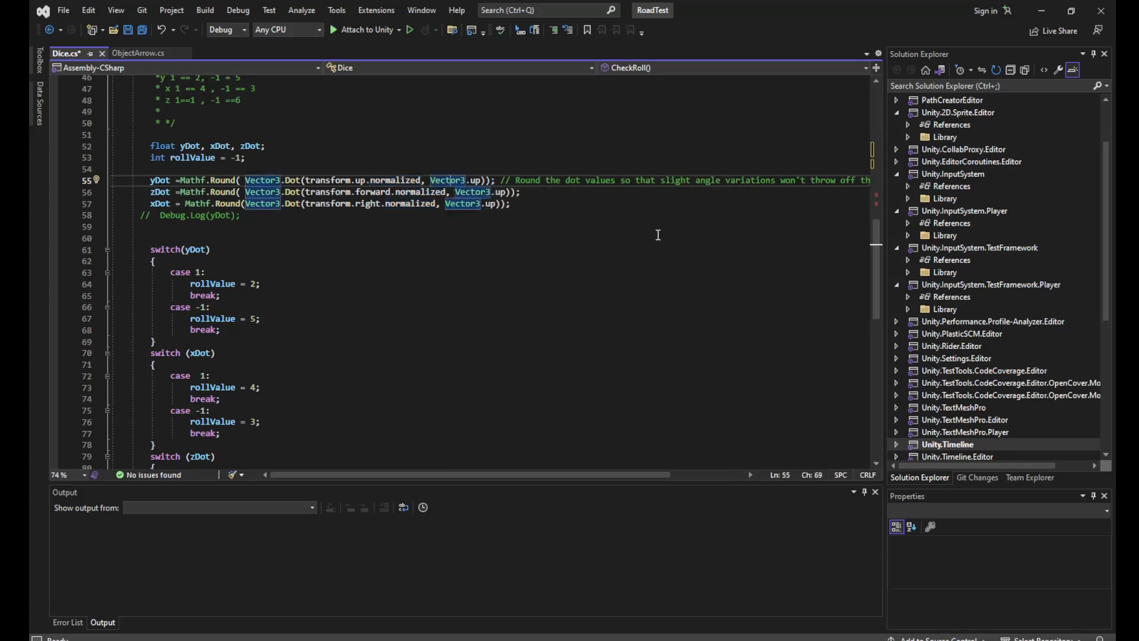
mouse_move(645, 232)
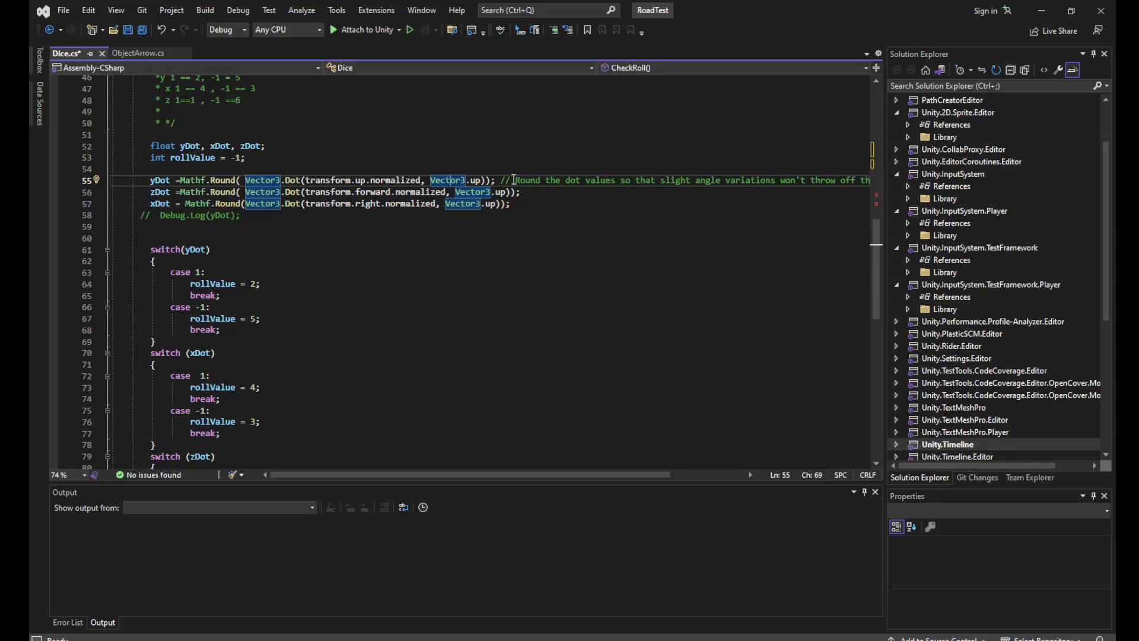
mouse_move(263, 180)
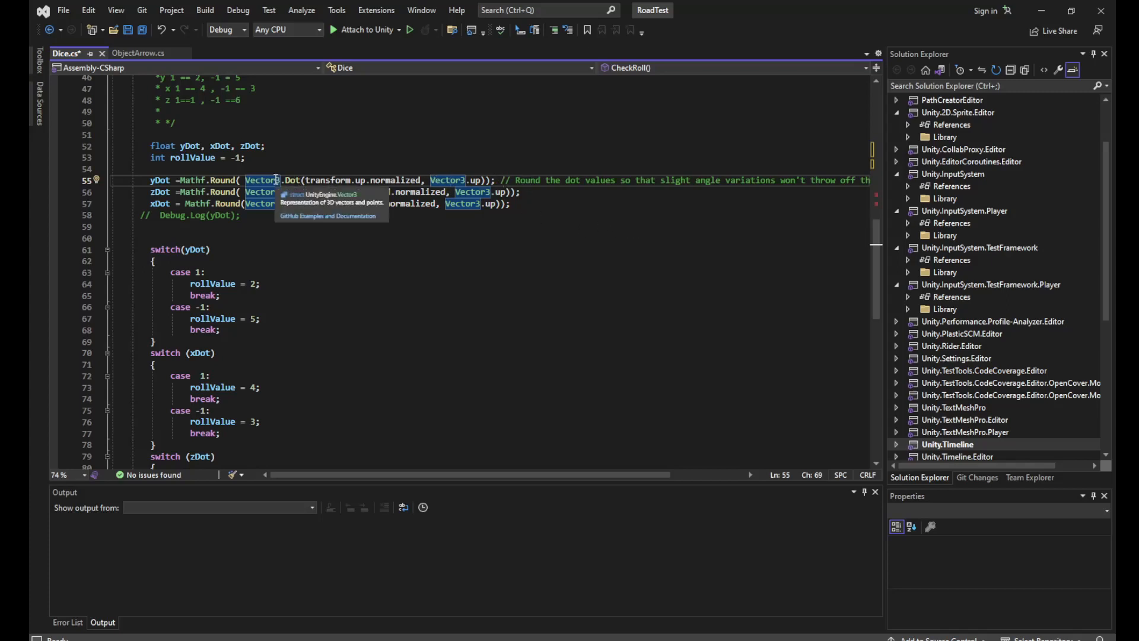
mouse_move(323, 180)
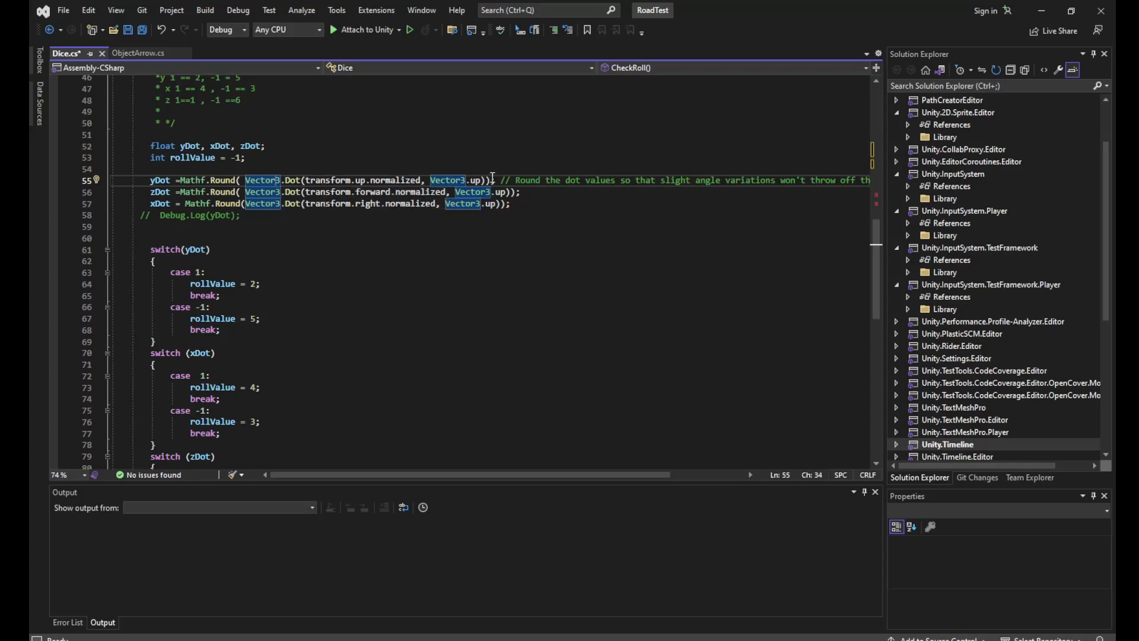
mouse_move(436, 179)
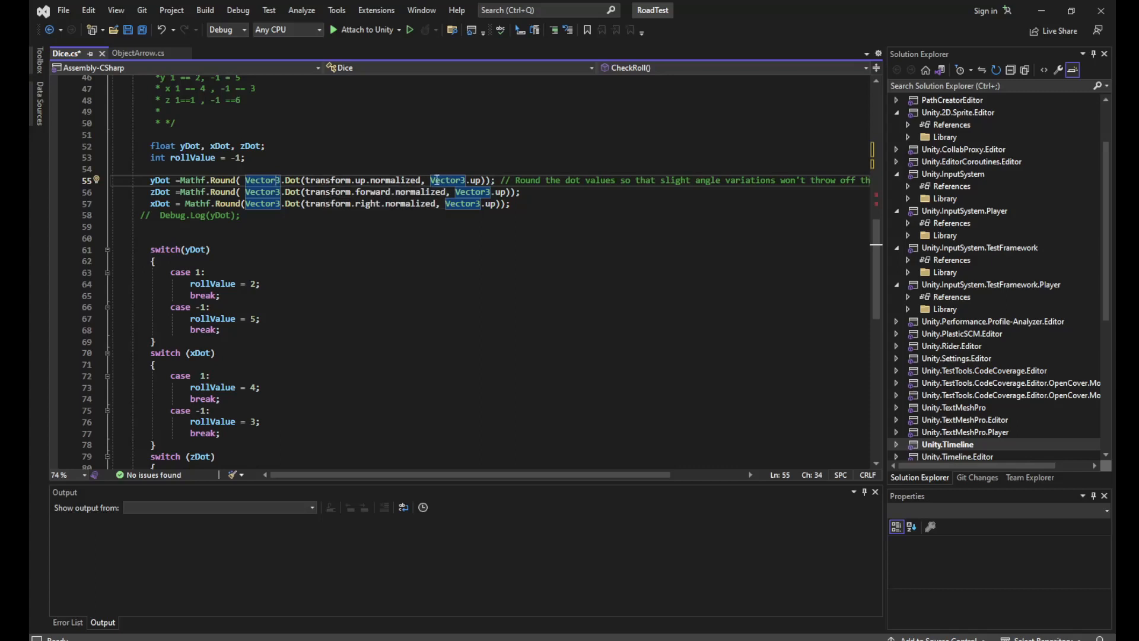
mouse_move(448, 179)
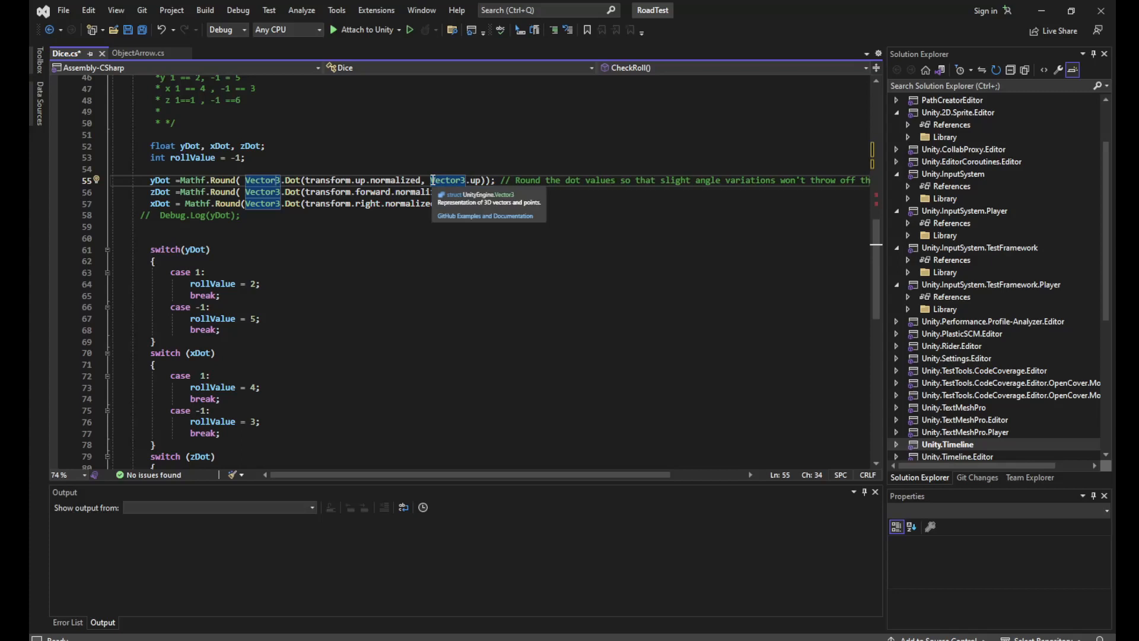
mouse_move(188, 179)
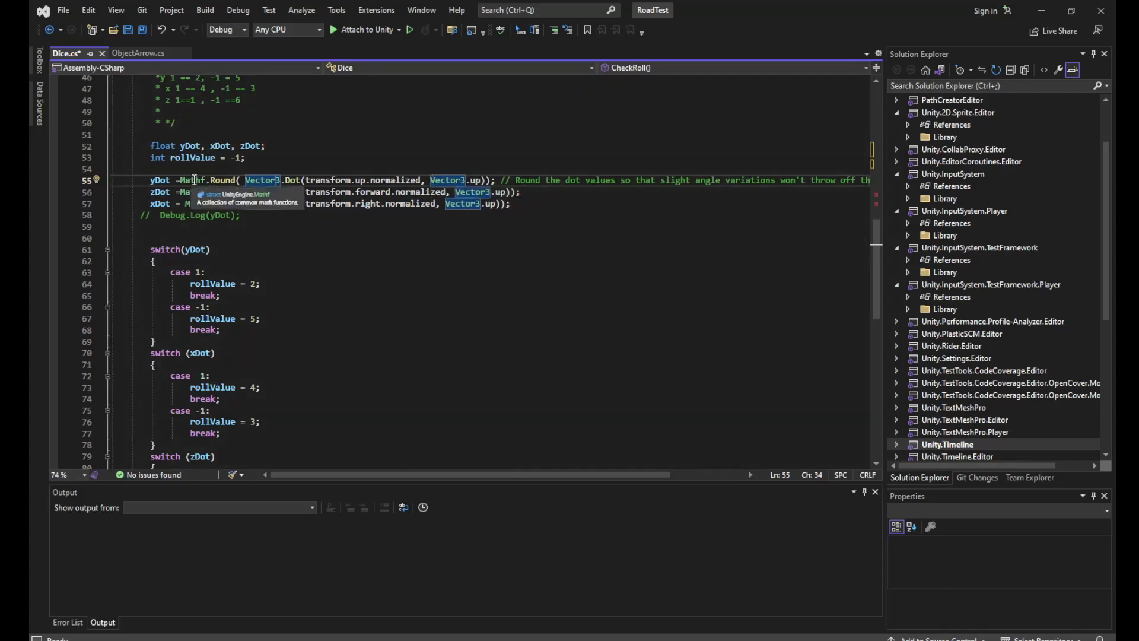
left_click(491, 163)
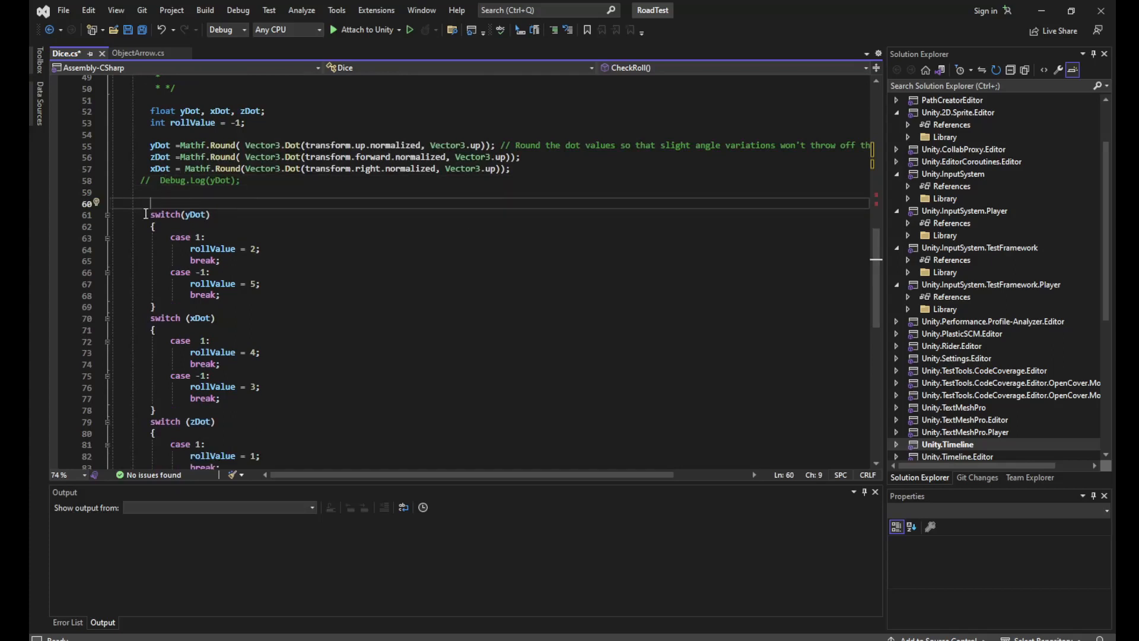
mouse_move(330, 217)
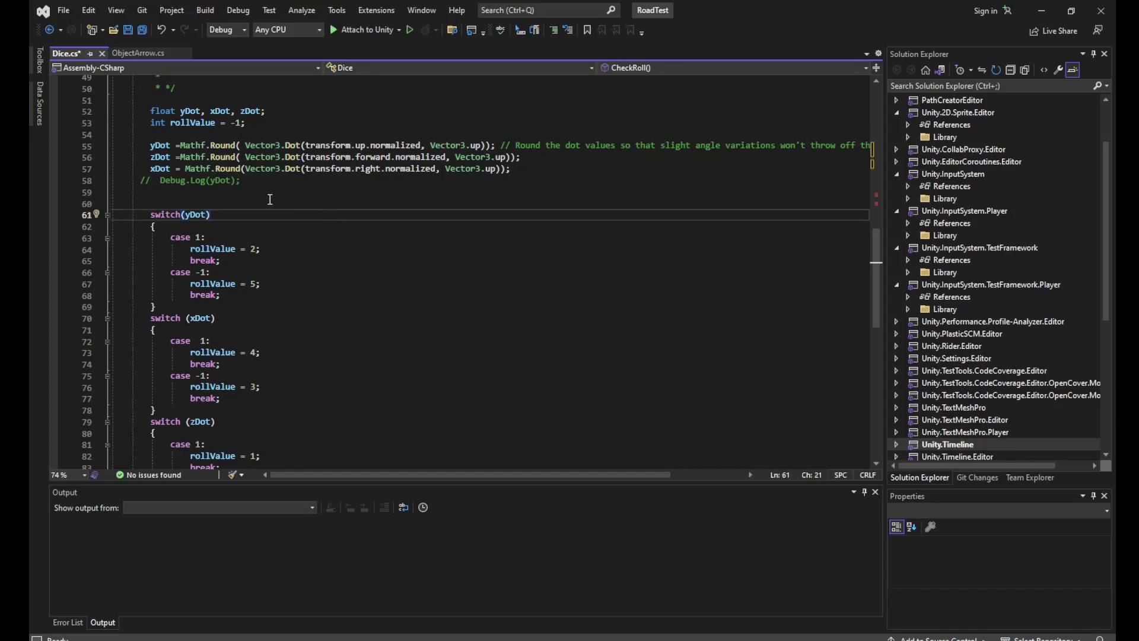
scroll("up", 3)
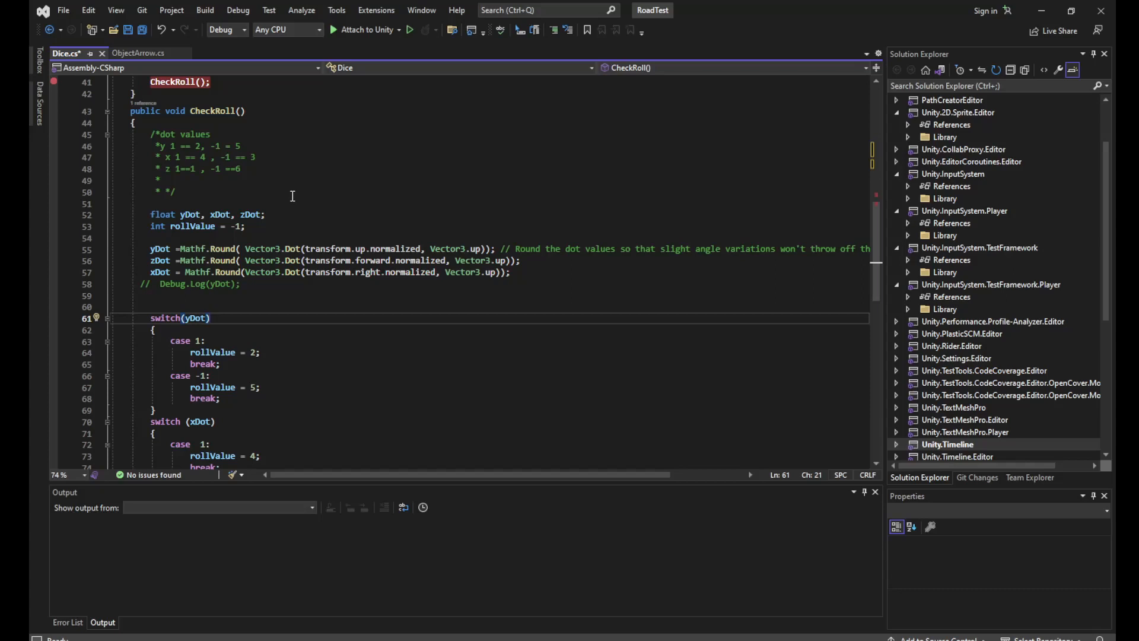
mouse_move(245, 214)
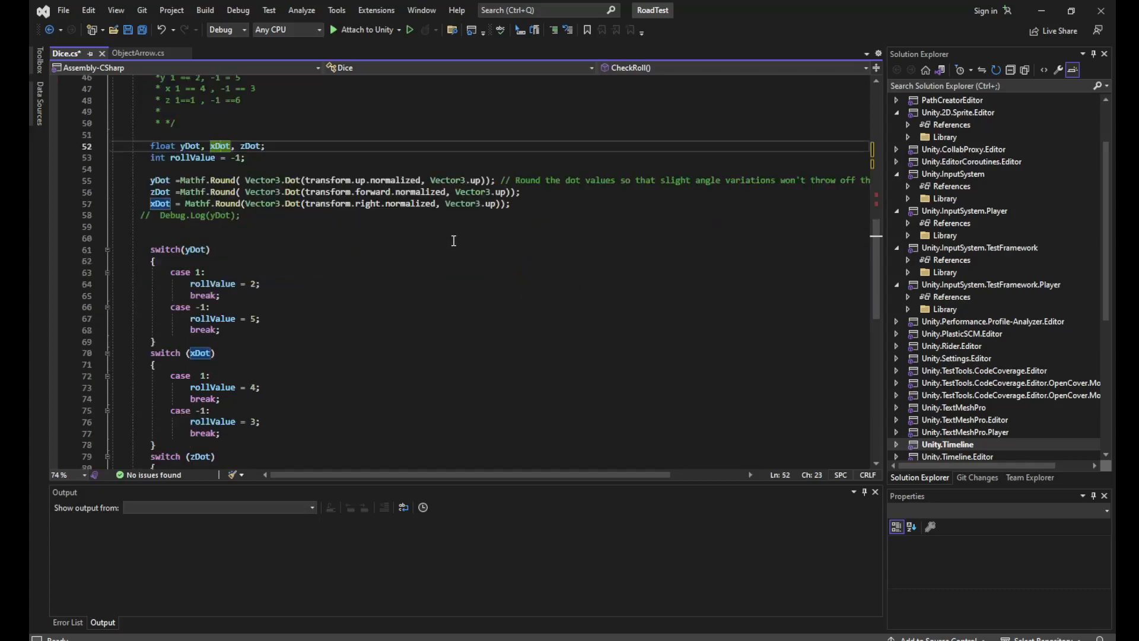
scroll("down", 3)
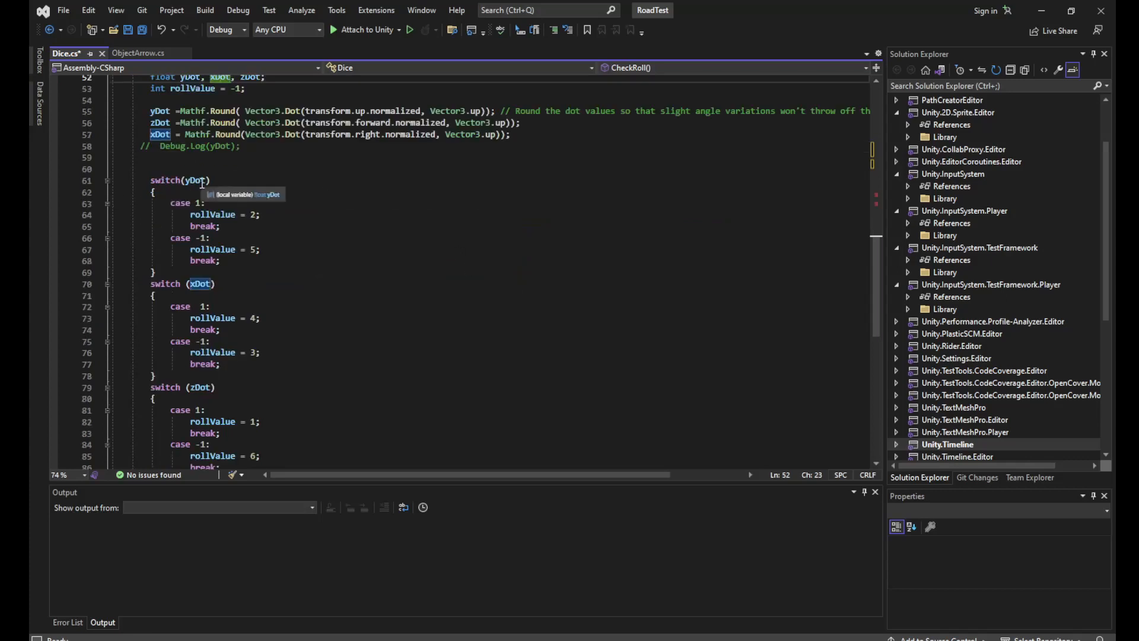
left_click(211, 179)
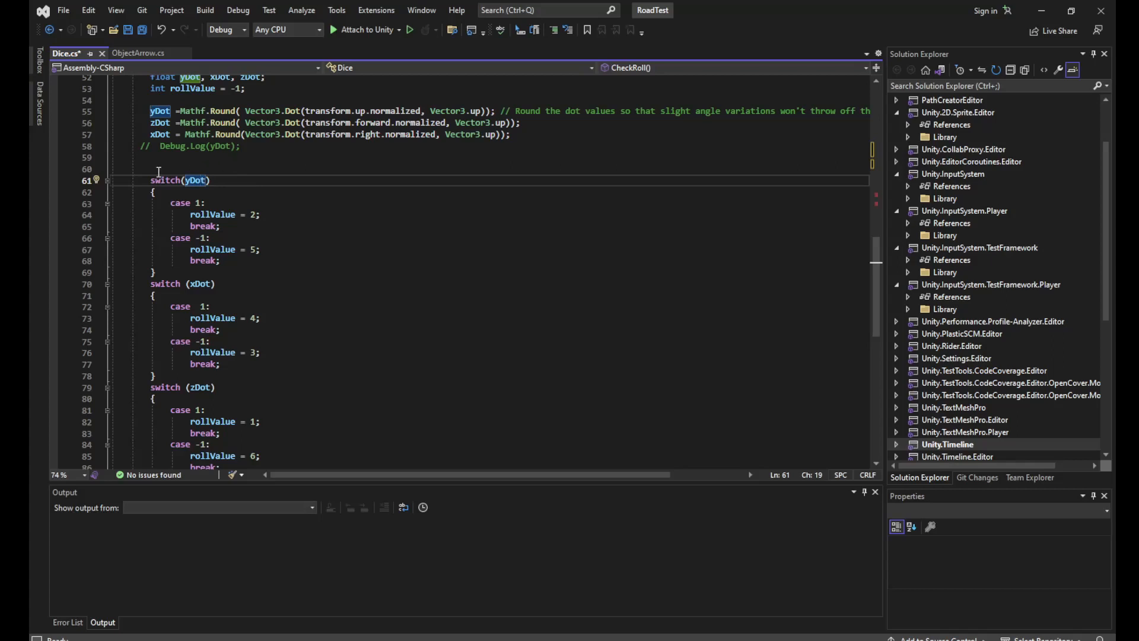
left_click(402, 203)
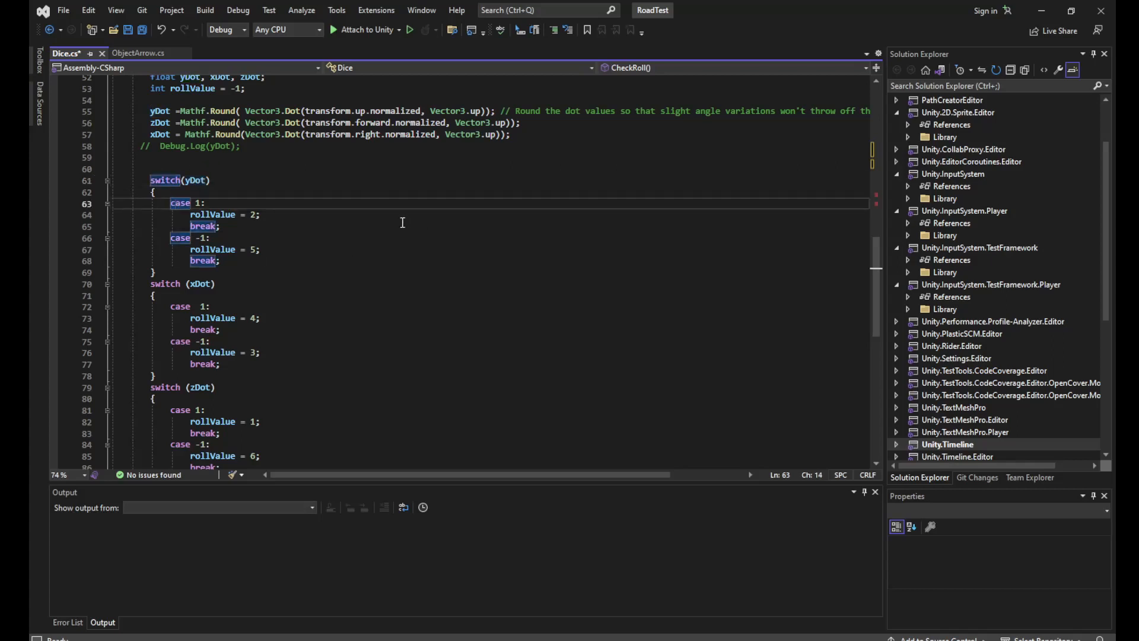
scroll("down", 3)
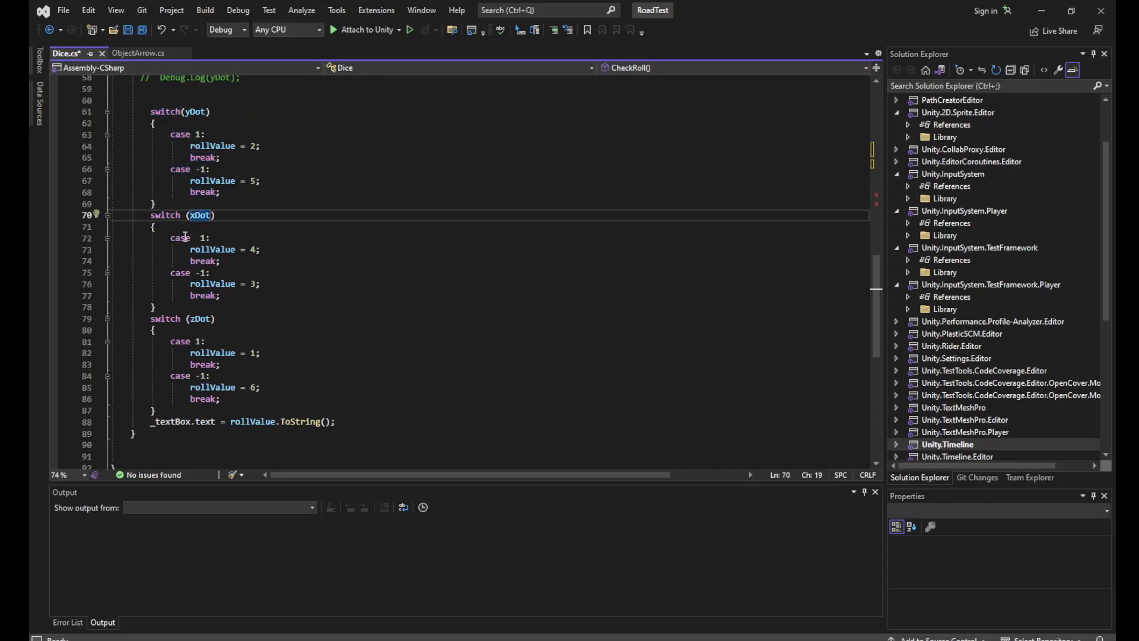
left_click(213, 215)
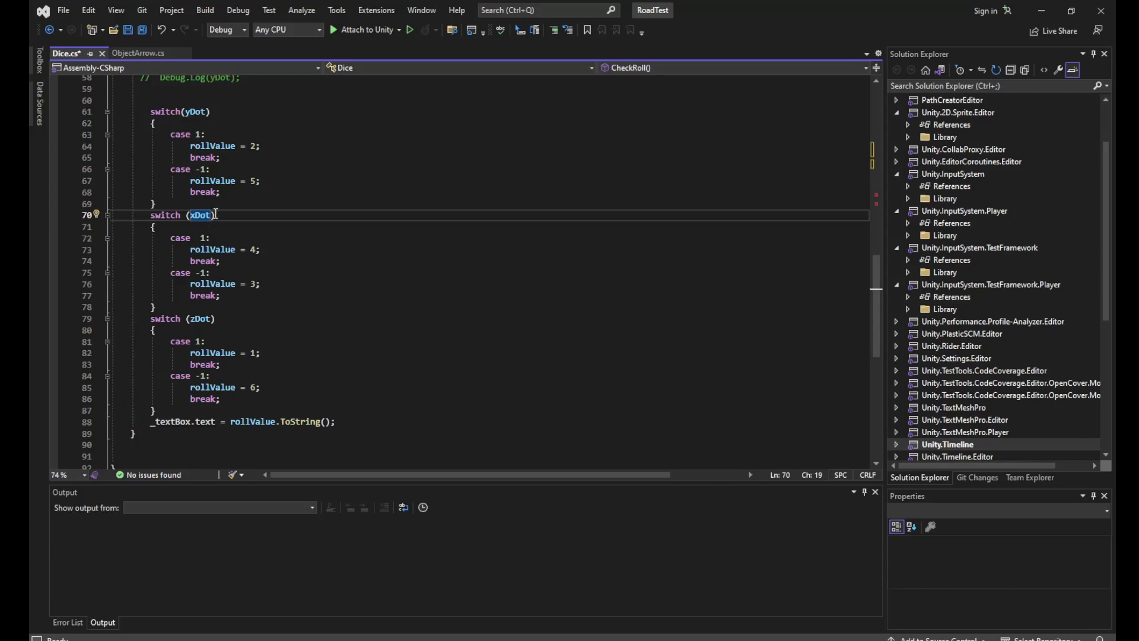
mouse_move(183, 248)
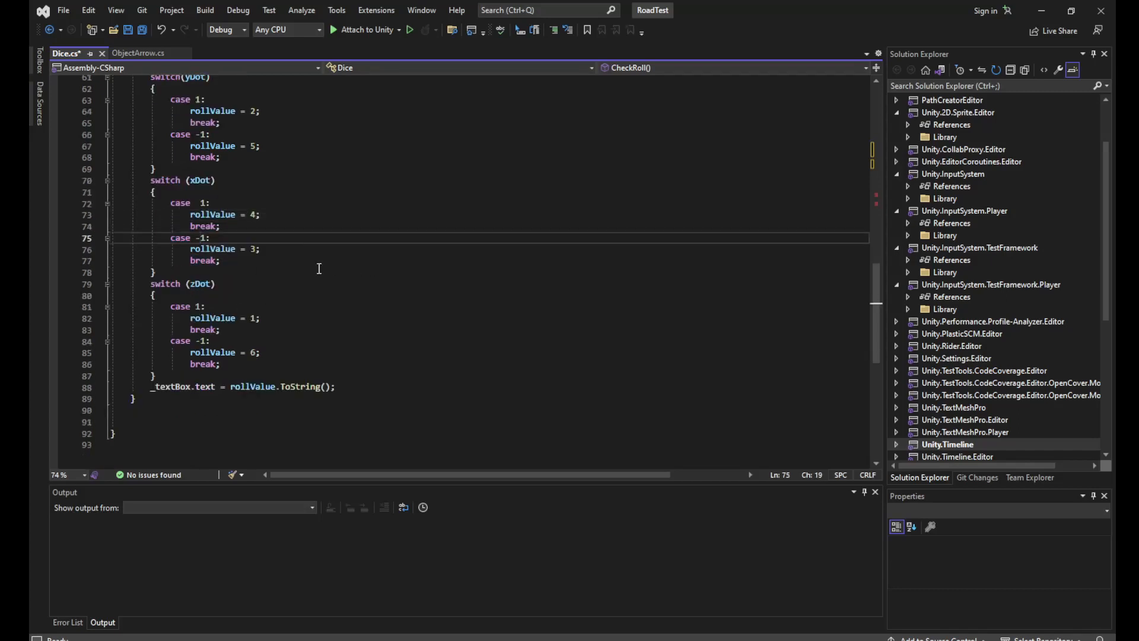
left_click(155, 295)
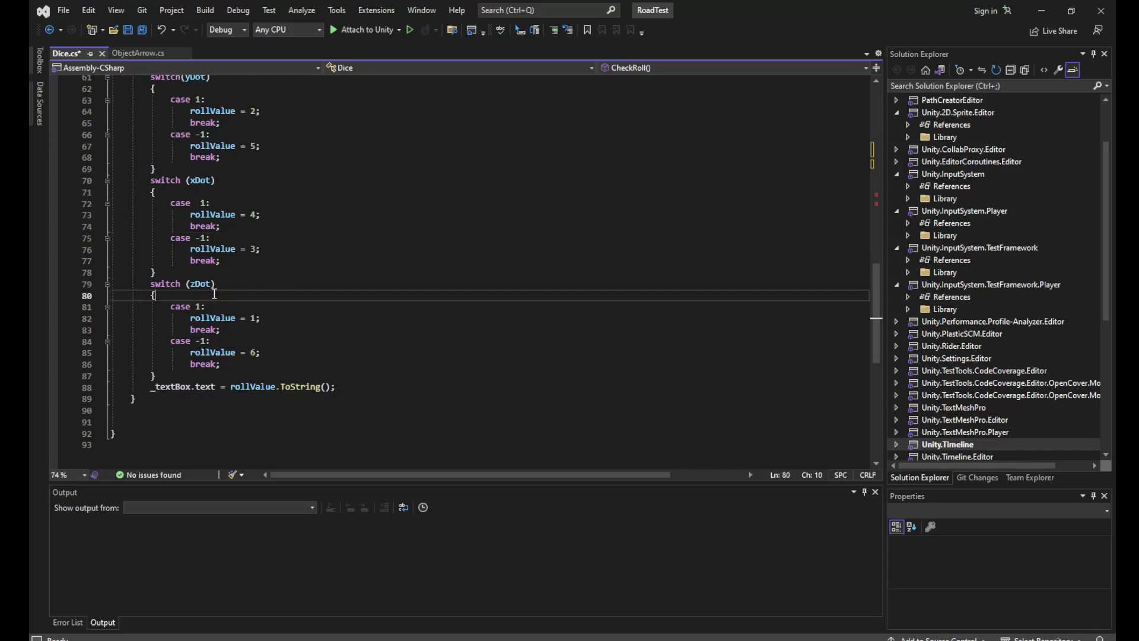
mouse_move(205, 284)
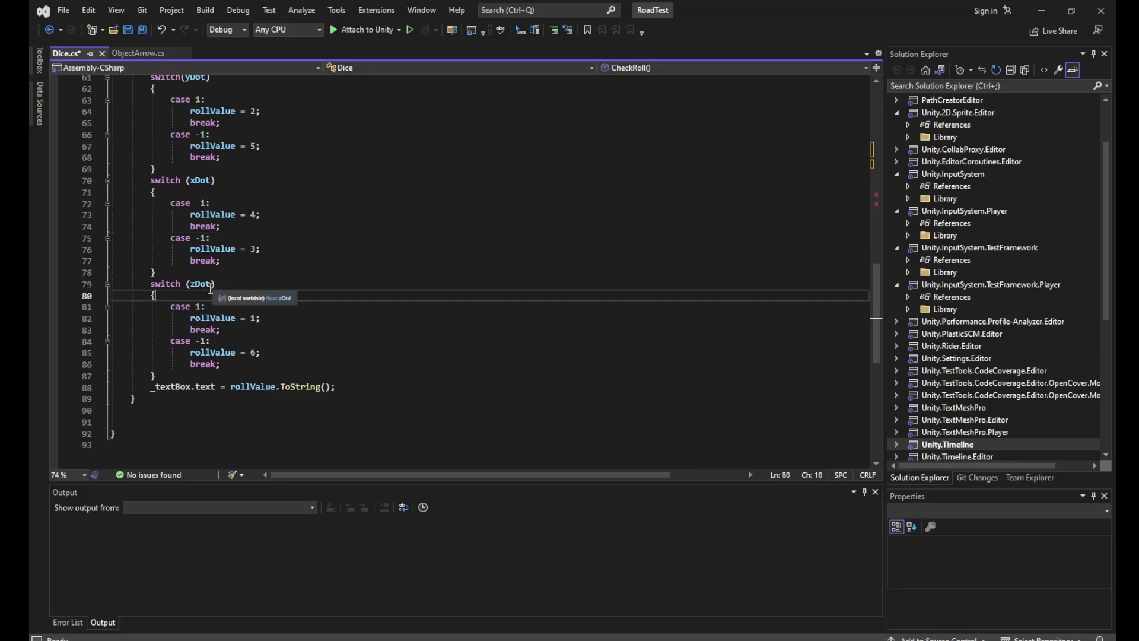
mouse_move(255, 284)
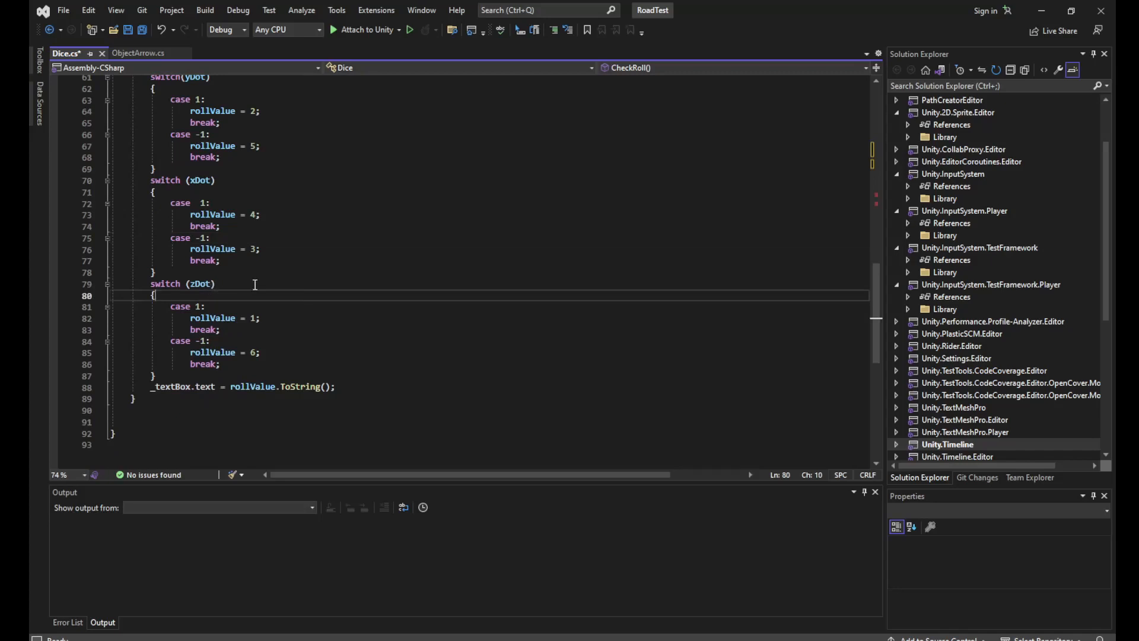
left_click(207, 318)
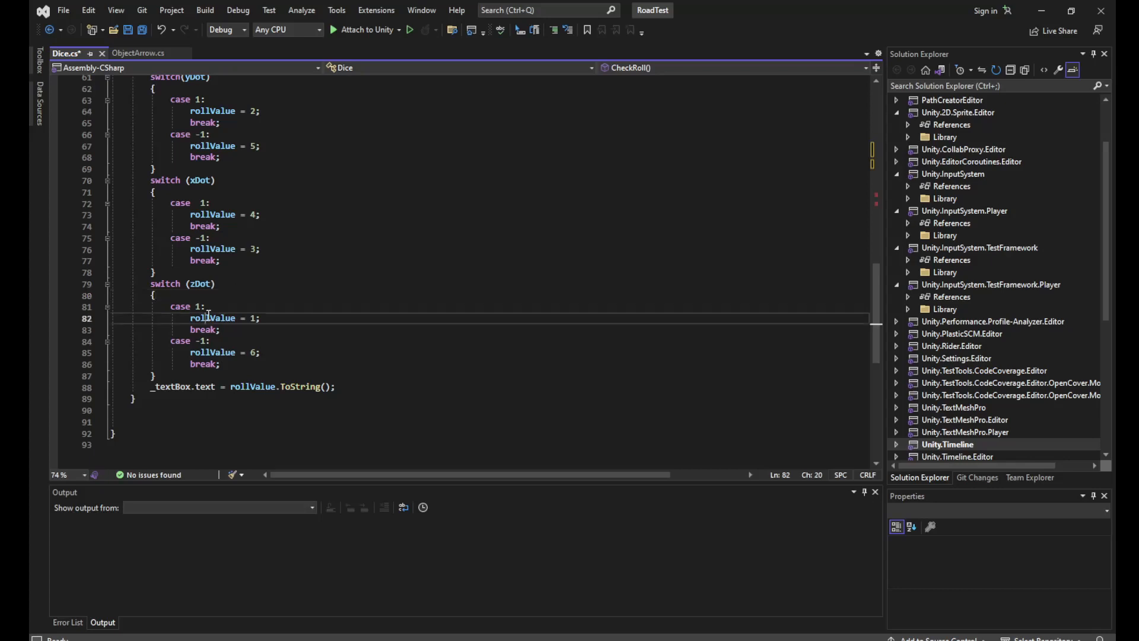
double_click(212, 318)
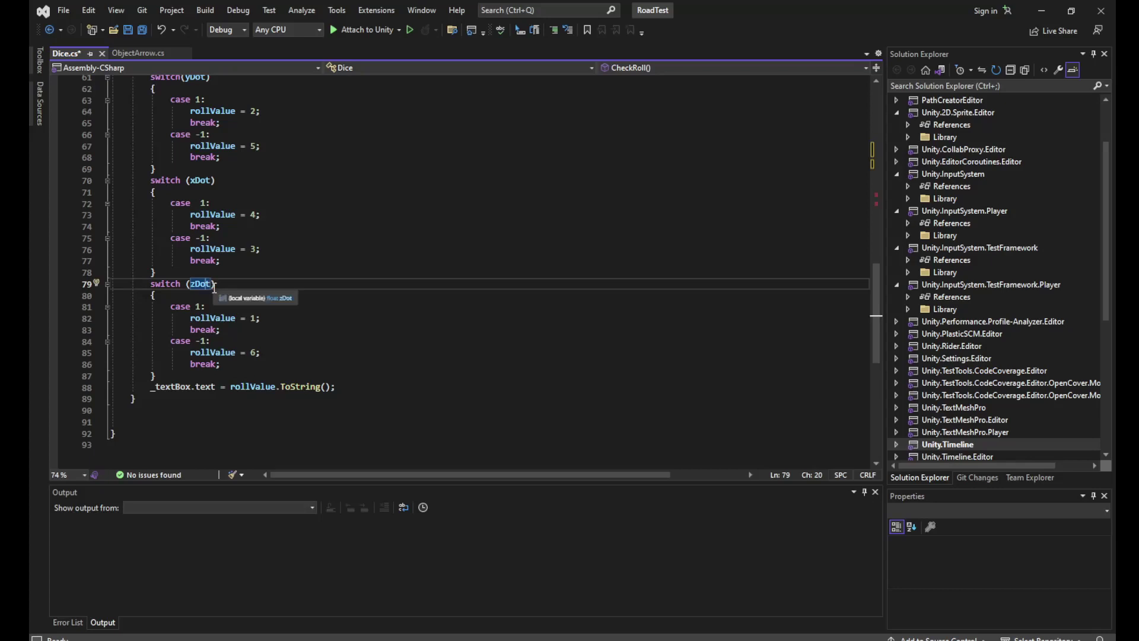
left_click(407, 329)
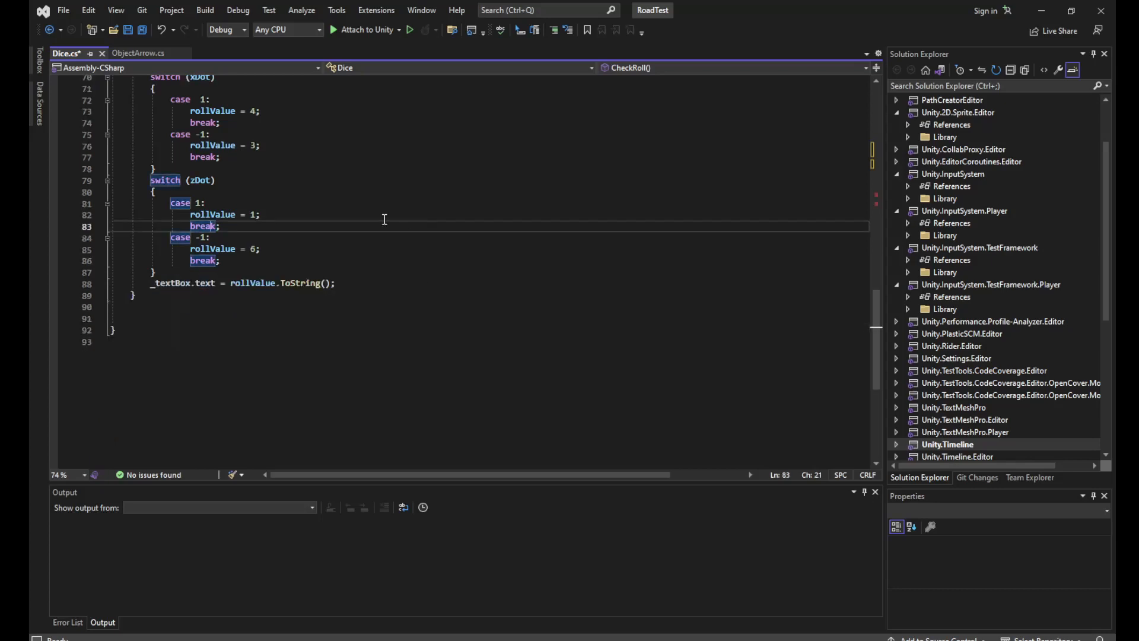
mouse_move(304, 298)
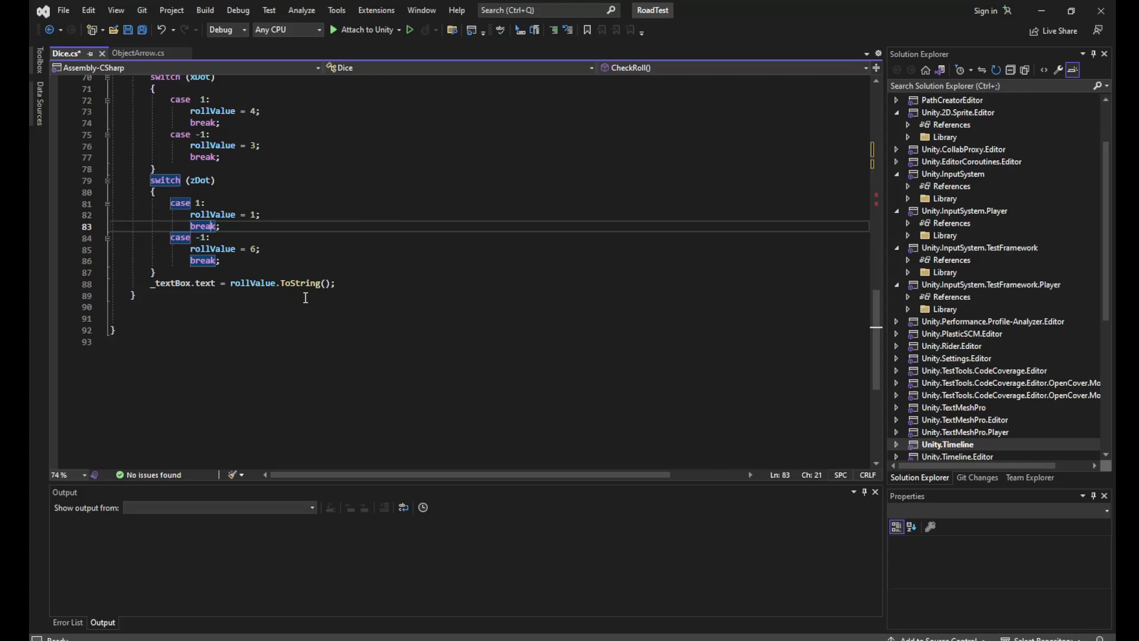
mouse_move(229, 282)
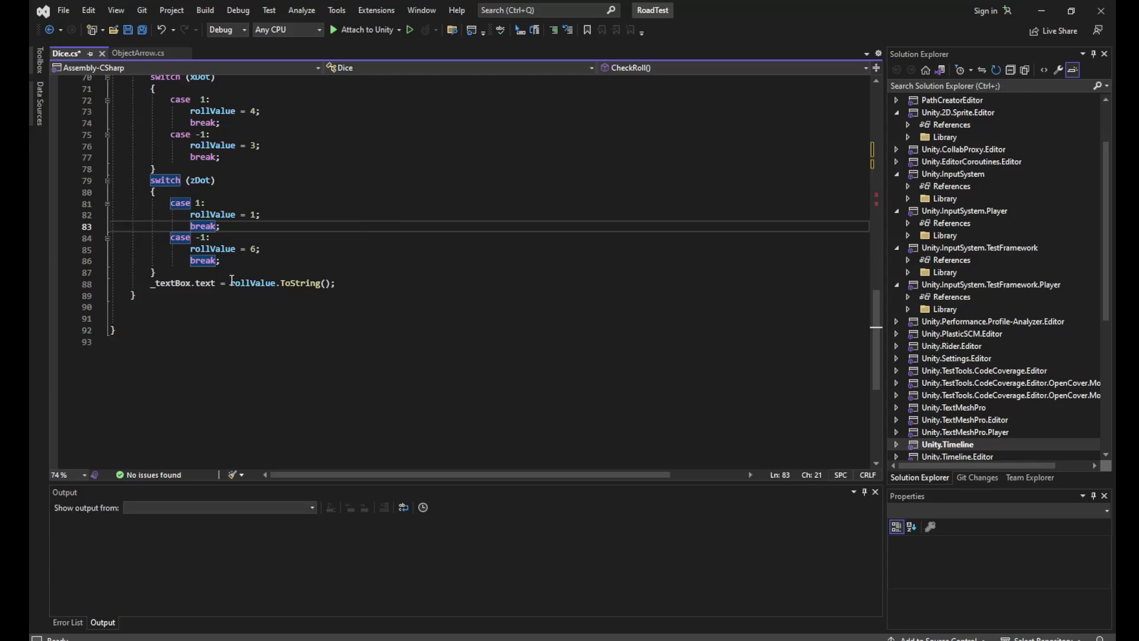
left_click(280, 283)
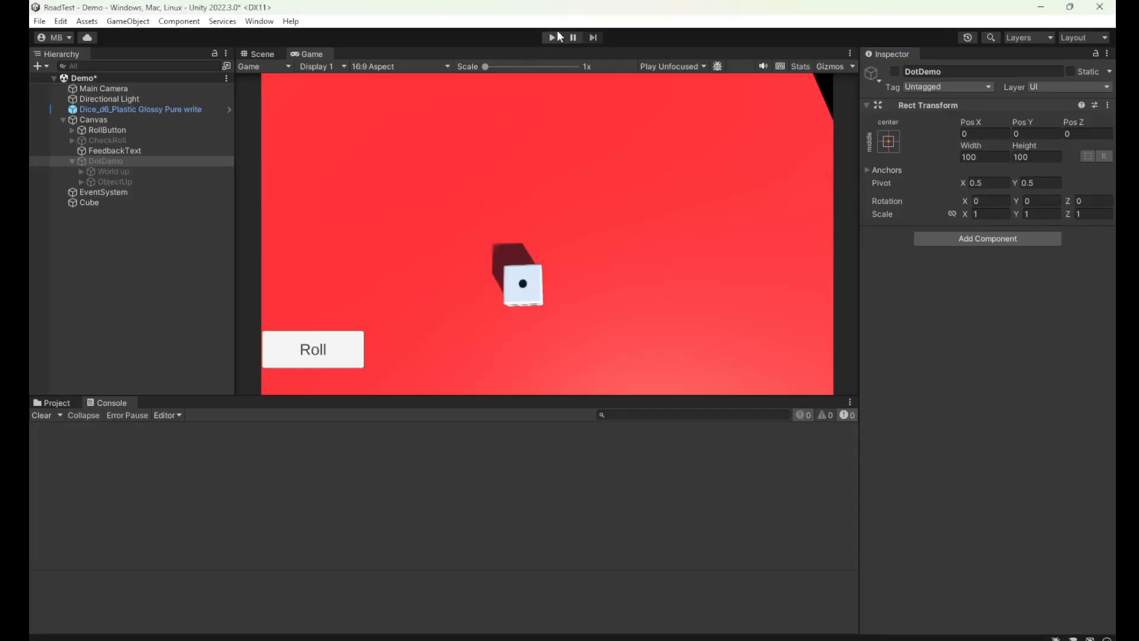
Start the dice demo in Play mode and roll the die once.
left_click(551, 36)
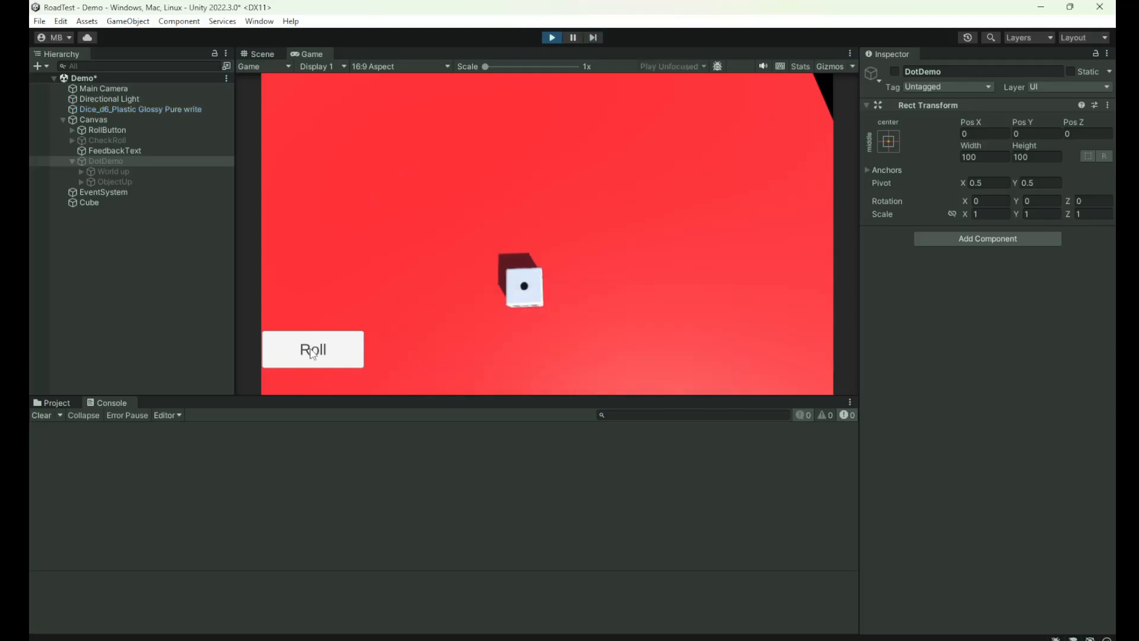
left_click(312, 349)
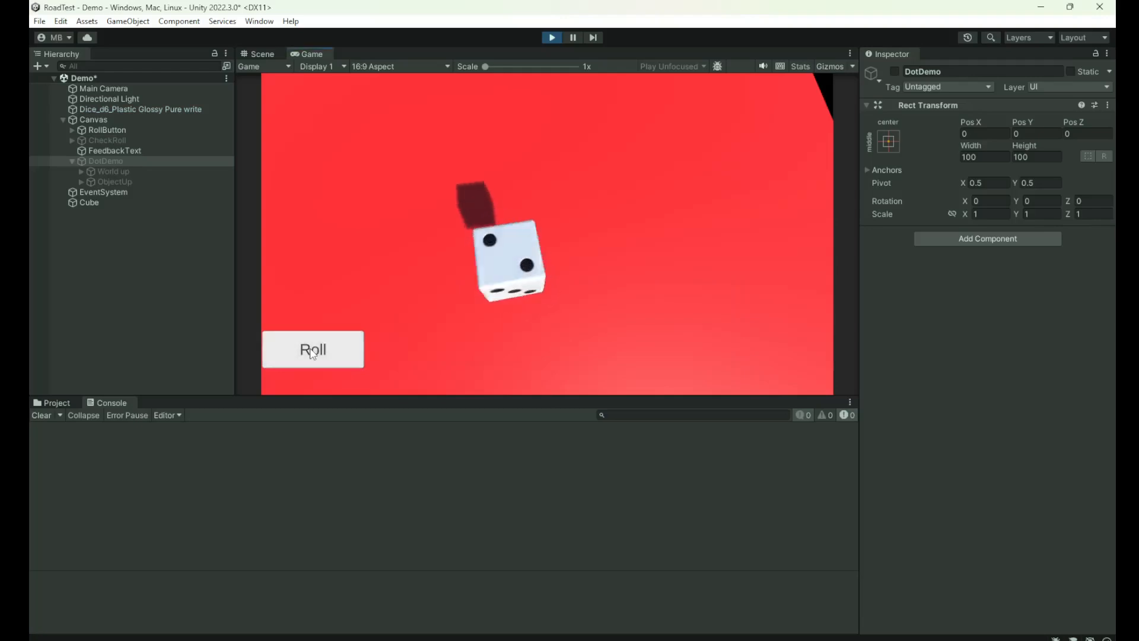